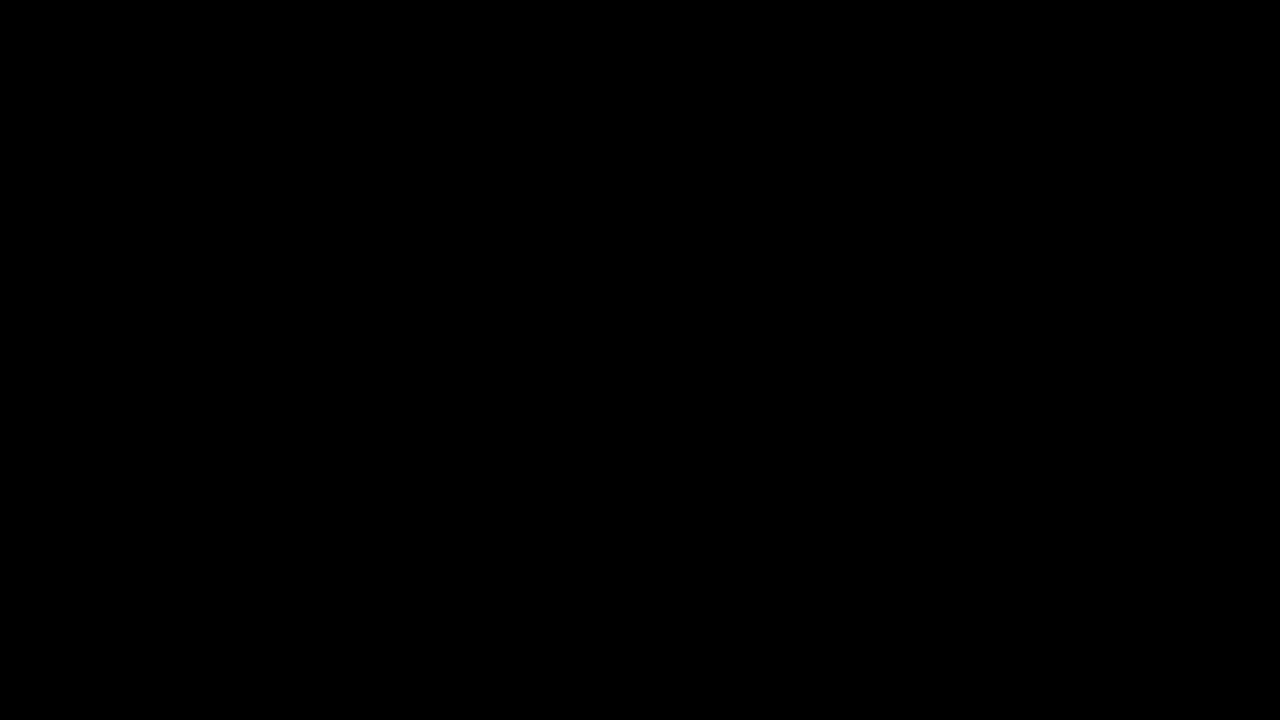
mouse_move(1008, 124)
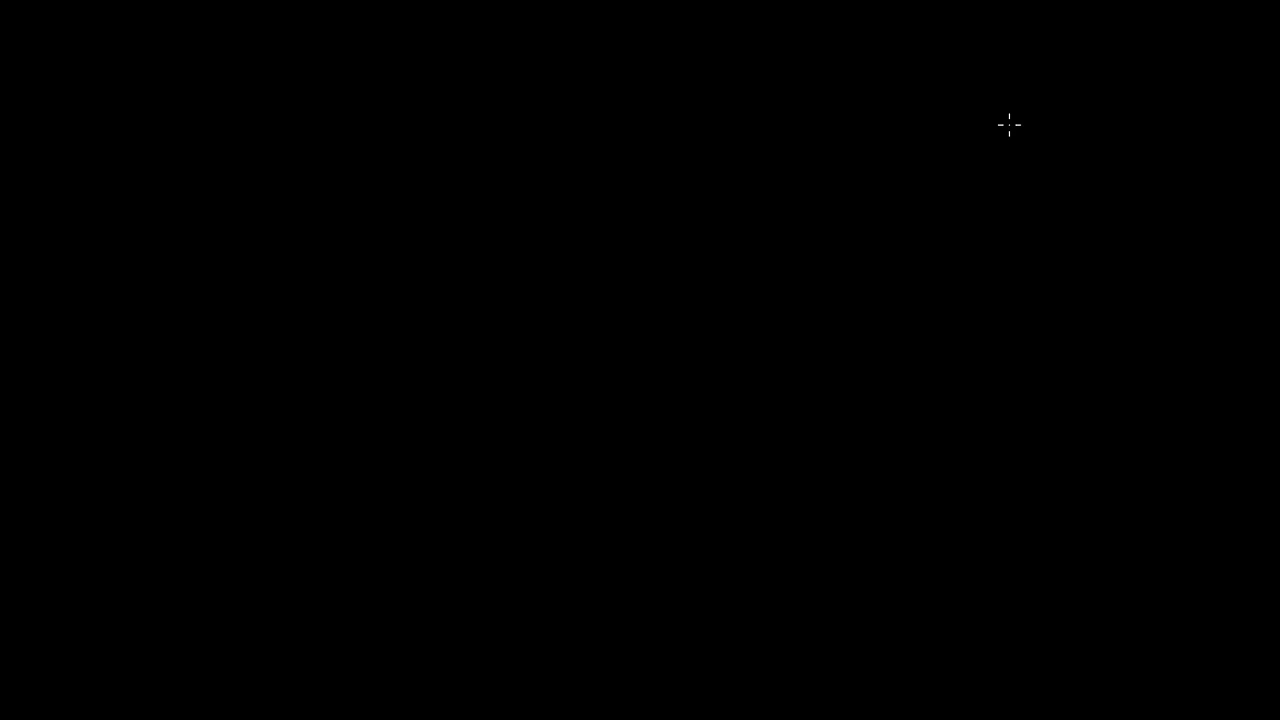
mouse_move(1152, 160)
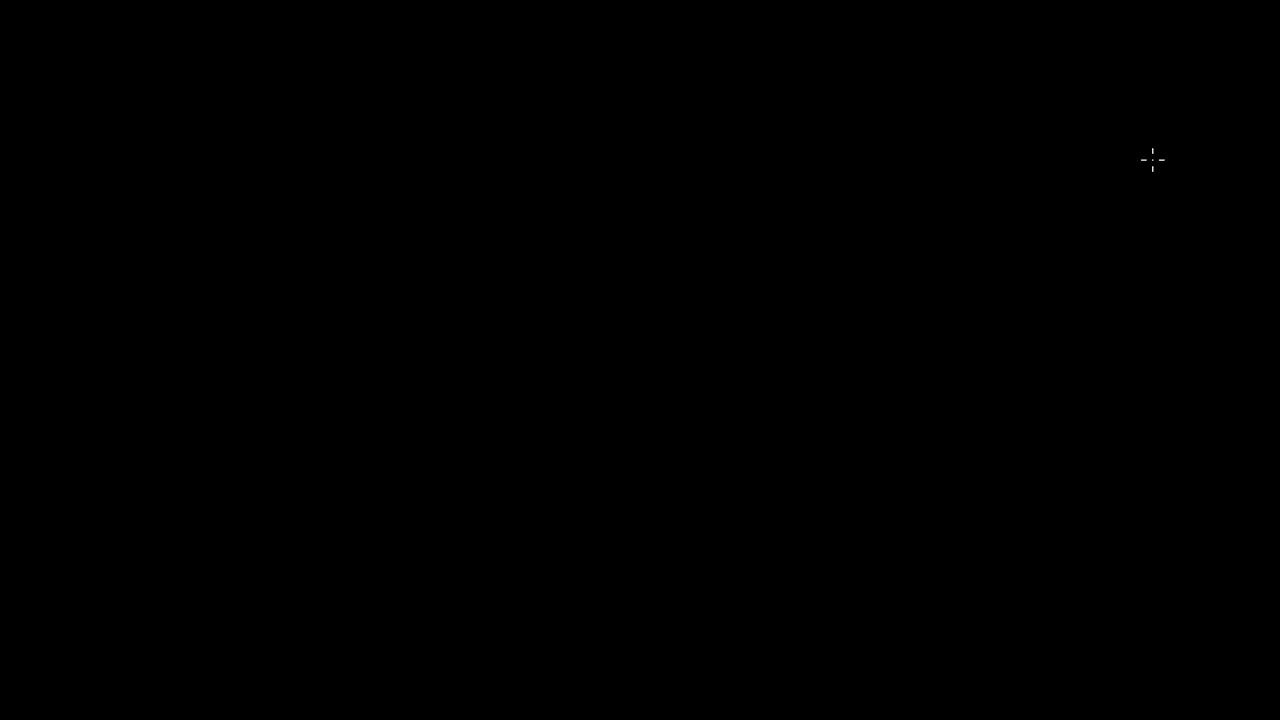
mouse_move(1168, 68)
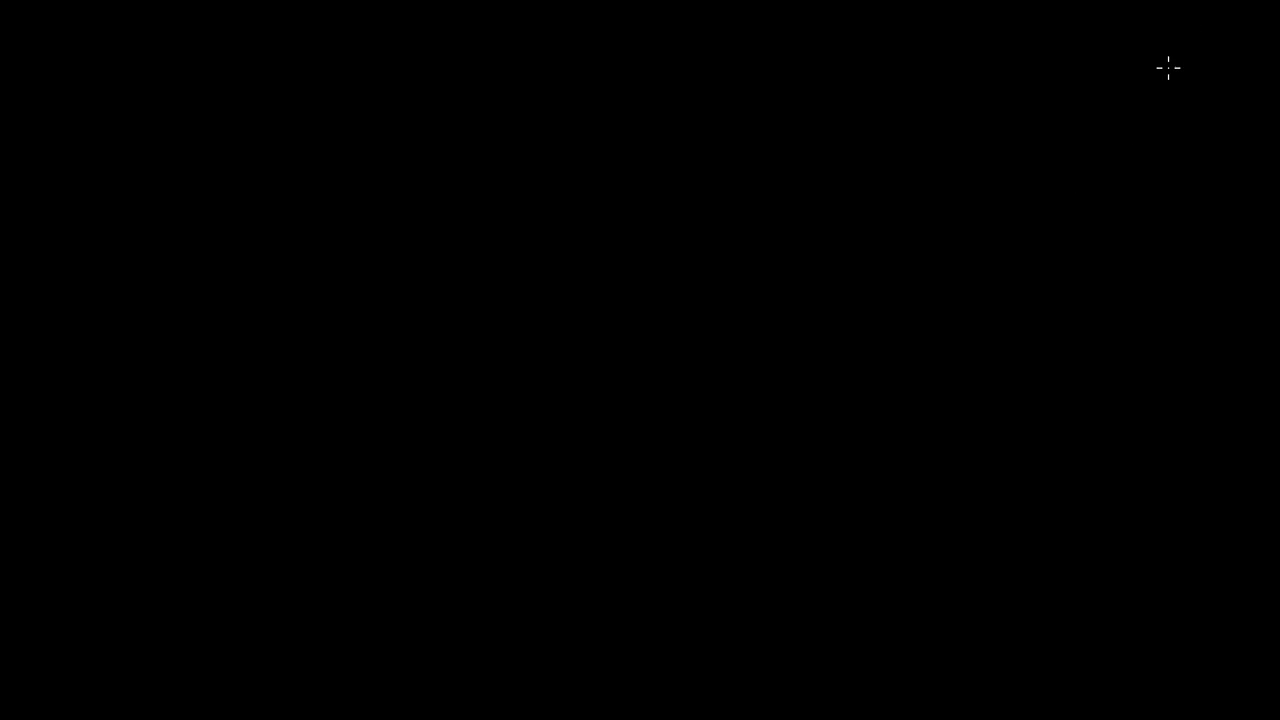
mouse_move(1164, 100)
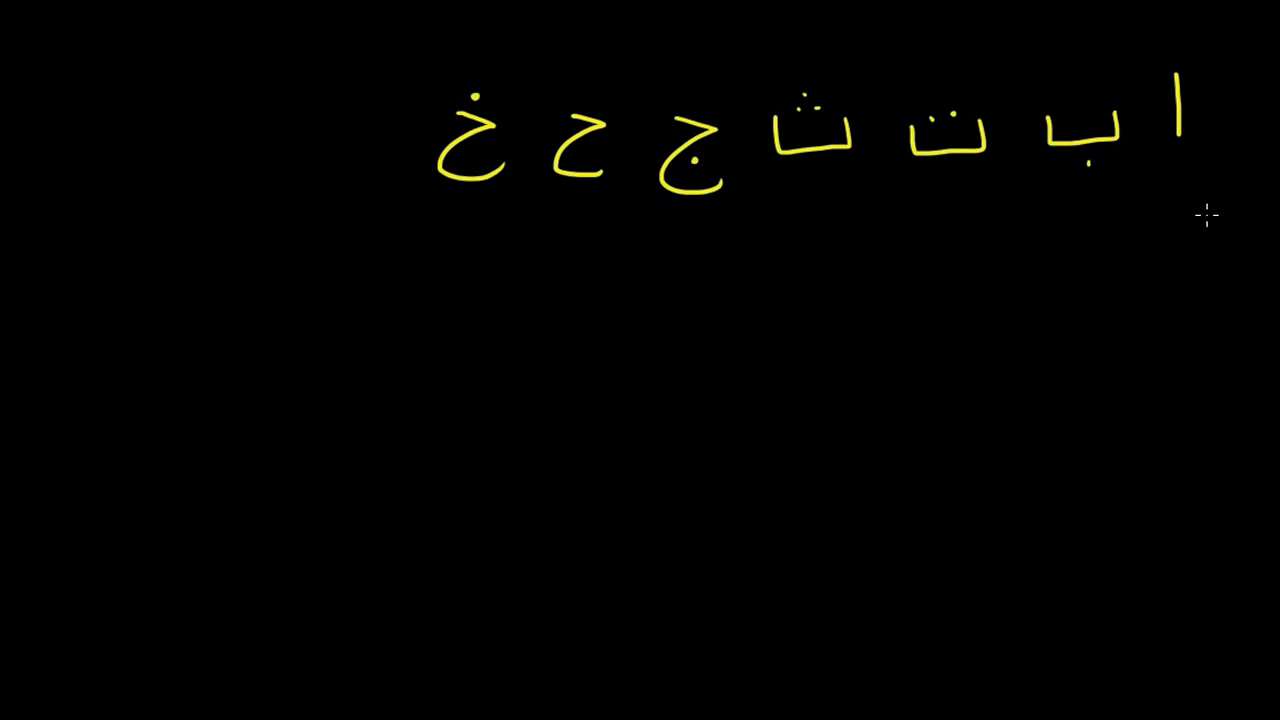
- Handwrite the next row of alphabet letters, د ذ ر ز س ش ص ض, in yellow
left_click_drag(1204, 236, 1170, 276)
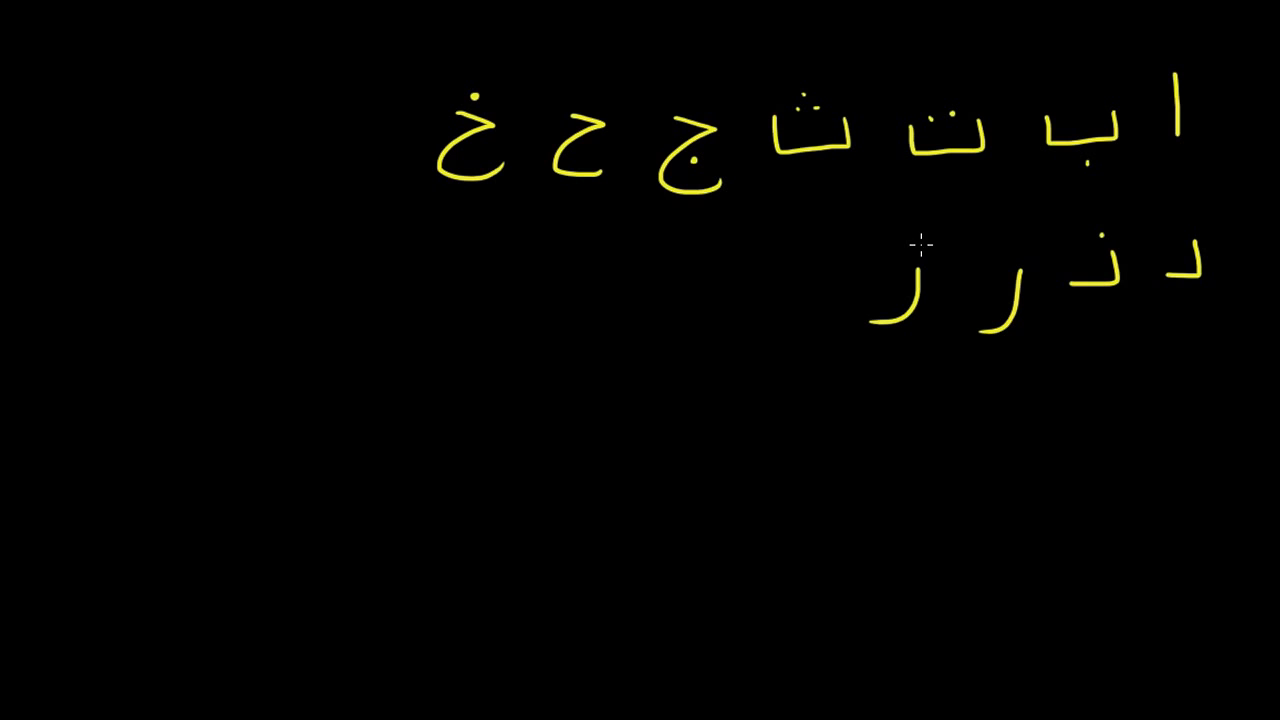
mouse_move(856, 256)
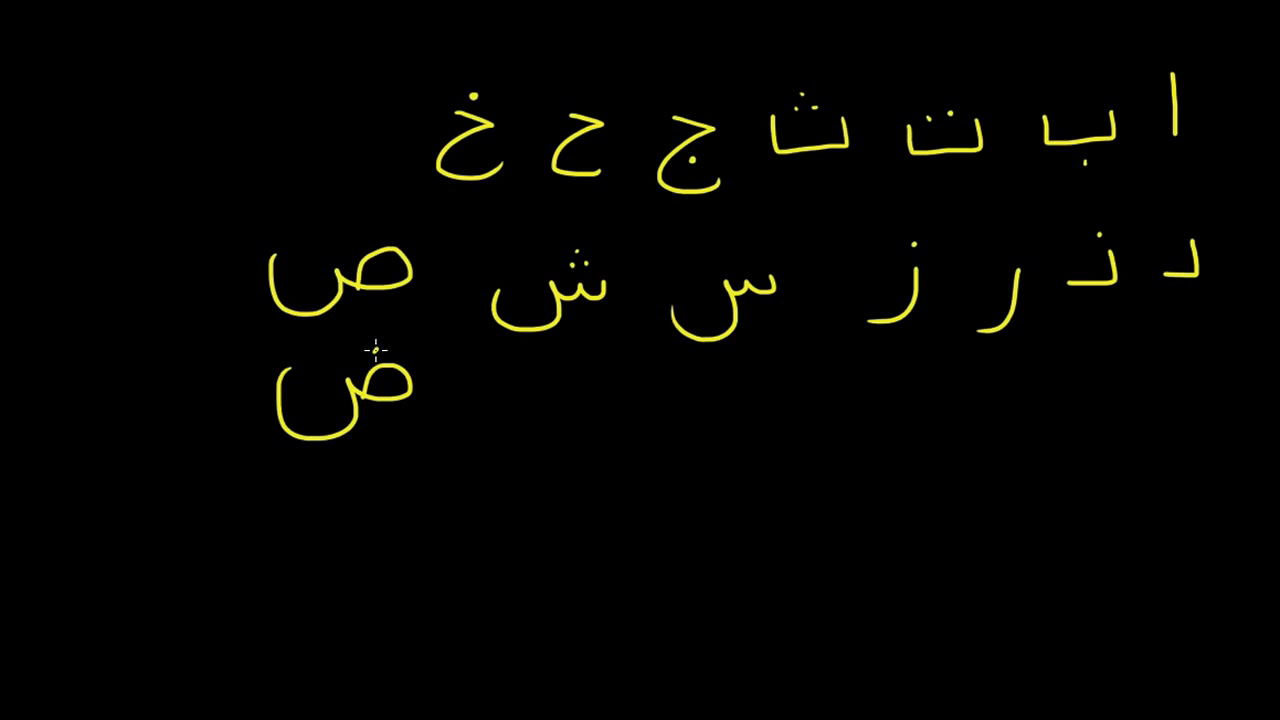
mouse_move(372, 348)
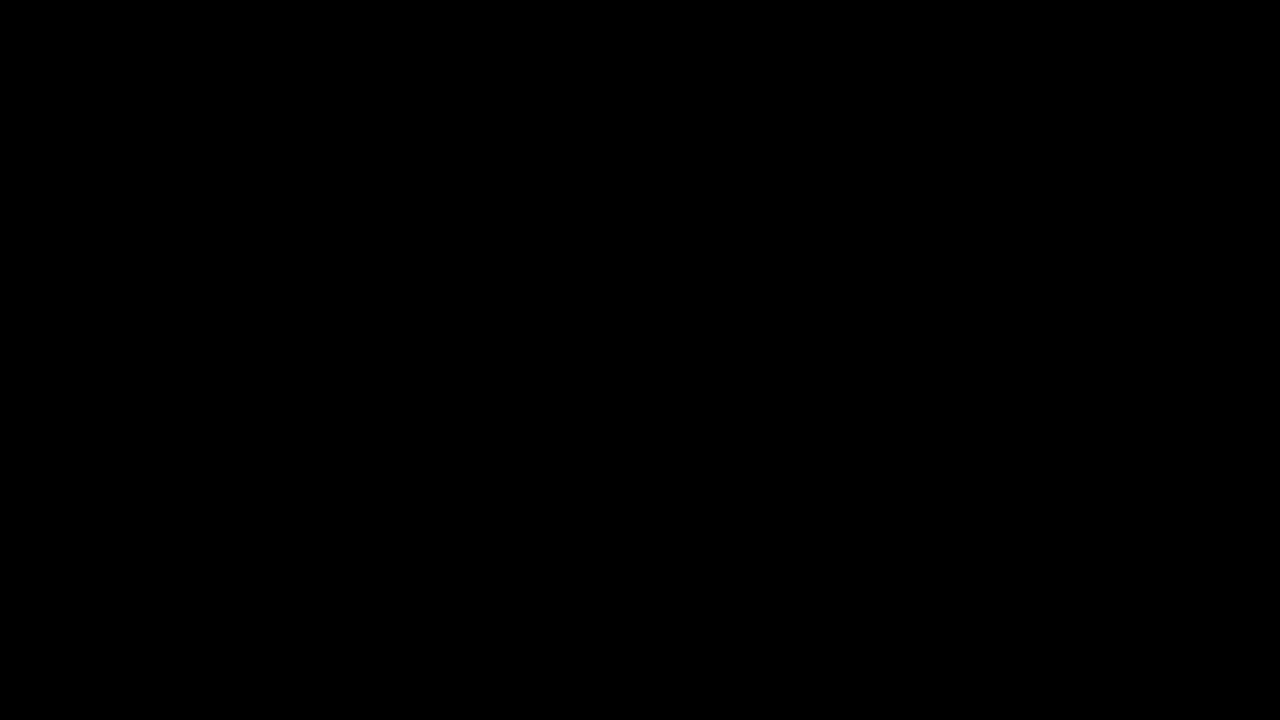
mouse_move(1112, 152)
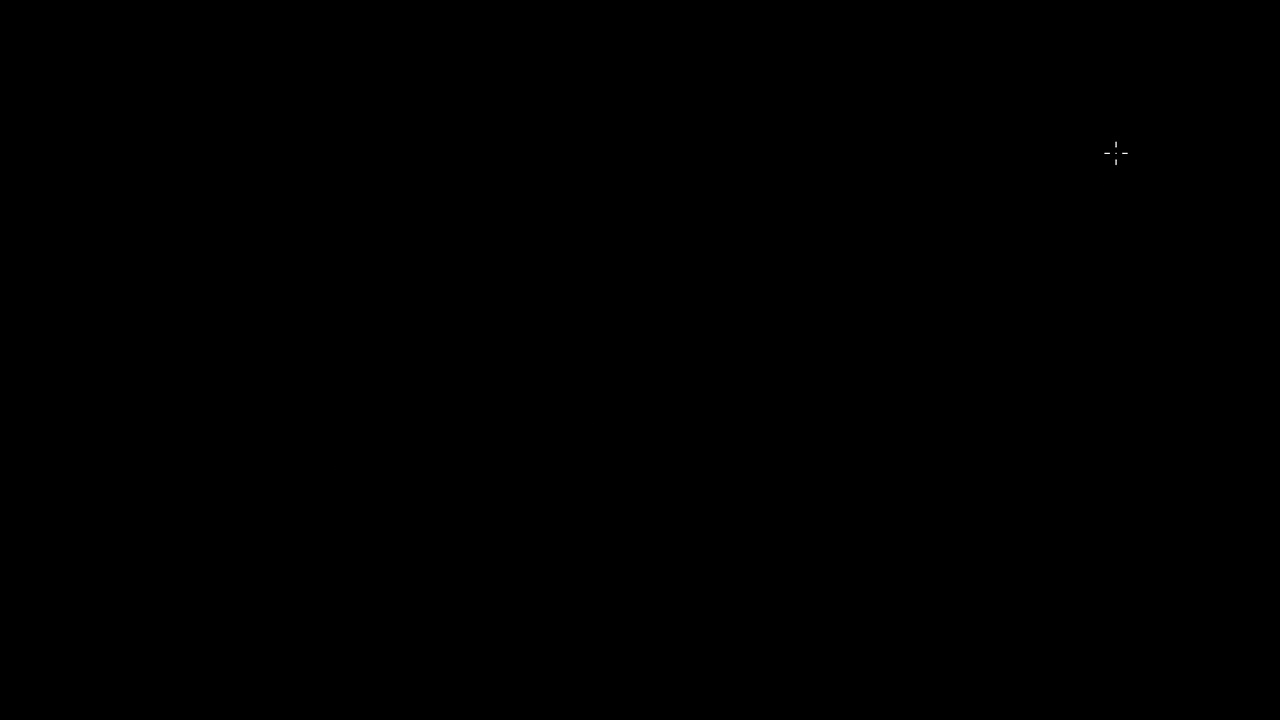
mouse_move(1076, 110)
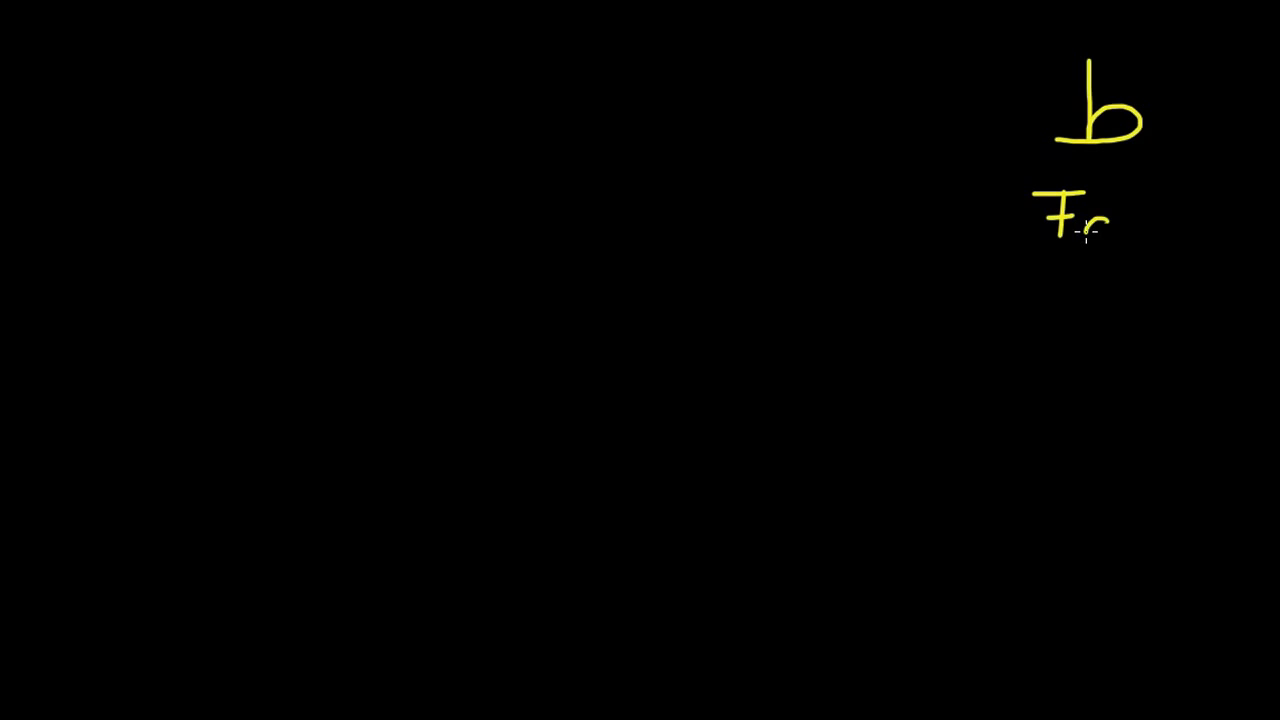
- Write the name of the letter ط in yellow beneath it at the top right
left_click_drag(1084, 210, 1100, 236)
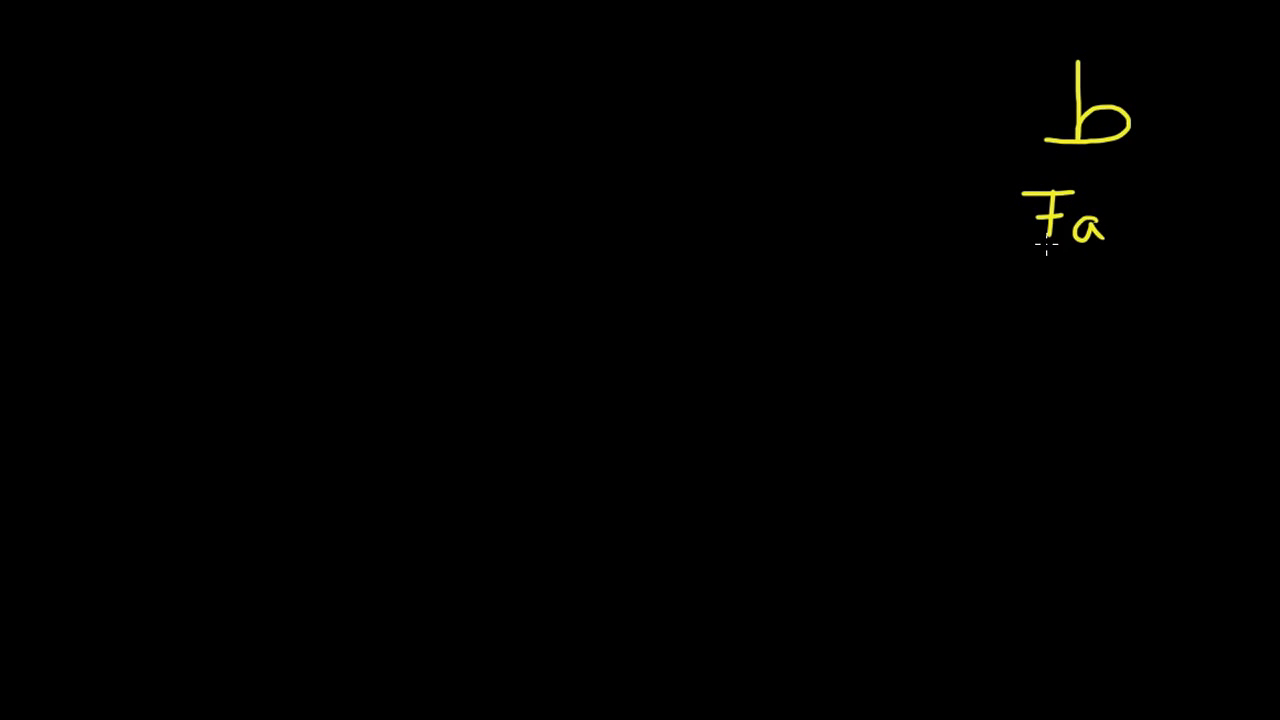
mouse_move(988, 280)
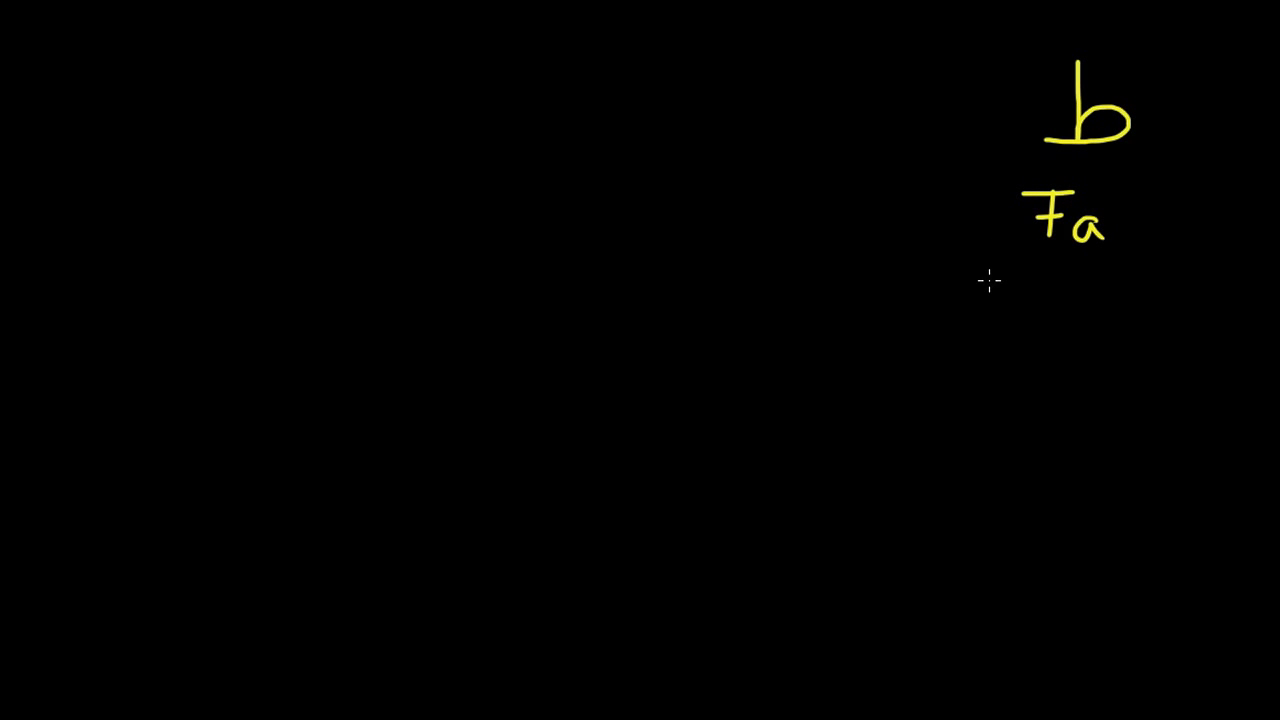
mouse_move(998, 312)
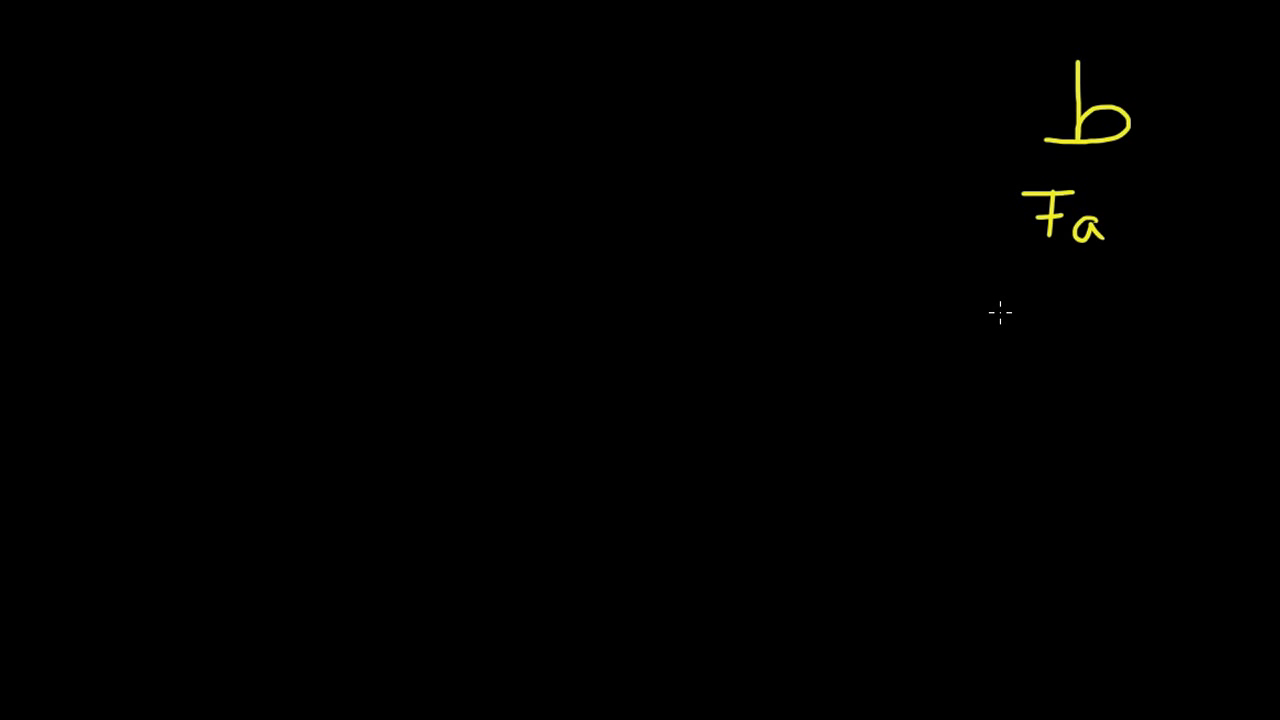
mouse_move(650, 132)
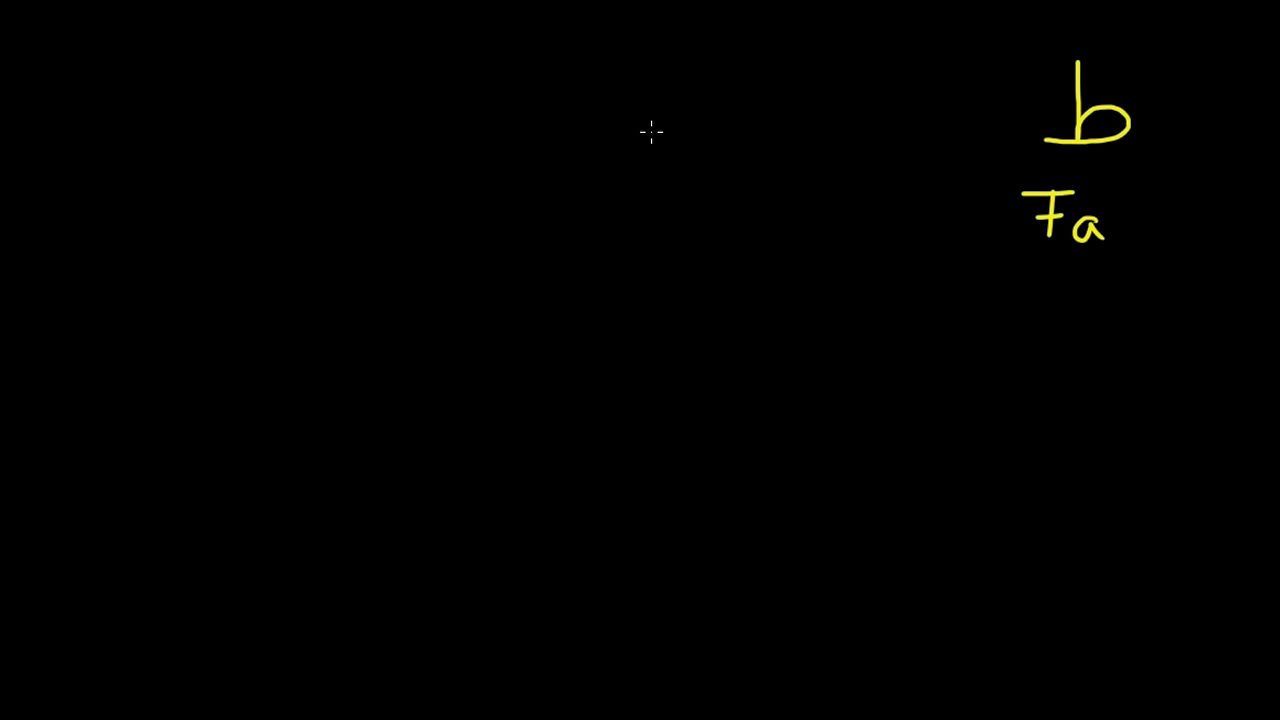
mouse_move(716, 108)
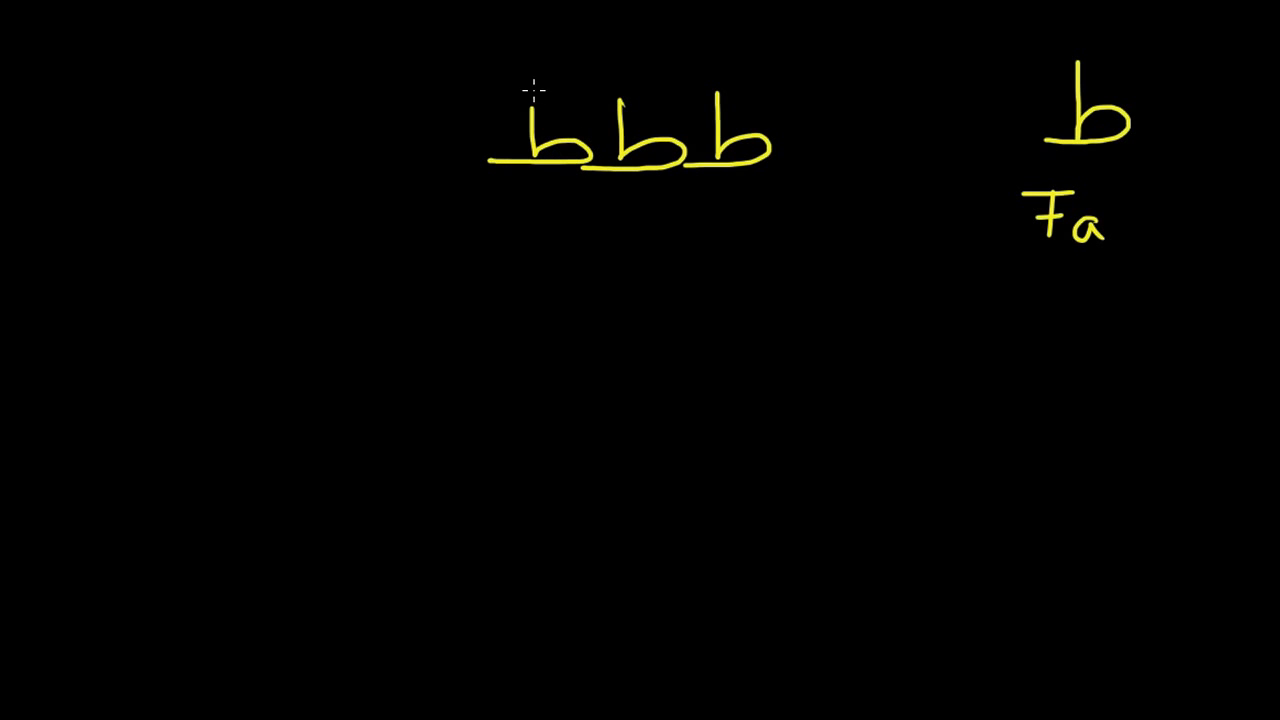
mouse_move(1052, 368)
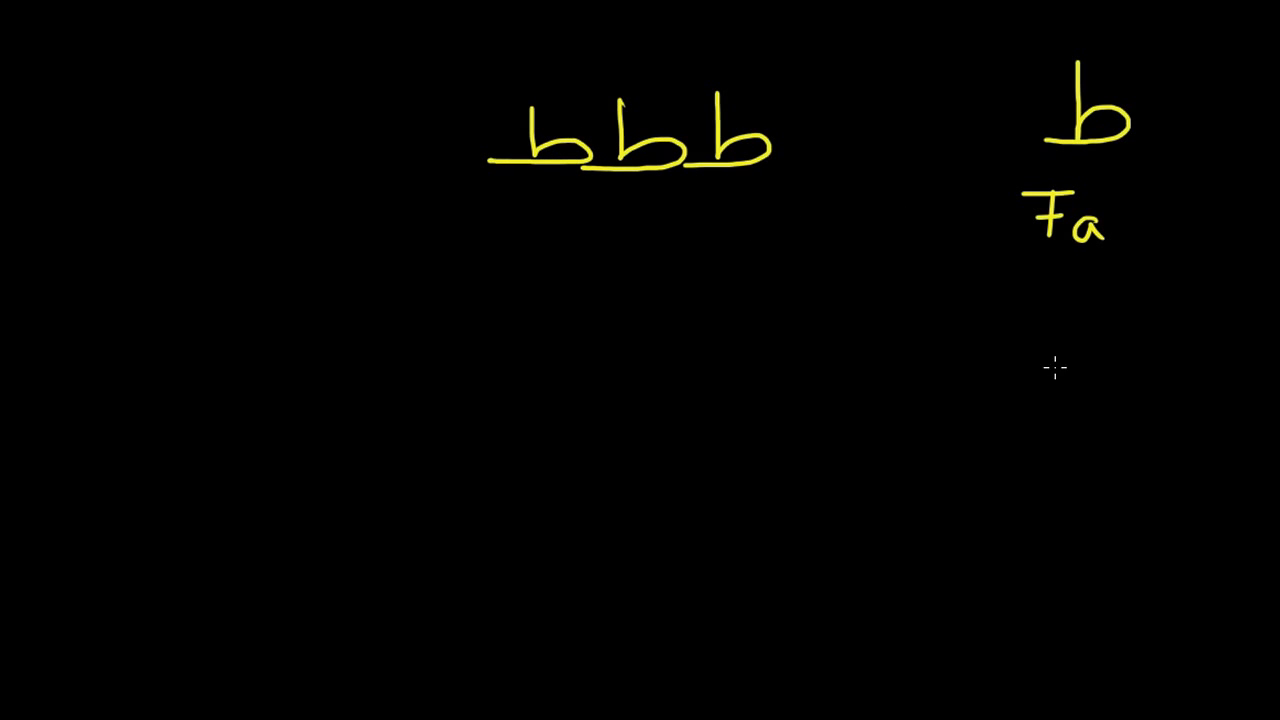
mouse_move(1070, 96)
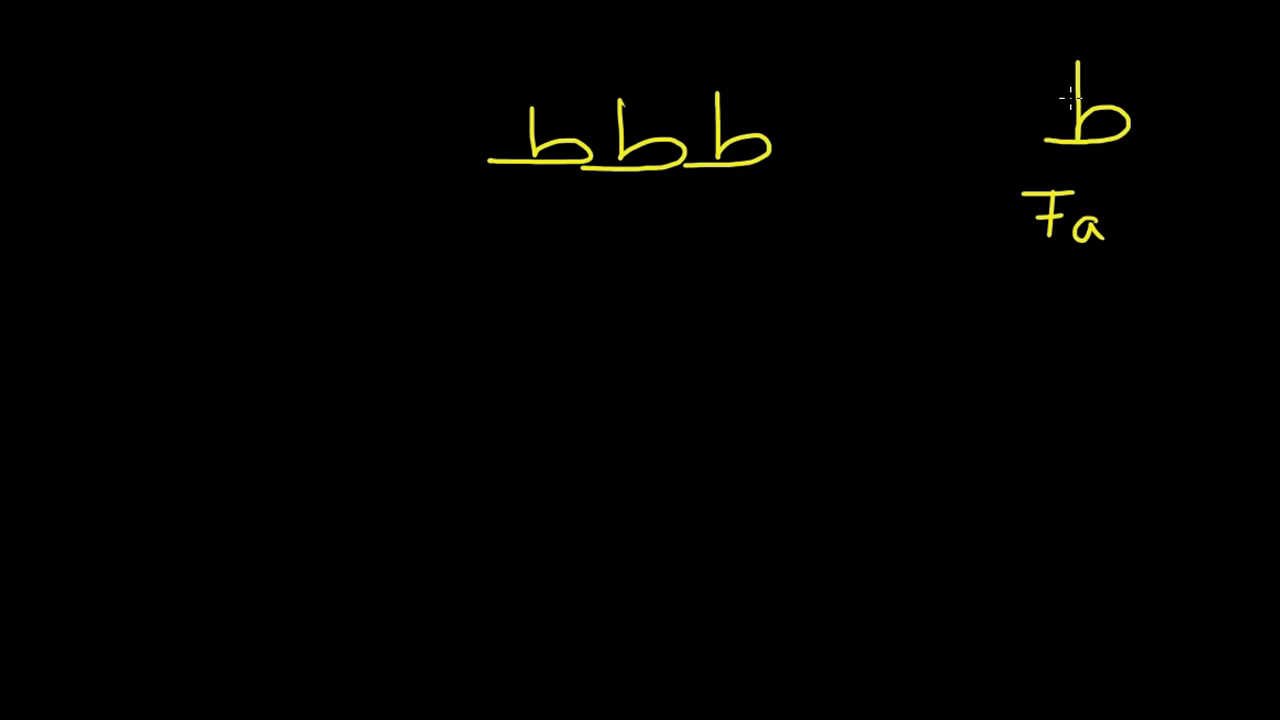
mouse_move(1076, 328)
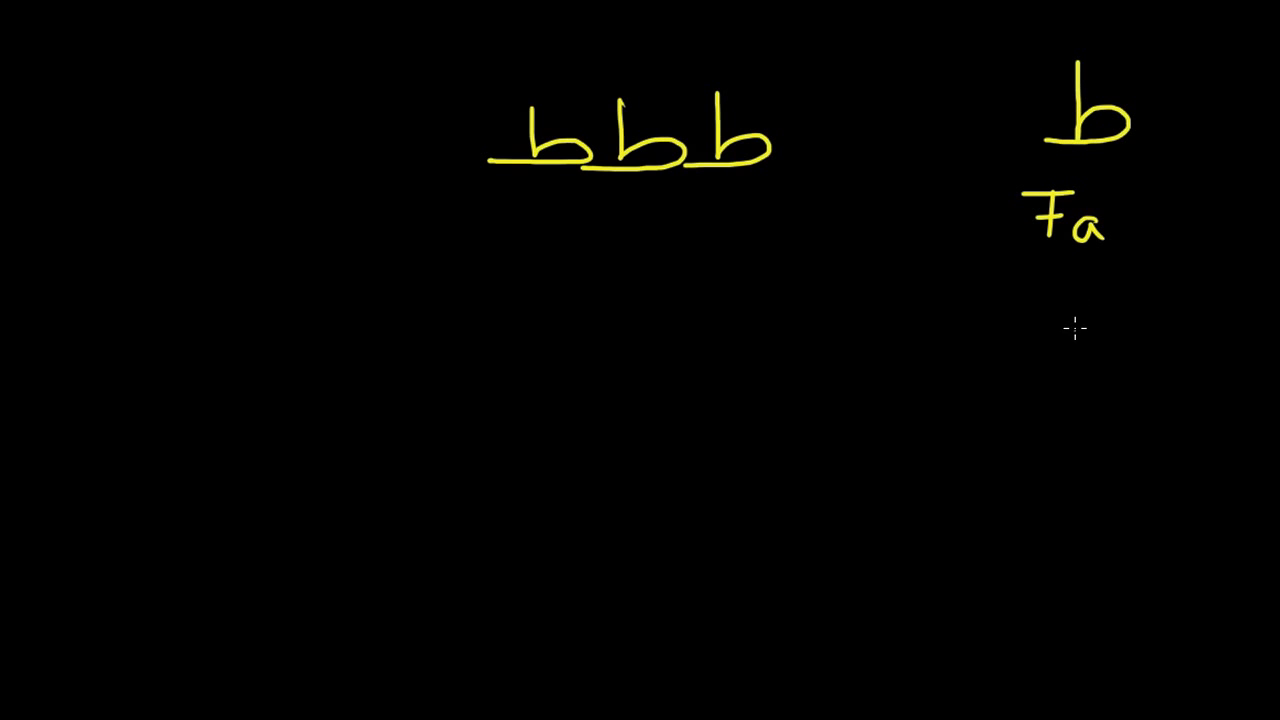
- Draw ظ below the first name and ذ below the second, ready for their labels
left_click_drag(1076, 330, 1110, 400)
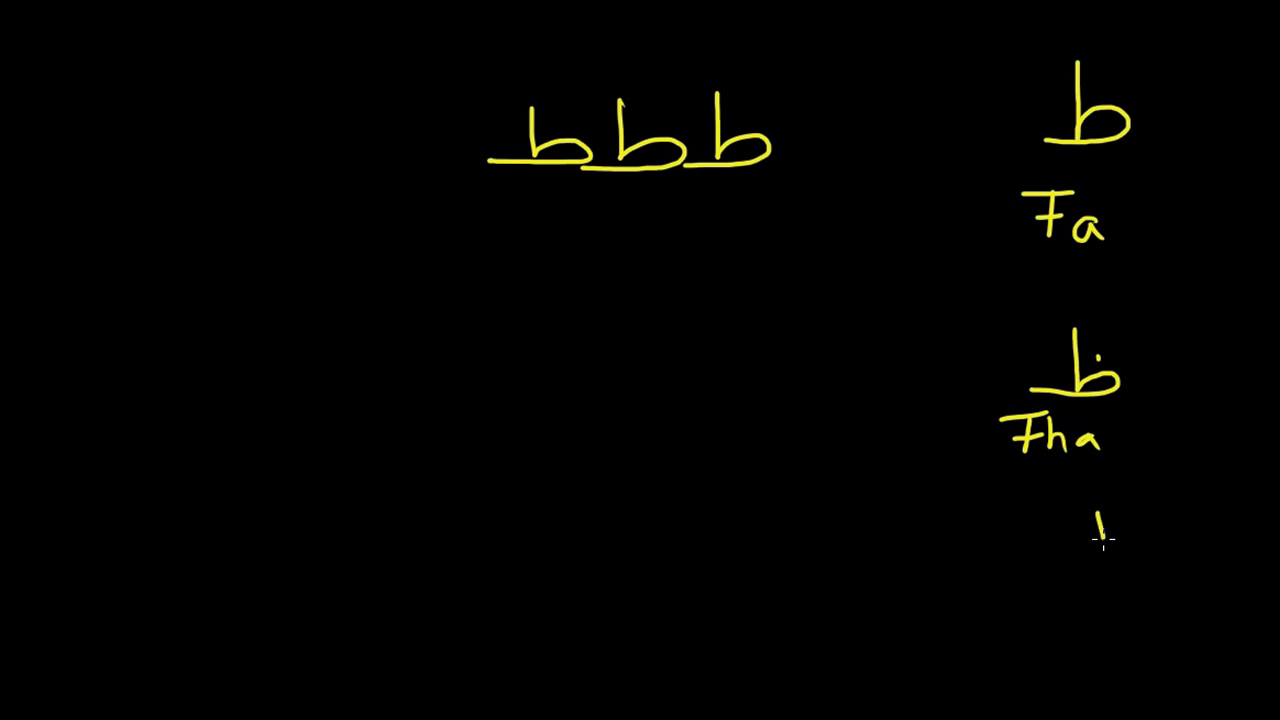
left_click_drag(1104, 524, 1080, 544)
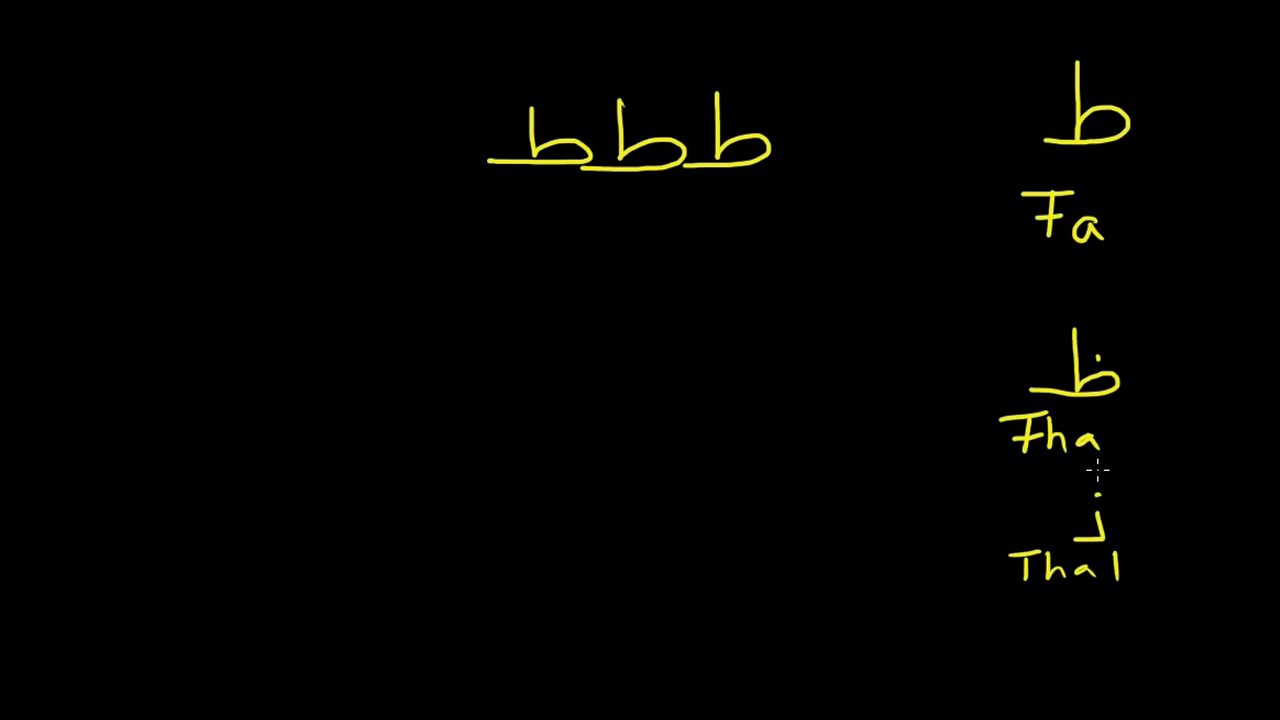
mouse_move(1088, 596)
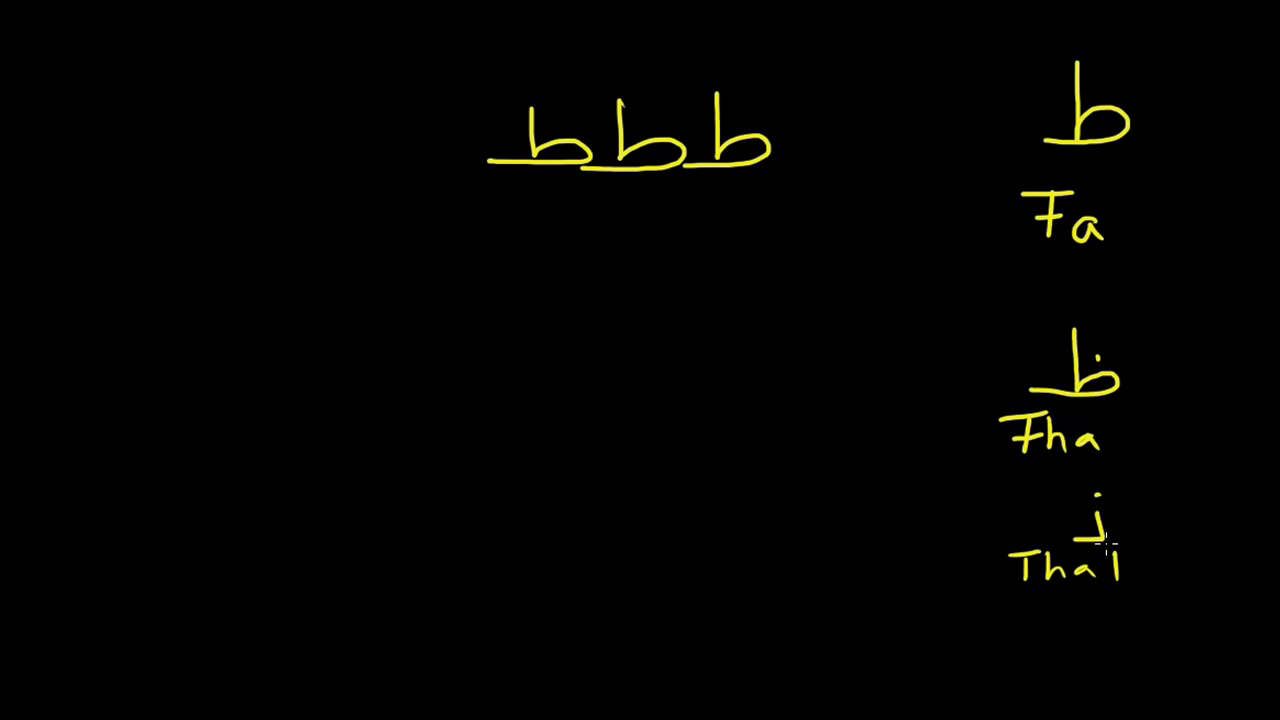
mouse_move(1002, 448)
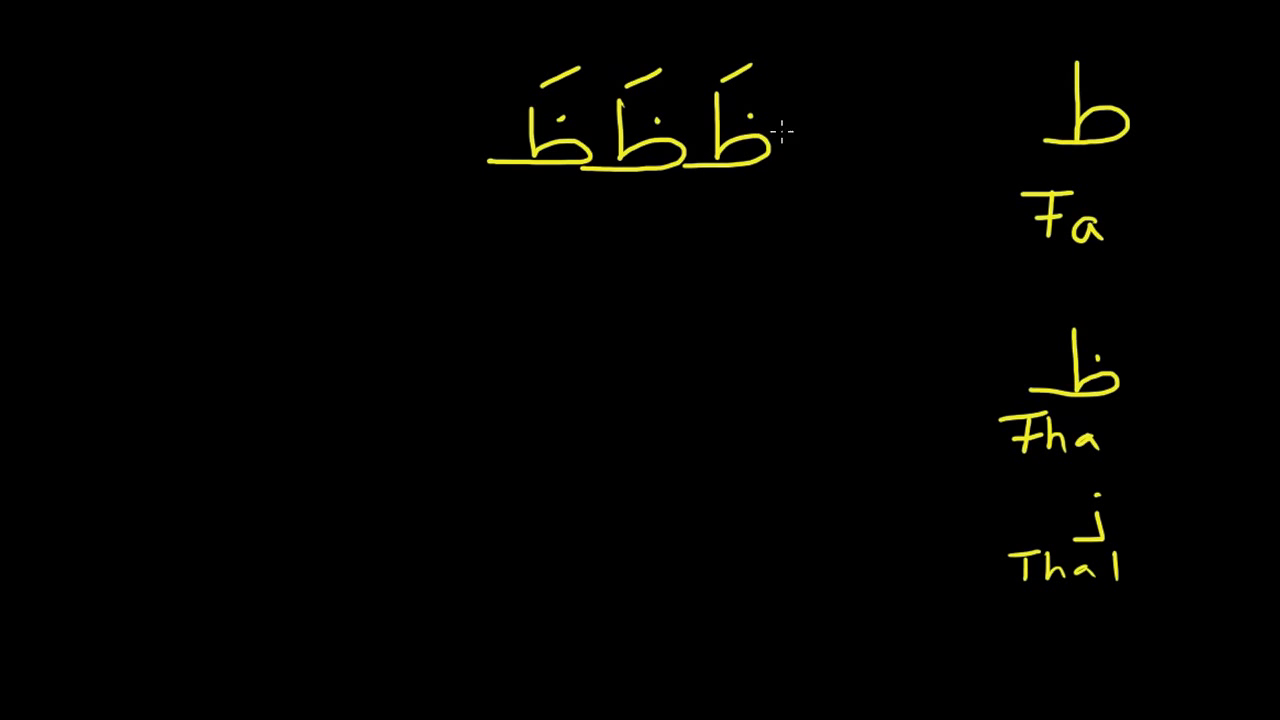
mouse_move(764, 228)
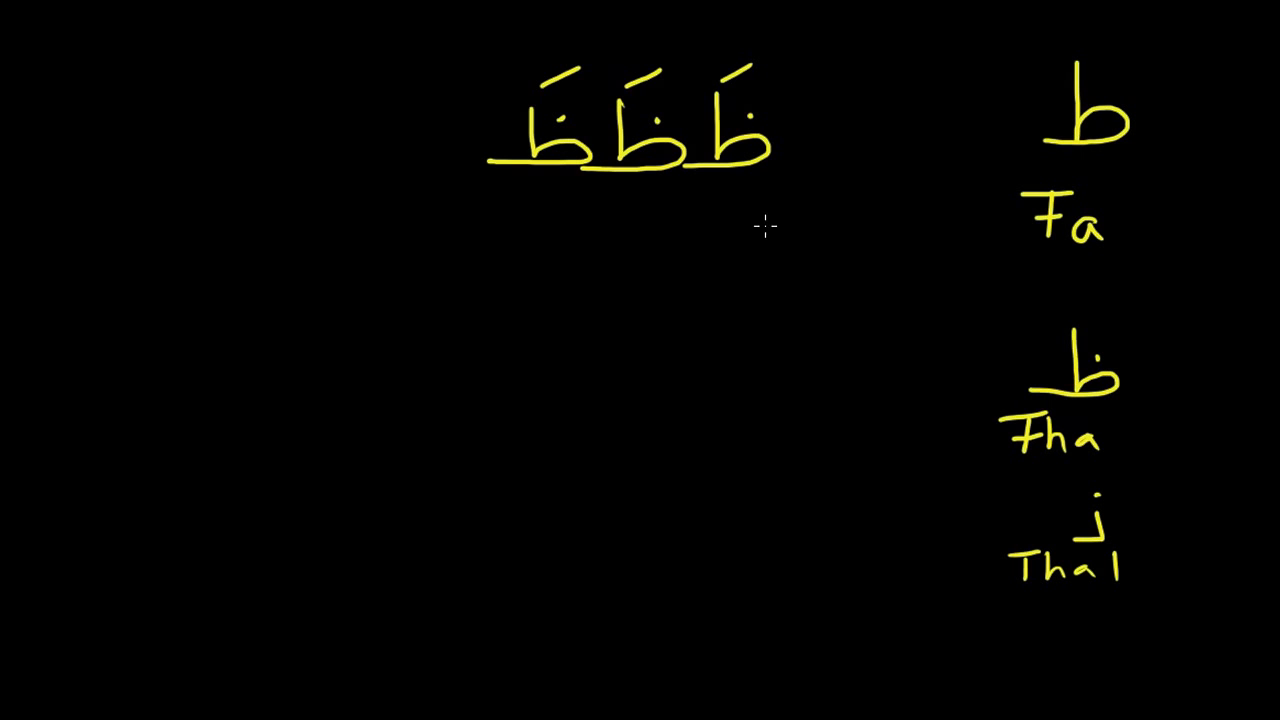
mouse_move(1044, 404)
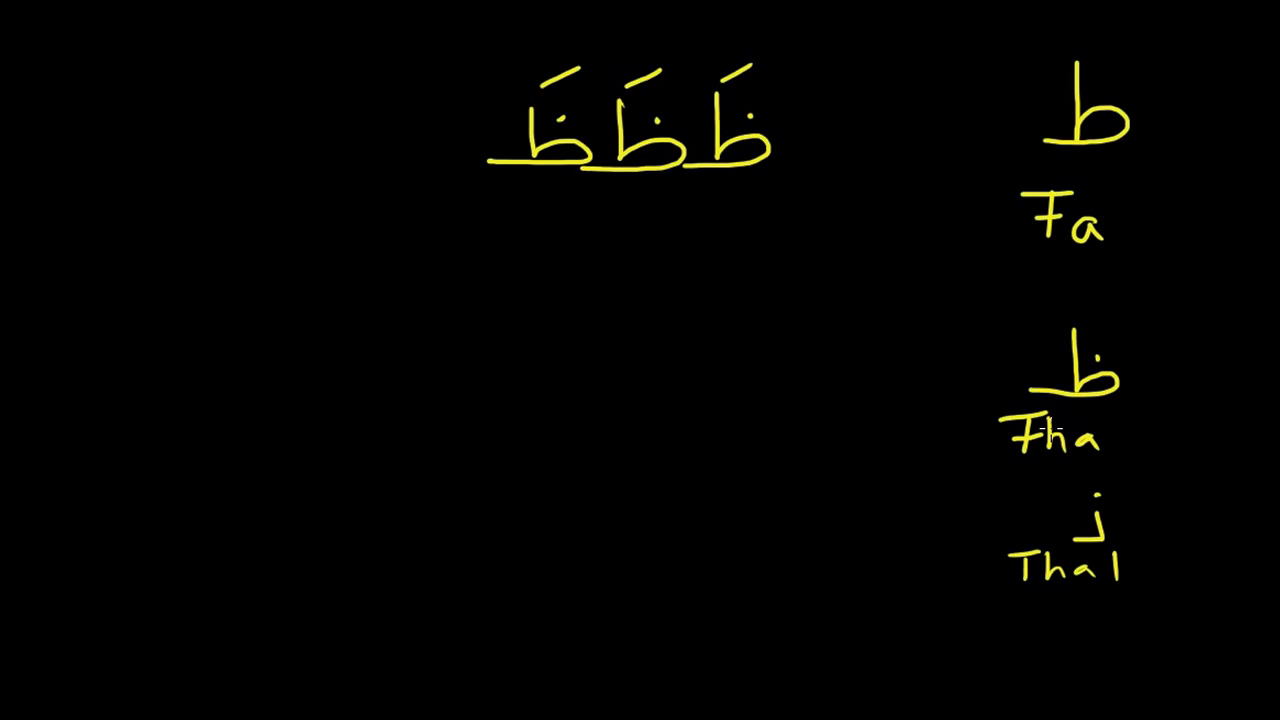
mouse_move(664, 424)
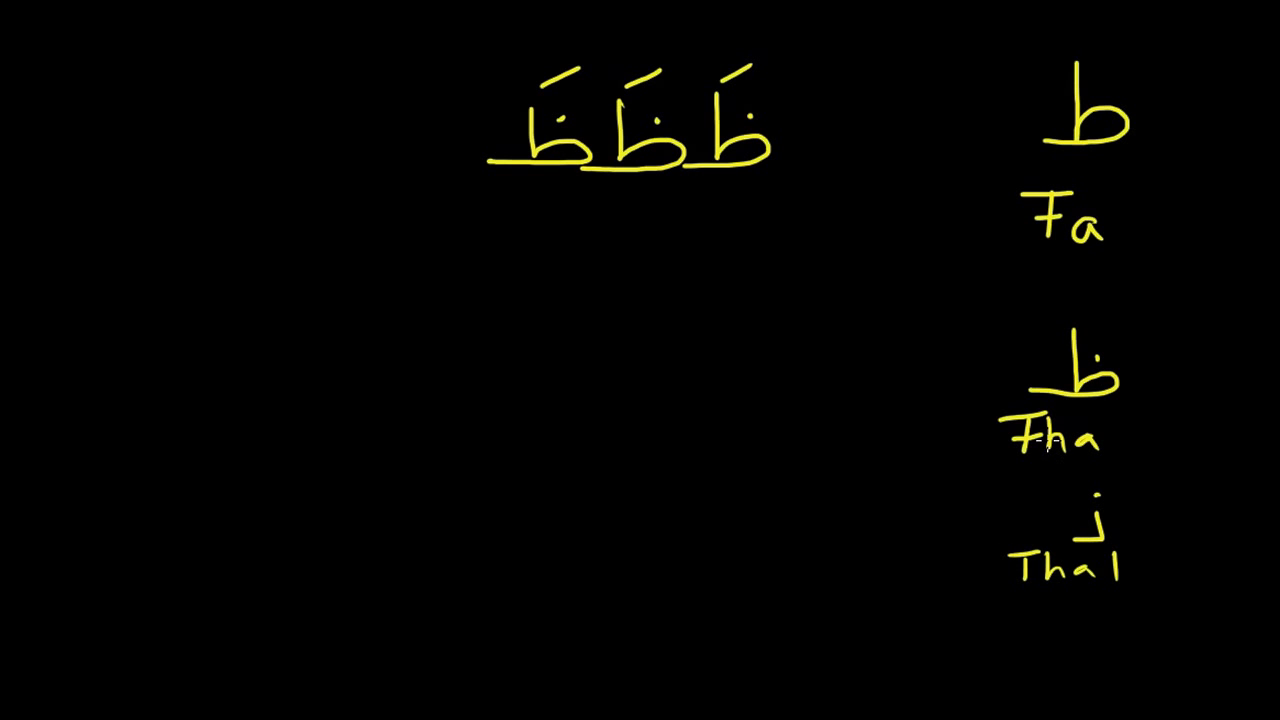
mouse_move(1050, 464)
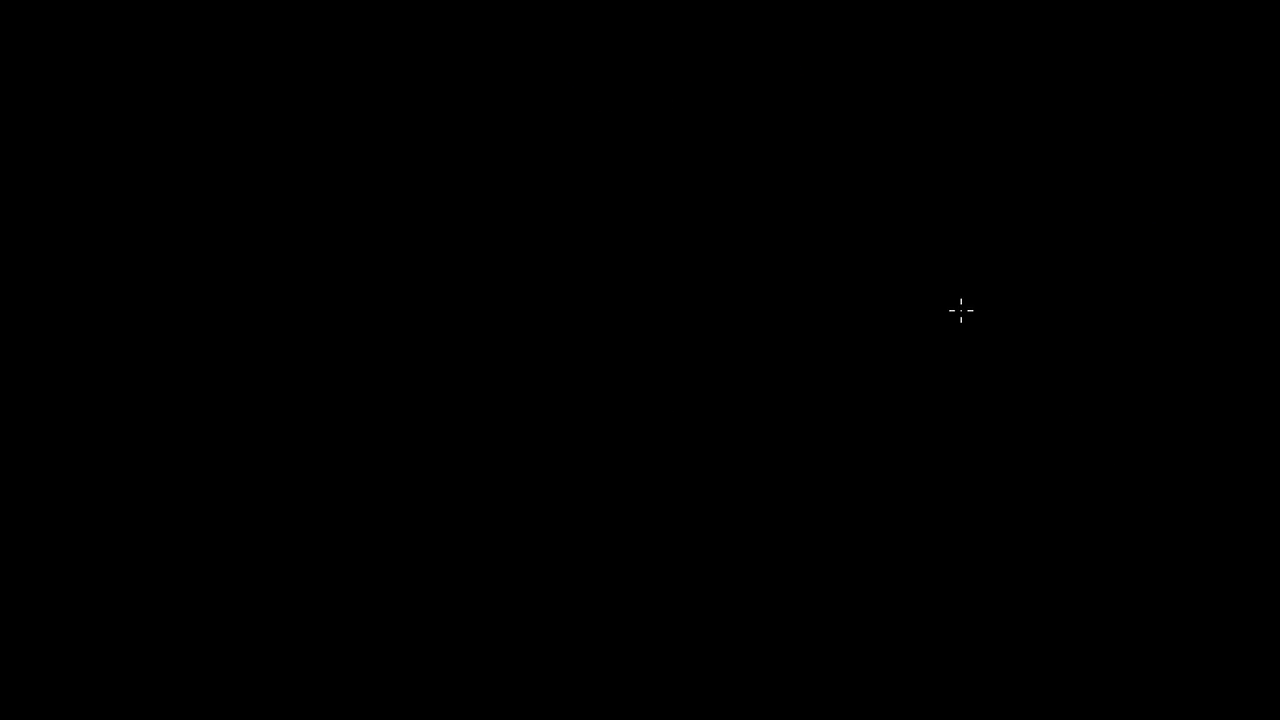
mouse_move(808, 304)
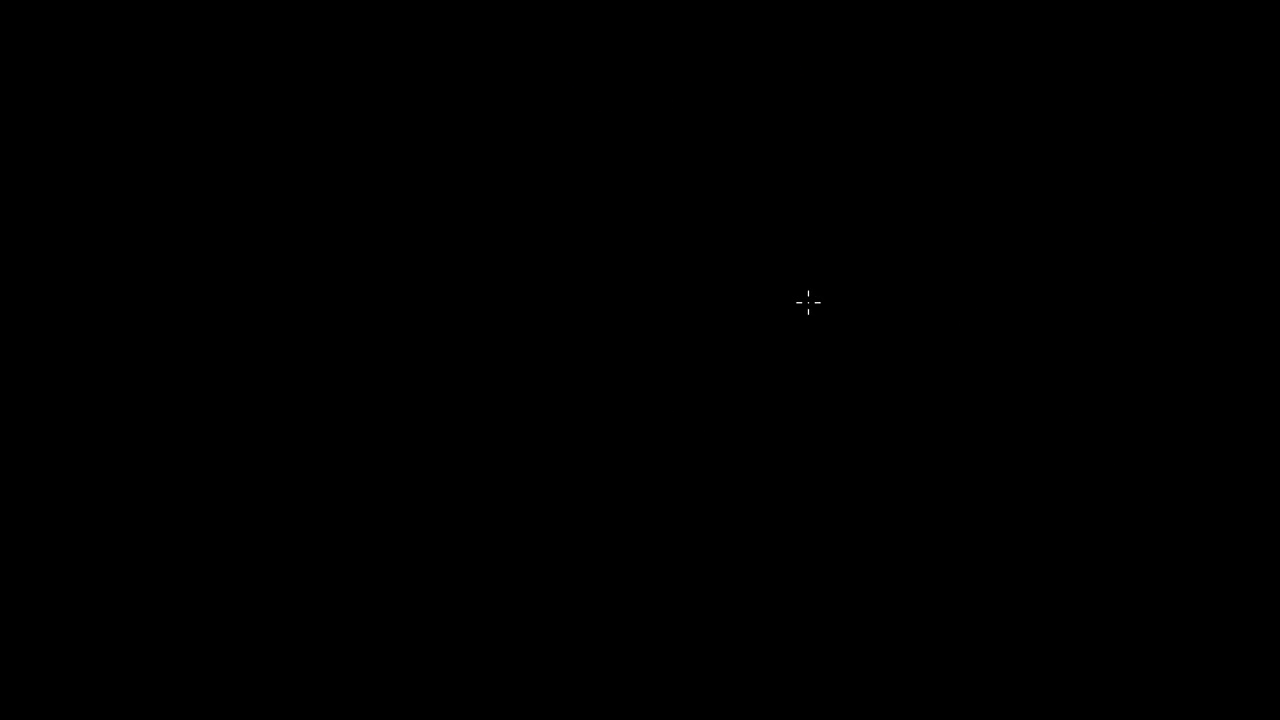
mouse_move(1068, 130)
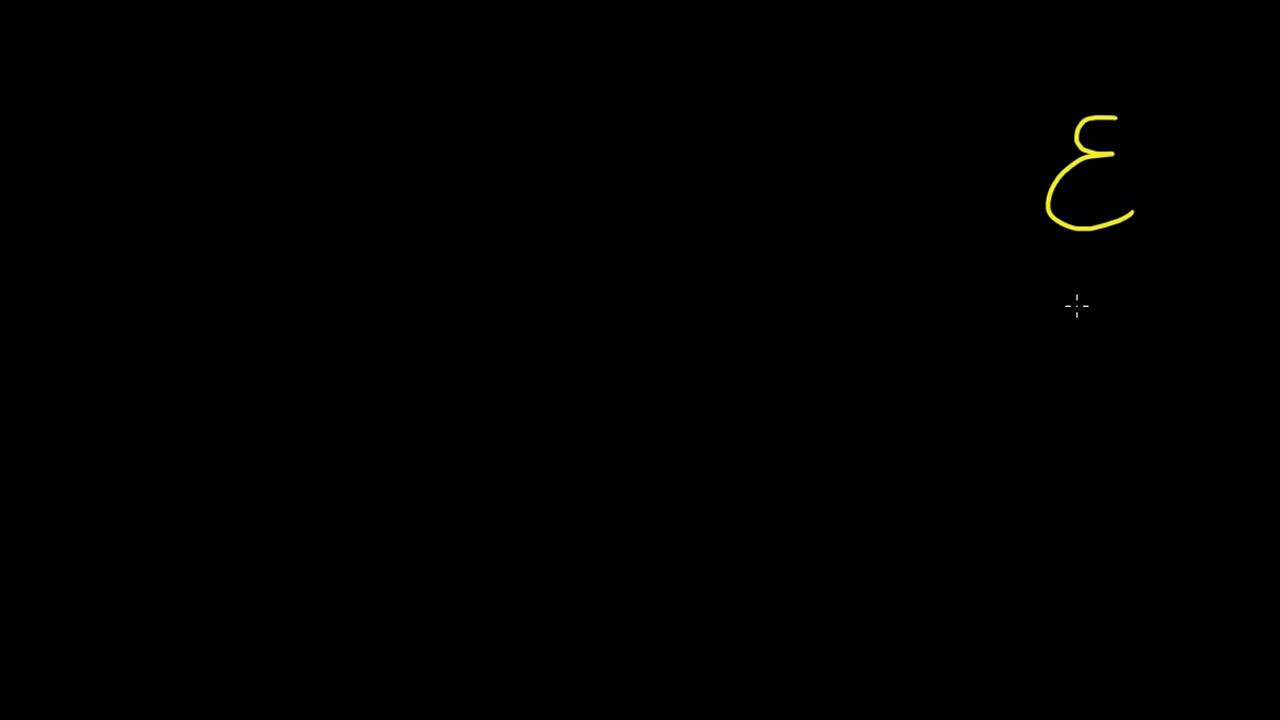
mouse_move(1078, 320)
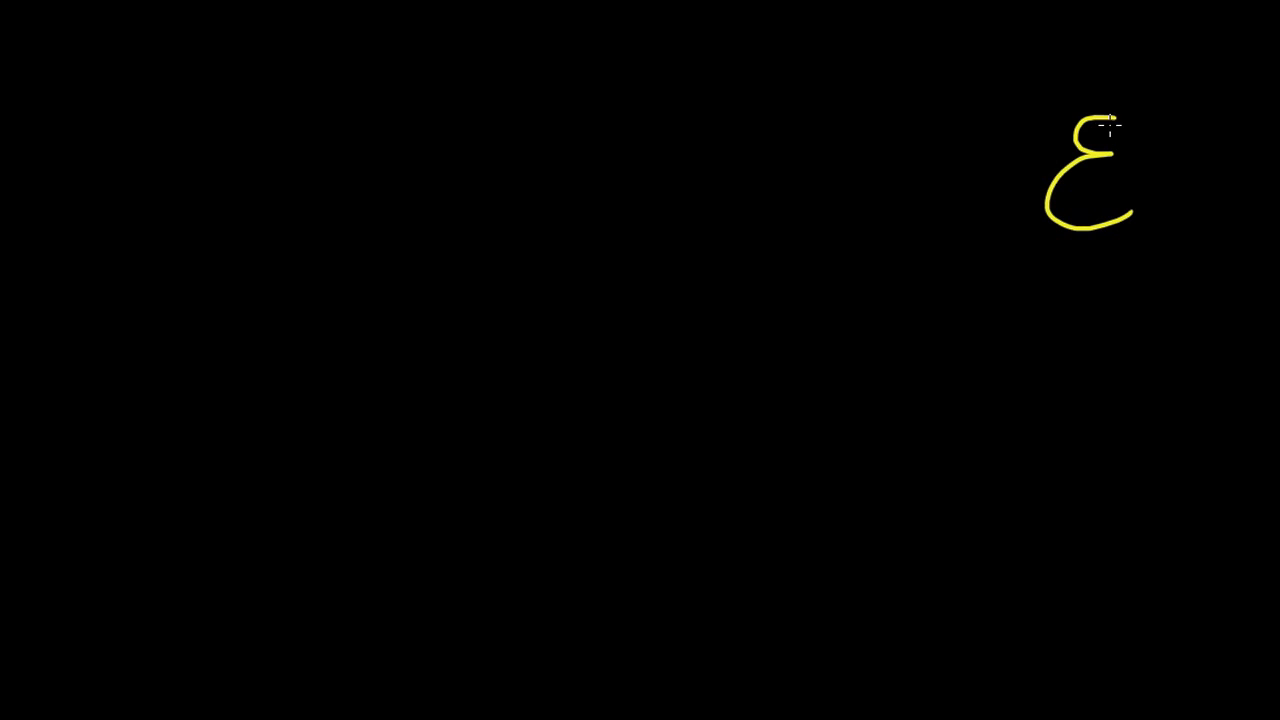
mouse_move(1060, 330)
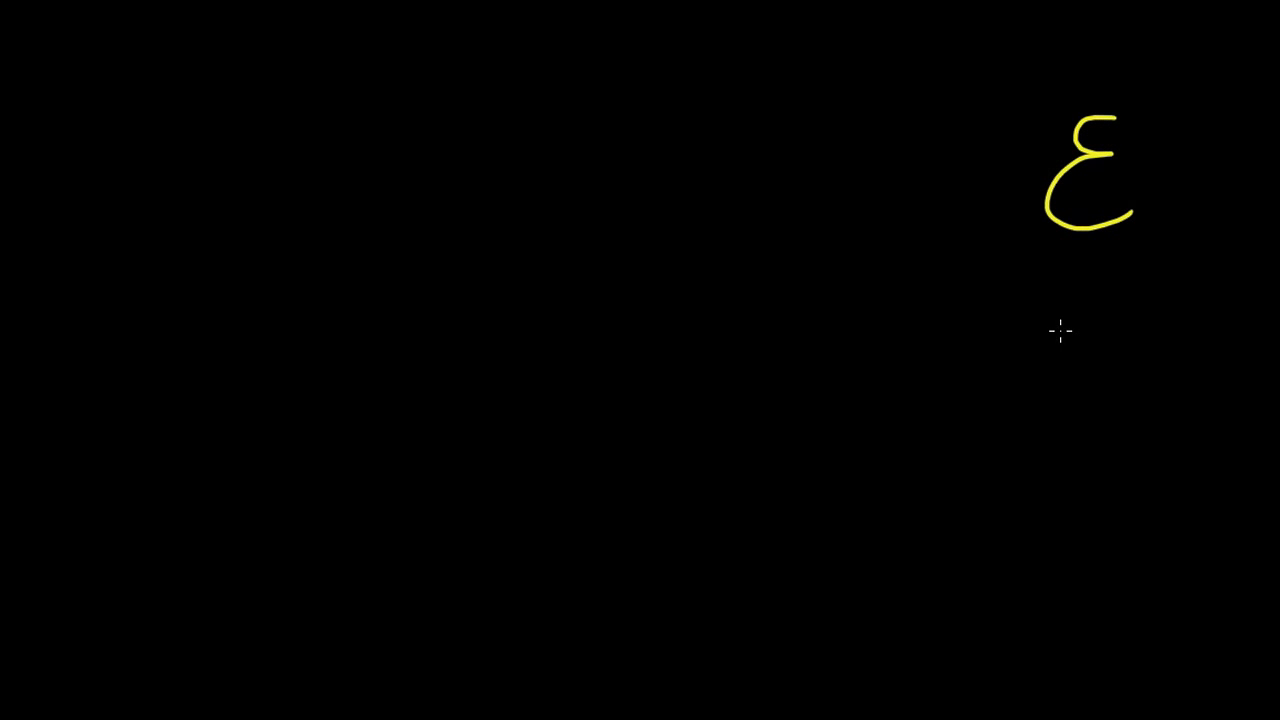
- Handwrite the name 3ayn in yellow directly under the letter ع
left_click_drag(1064, 284, 1060, 324)
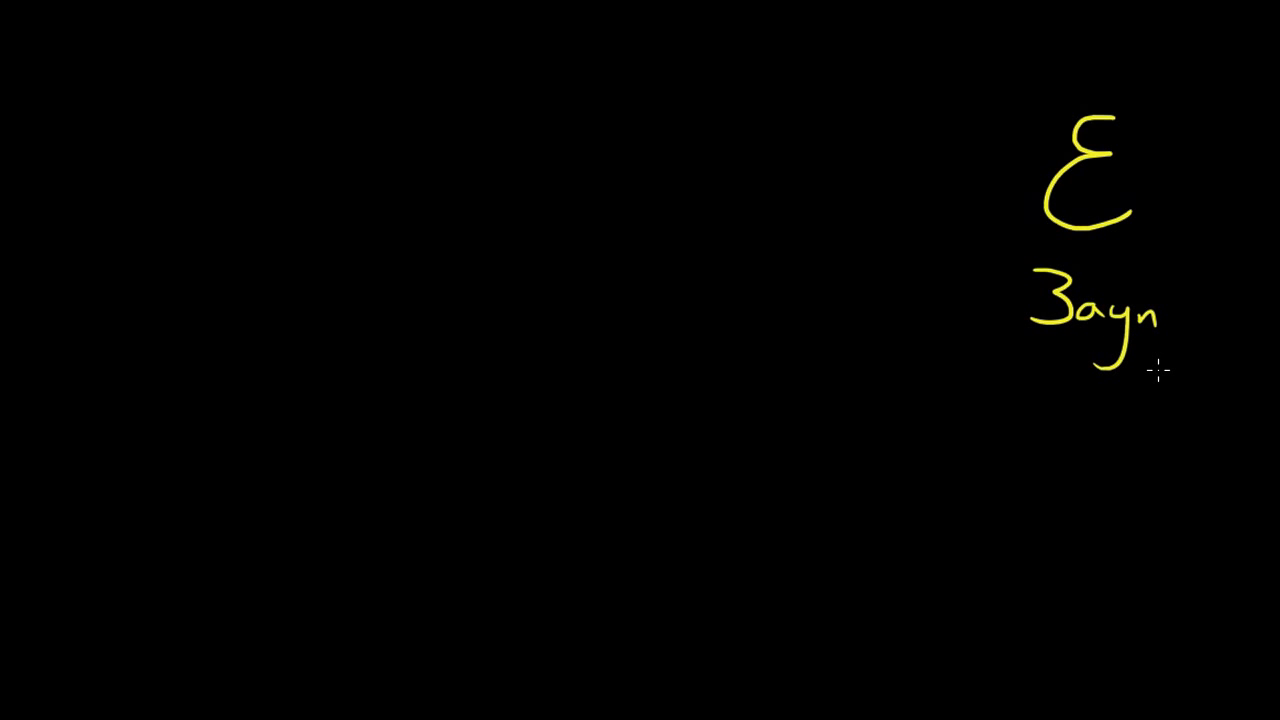
mouse_move(1022, 244)
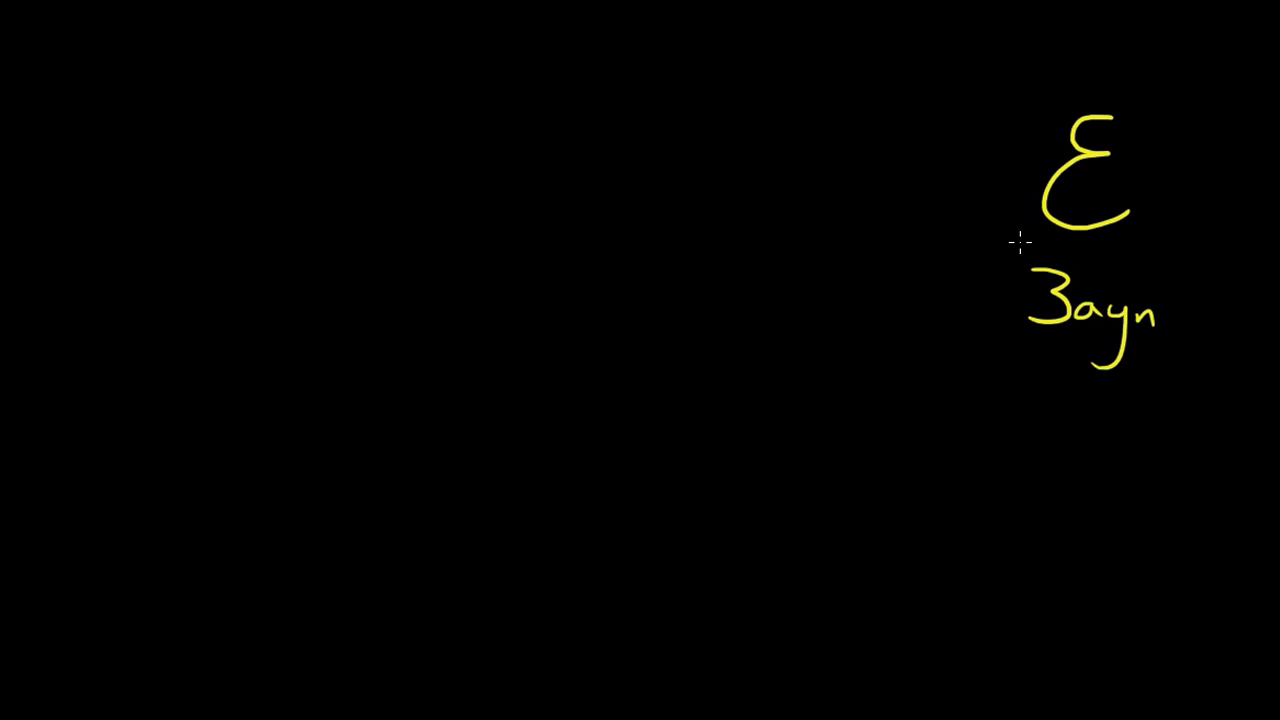
mouse_move(838, 250)
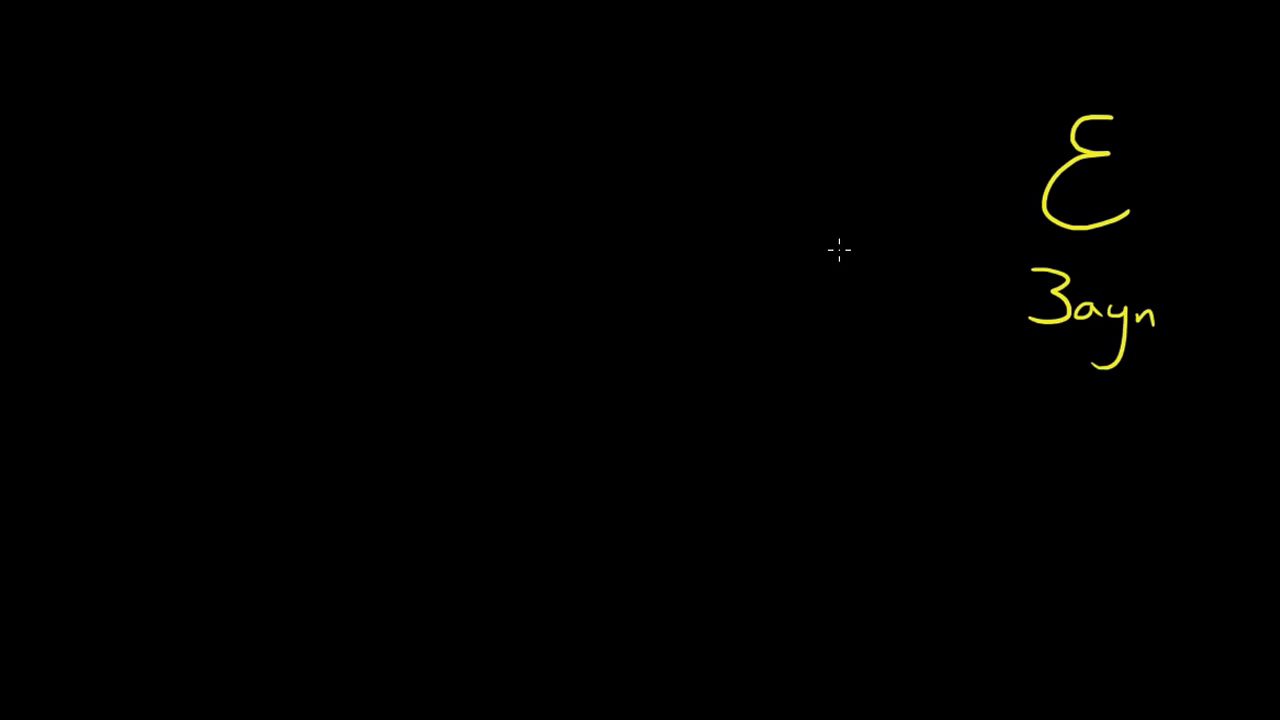
mouse_move(758, 184)
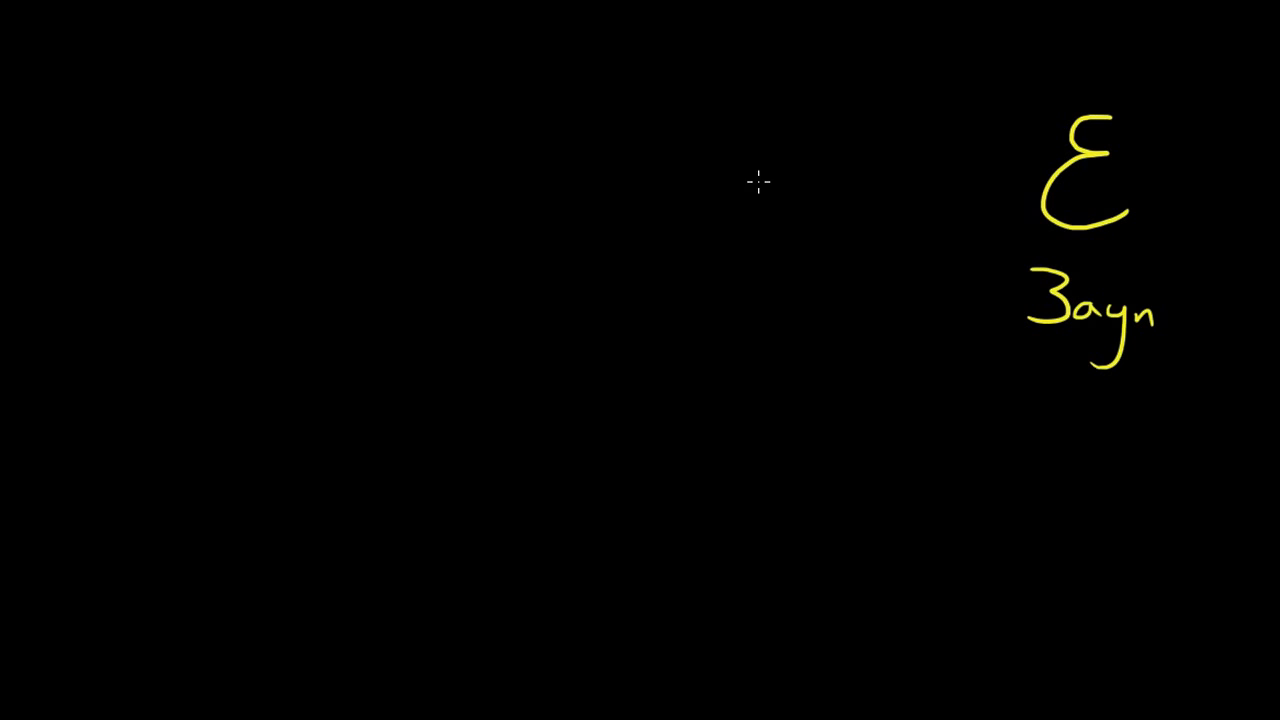
mouse_move(742, 178)
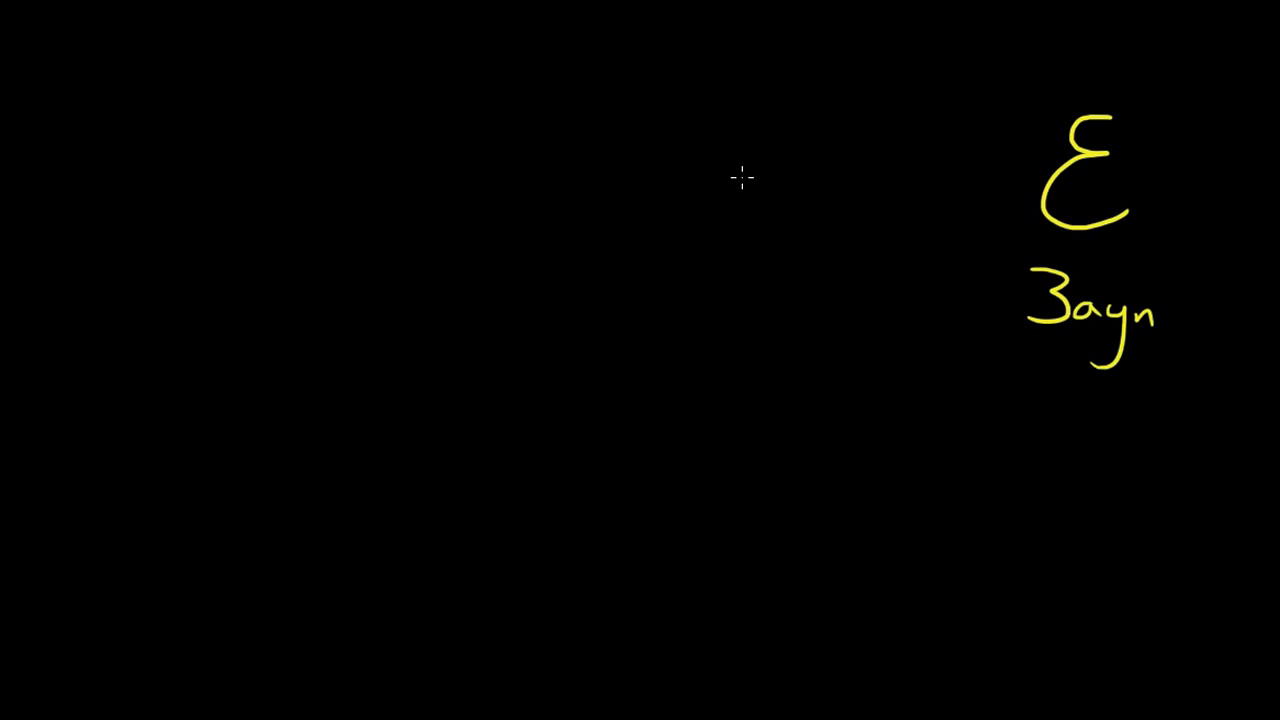
- Write the joined عَا form left of ع and label it 3a underneath
left_click_drag(736, 184, 744, 180)
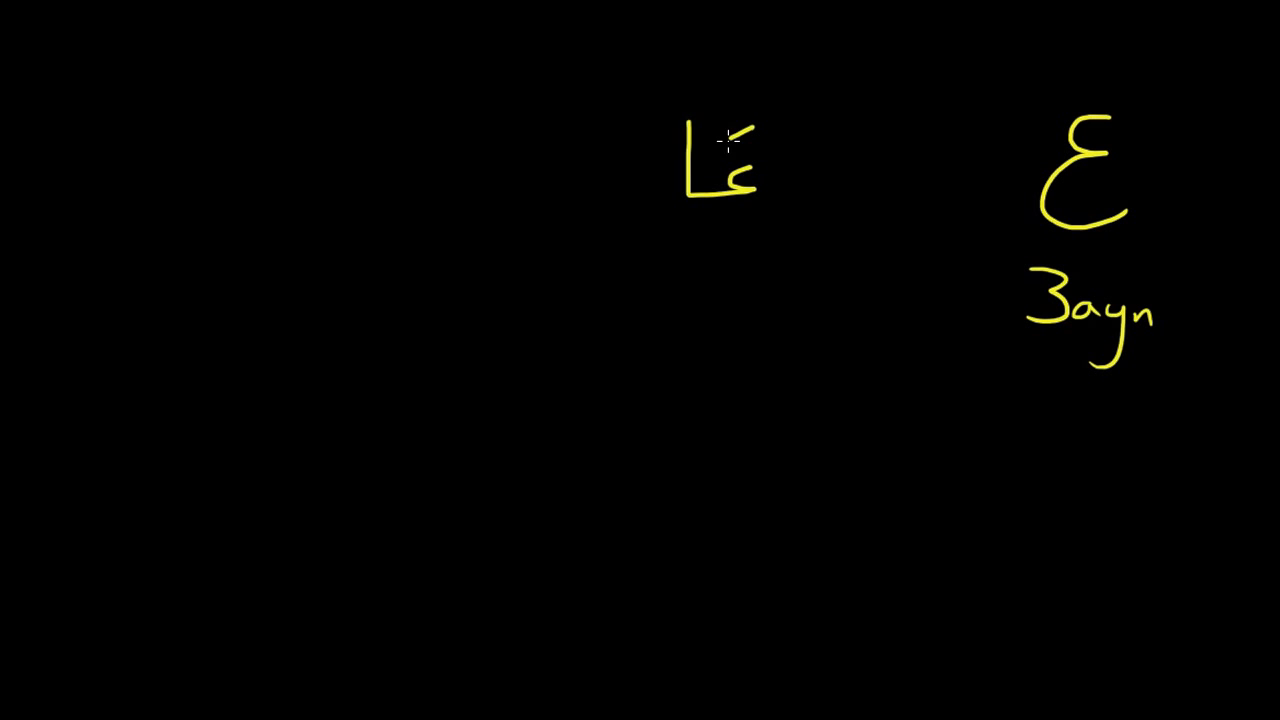
mouse_move(704, 240)
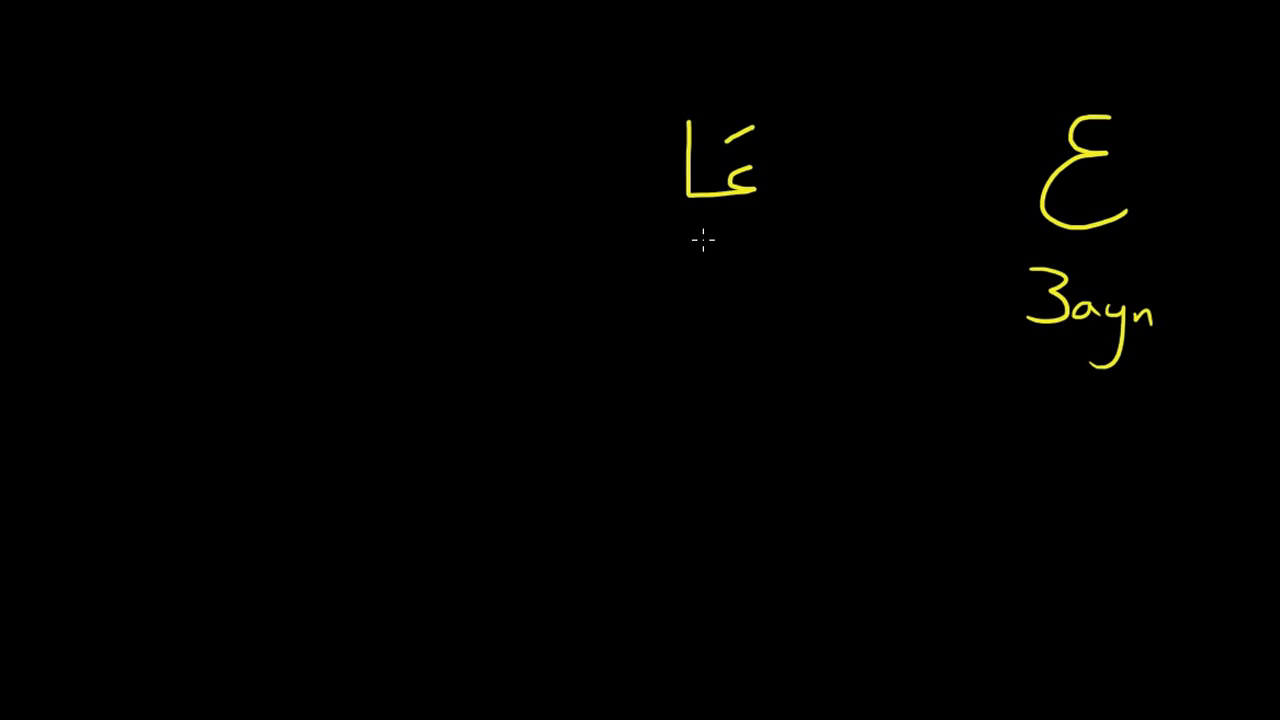
left_click_drag(696, 244, 750, 244)
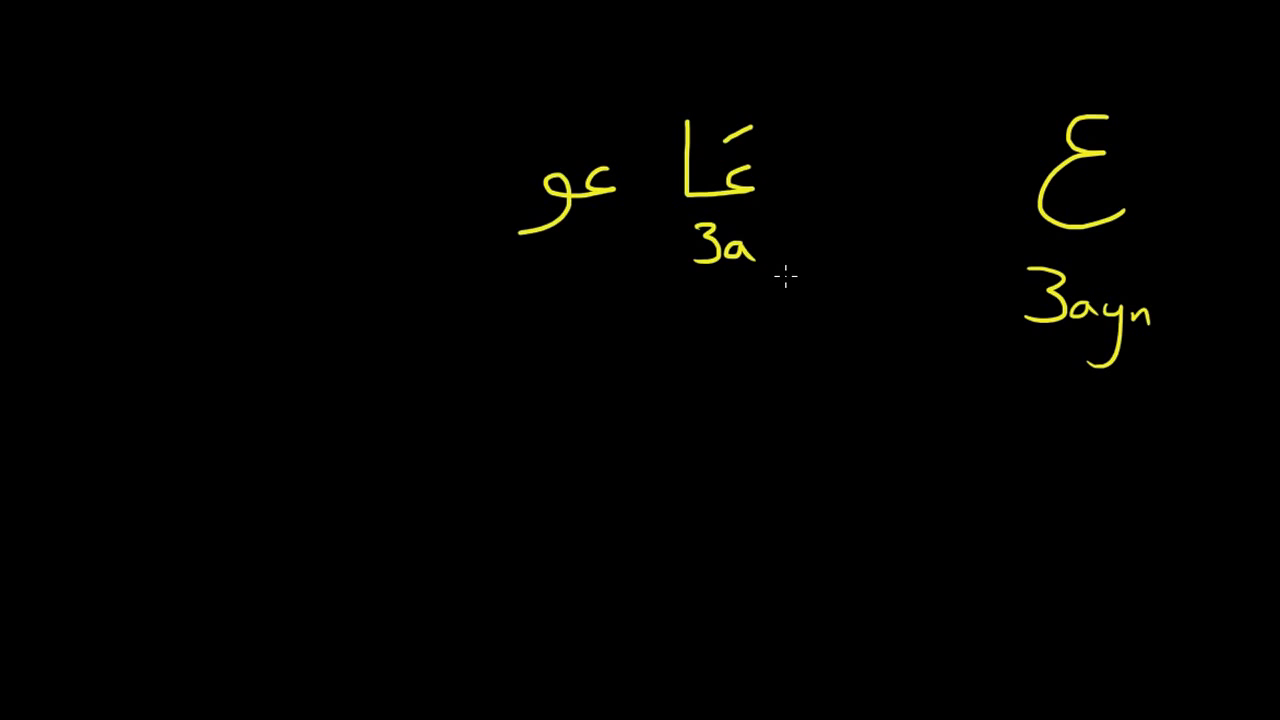
mouse_move(628, 148)
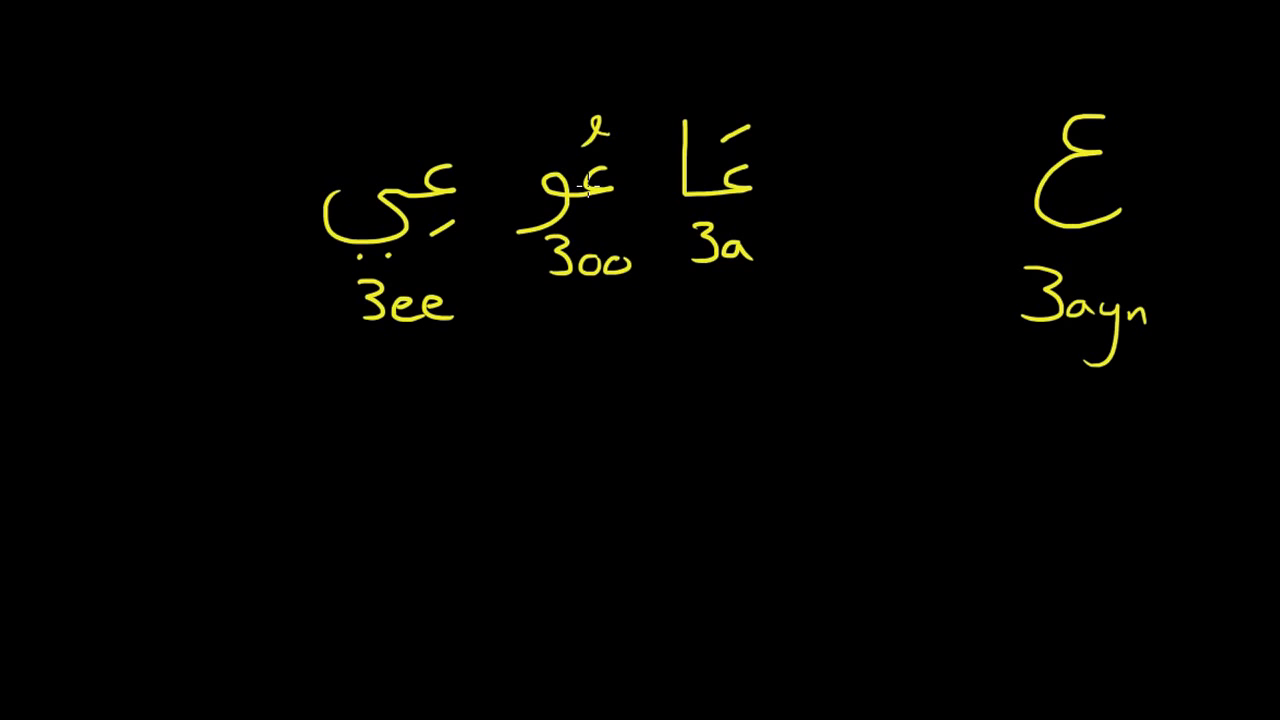
mouse_move(844, 444)
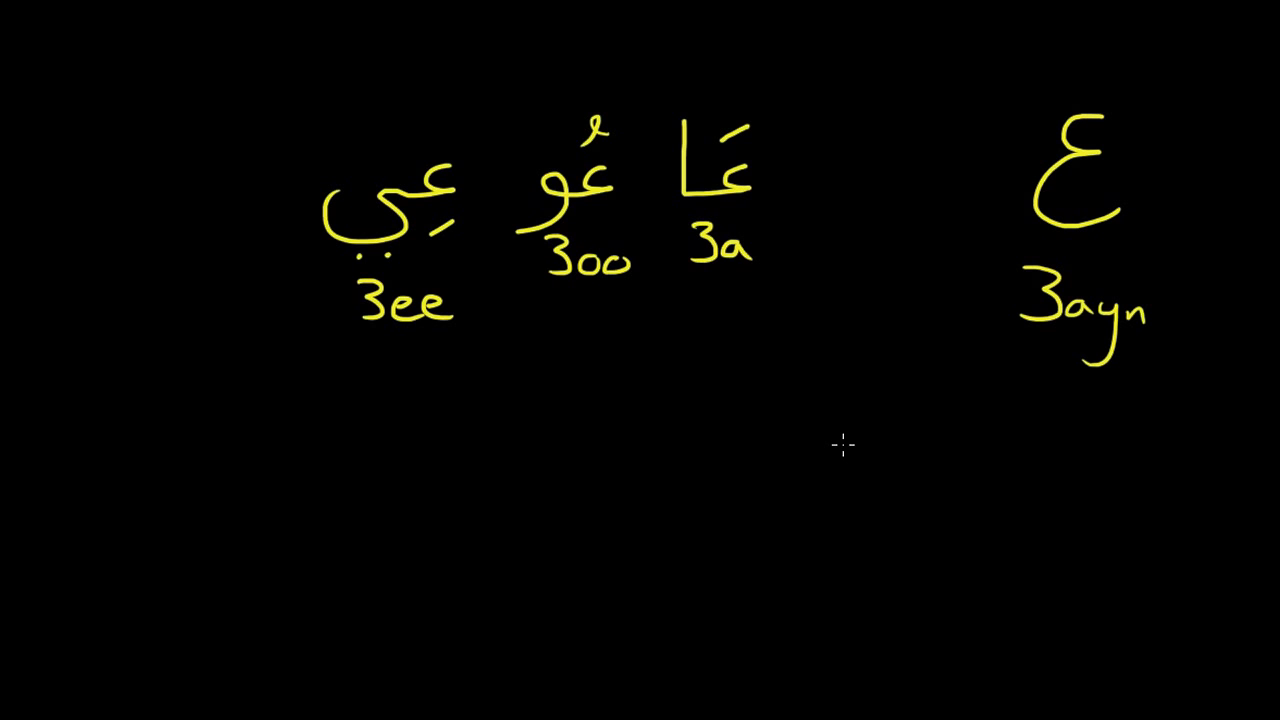
mouse_move(850, 404)
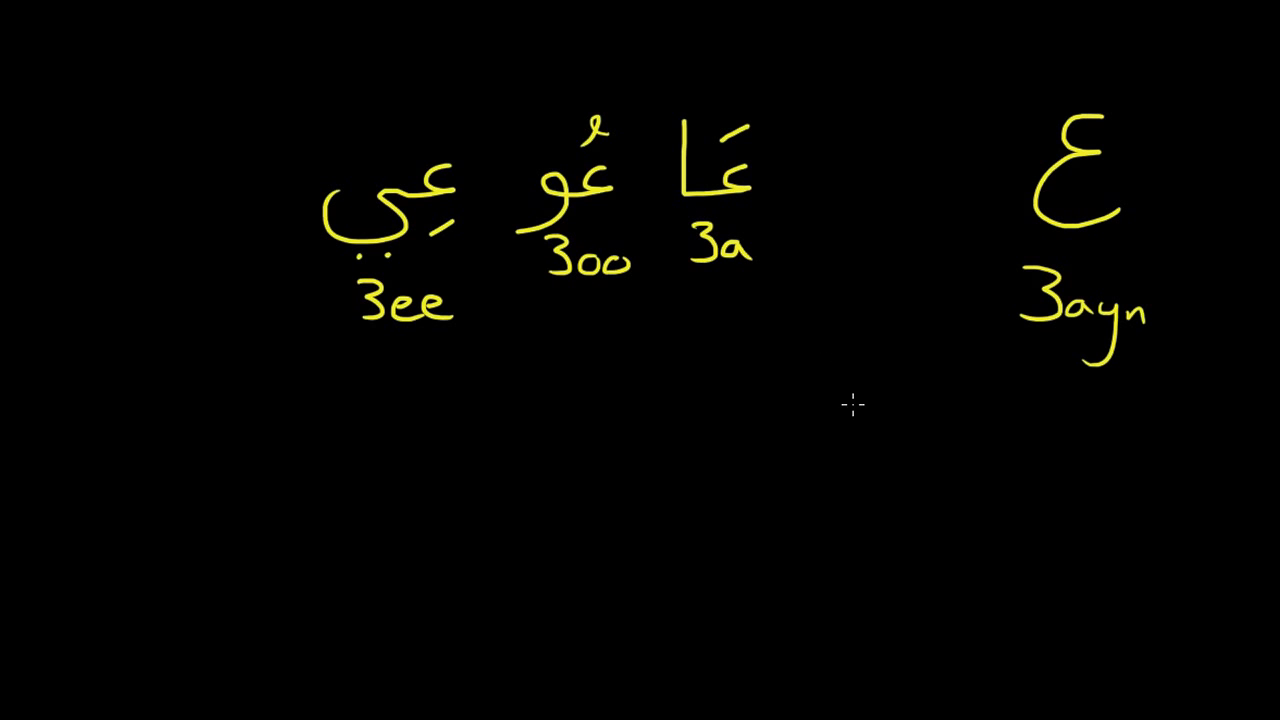
mouse_move(796, 372)
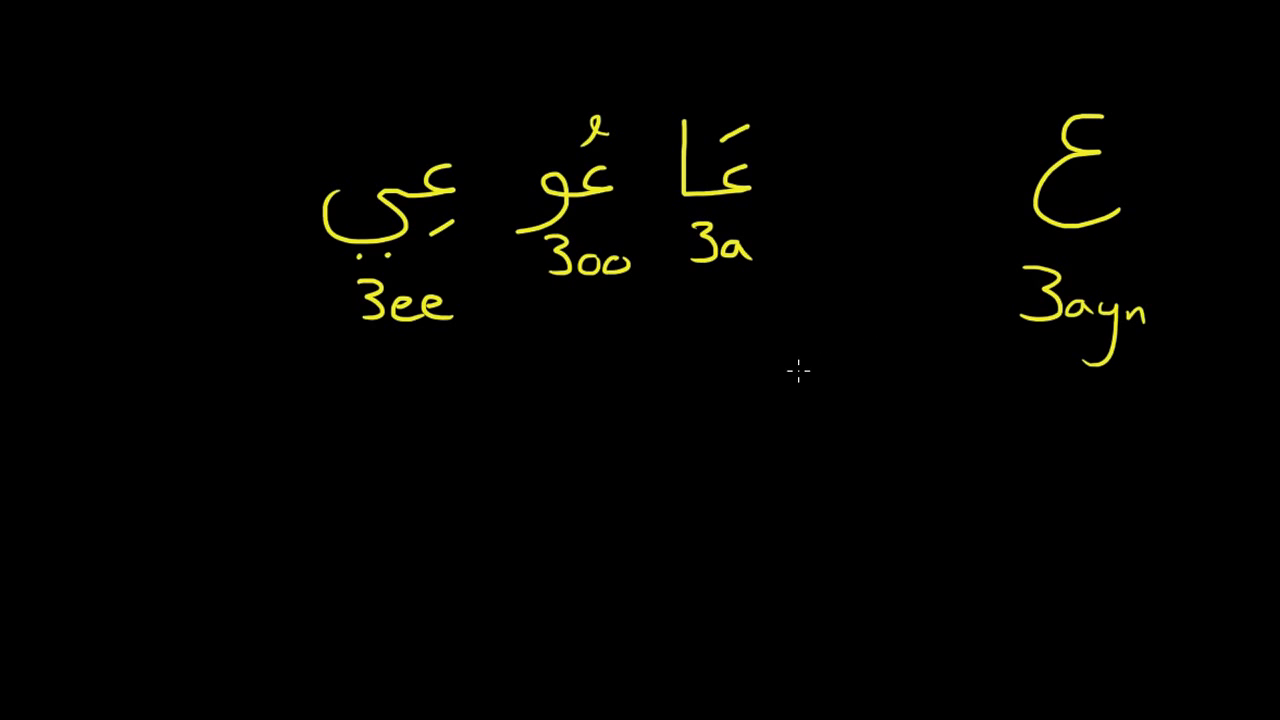
mouse_move(824, 380)
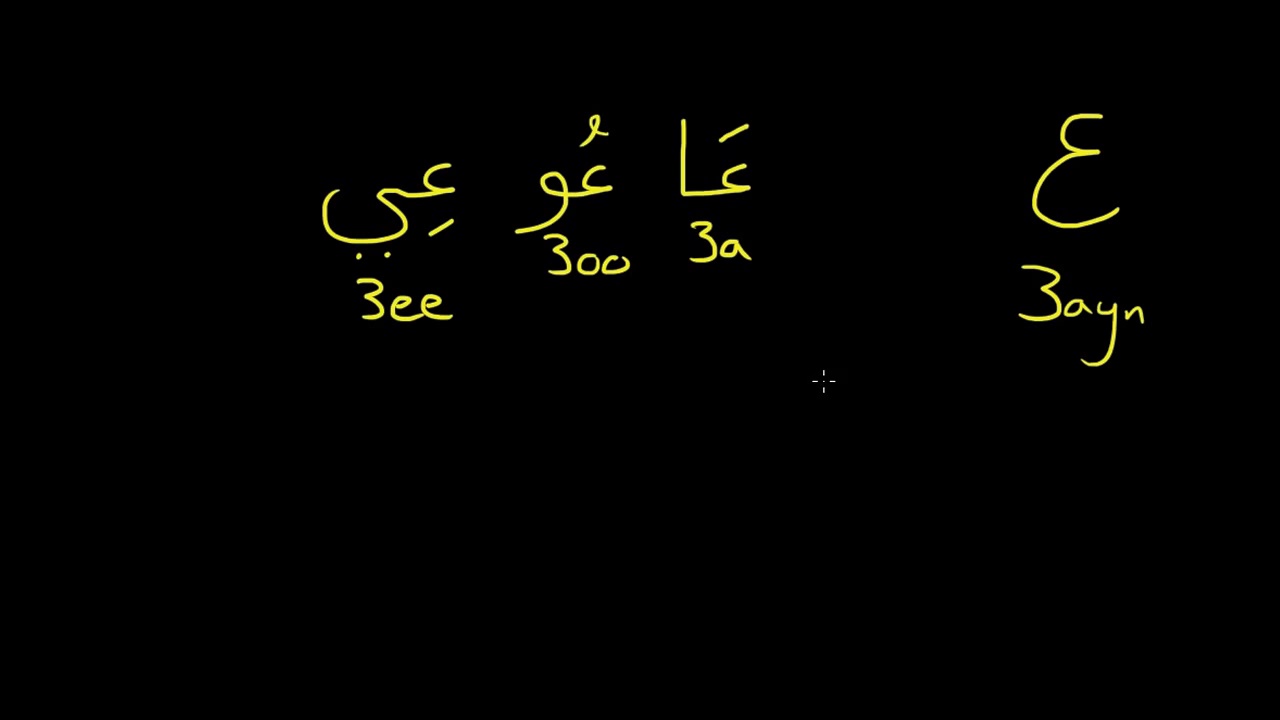
mouse_move(838, 332)
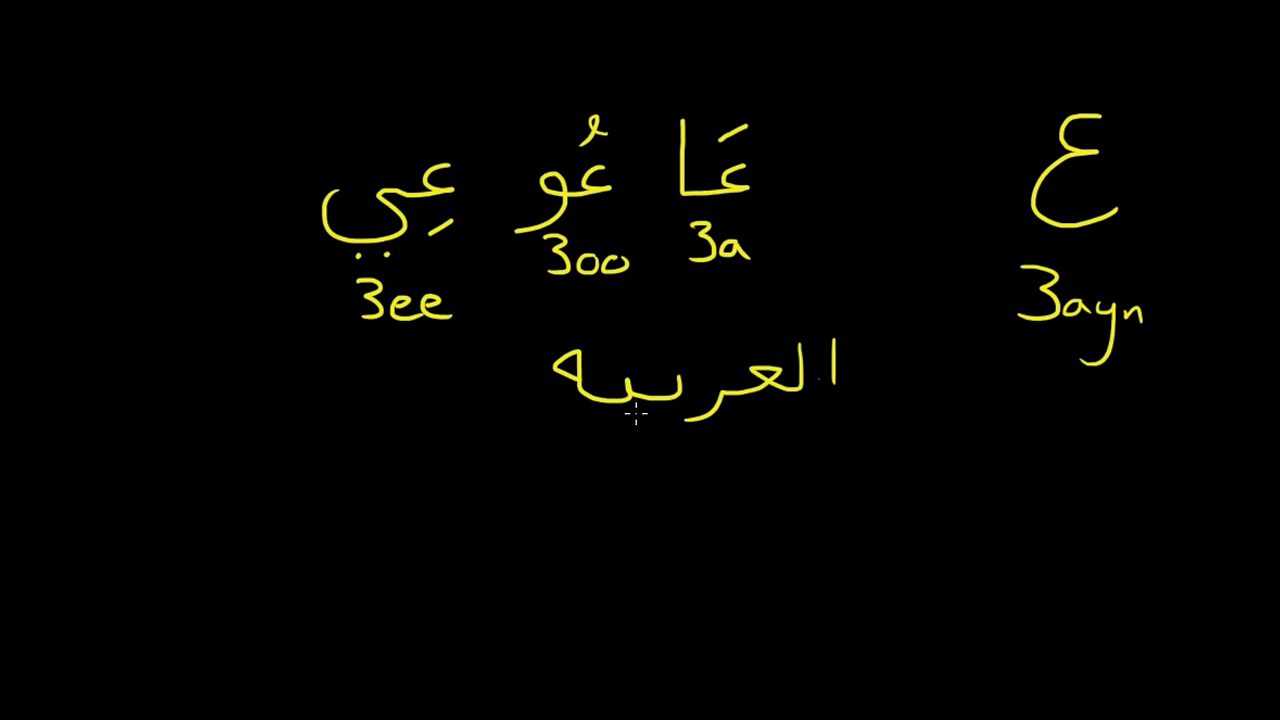
mouse_move(680, 414)
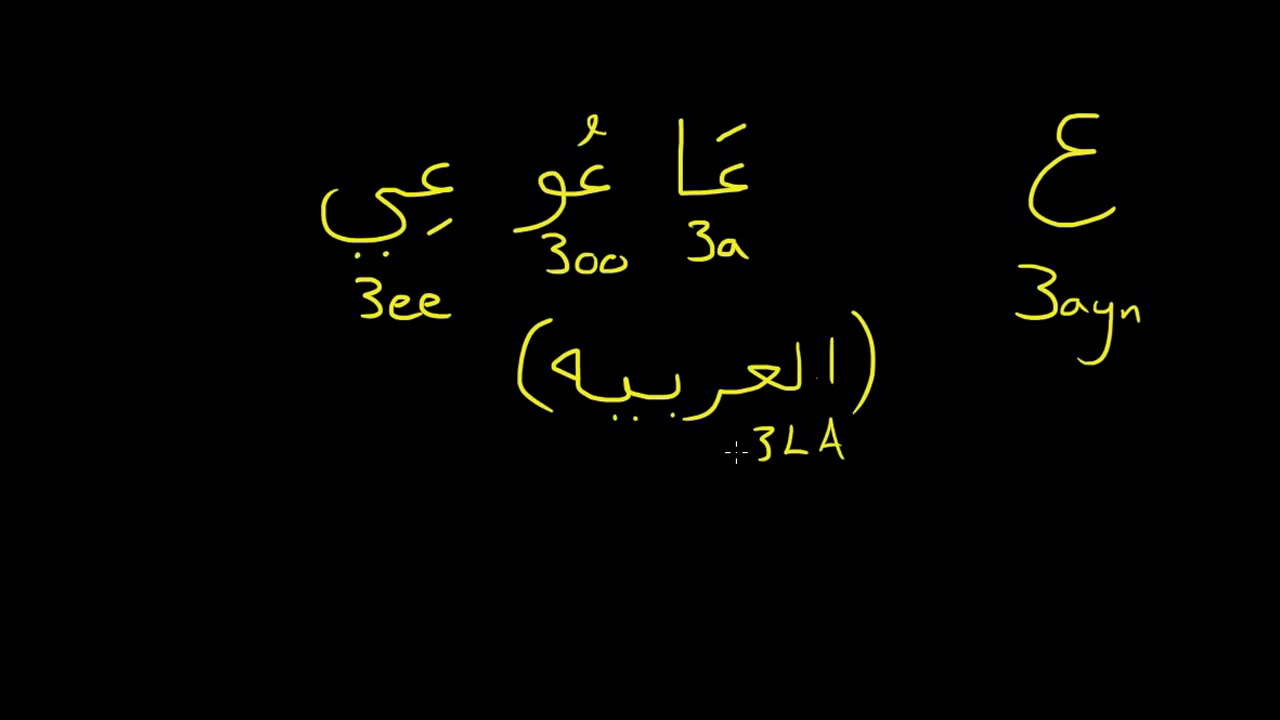
- Add the letters R and B to the transliteration beneath العربيه
left_click_drag(720, 440, 736, 450)
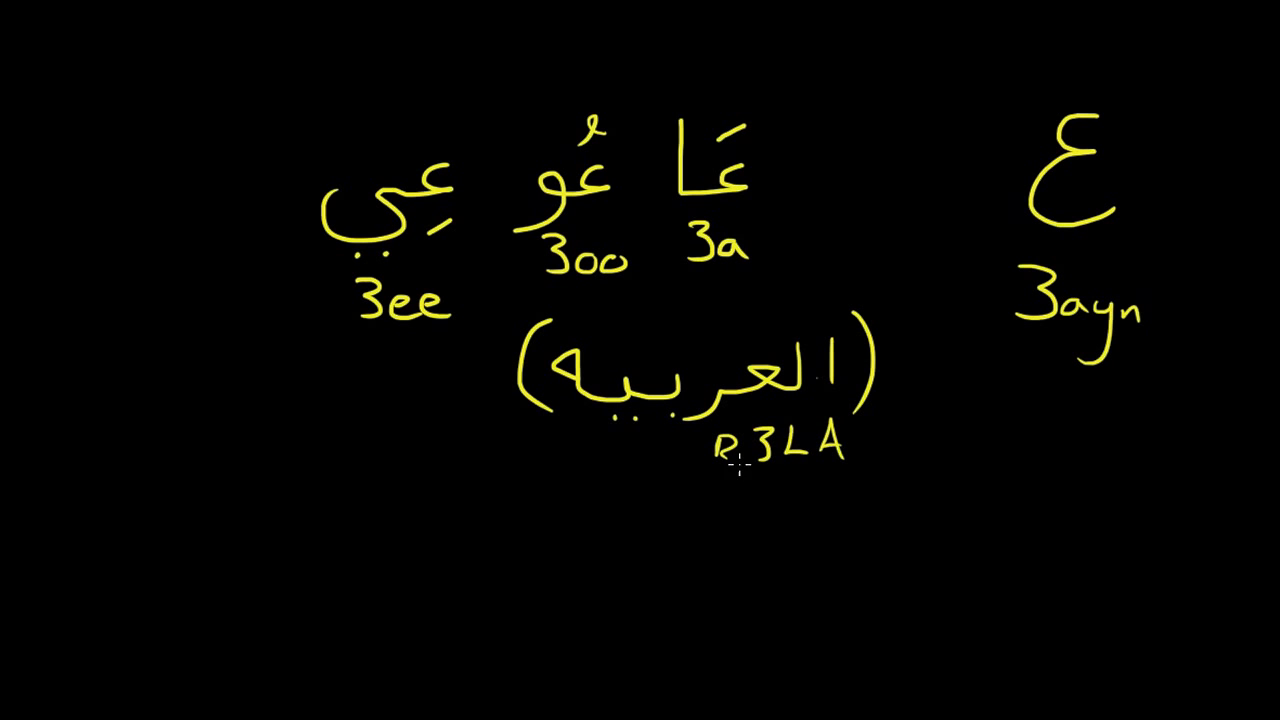
type("B")
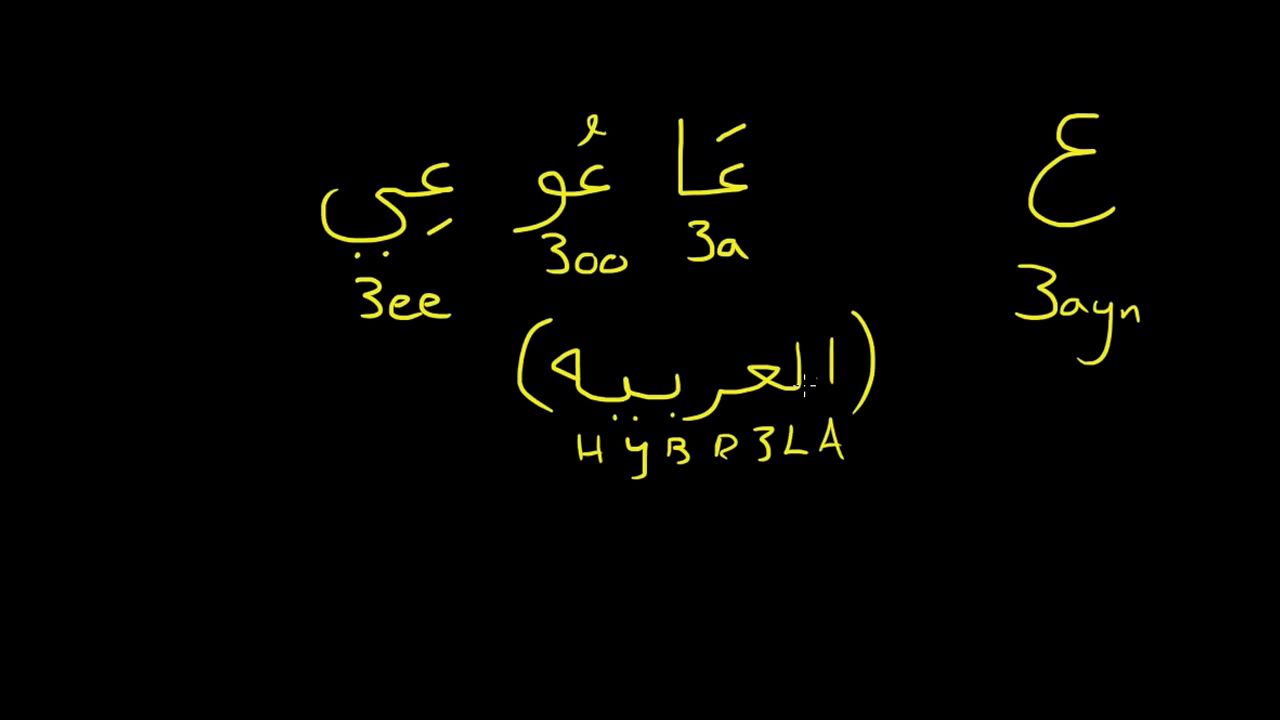
mouse_move(670, 400)
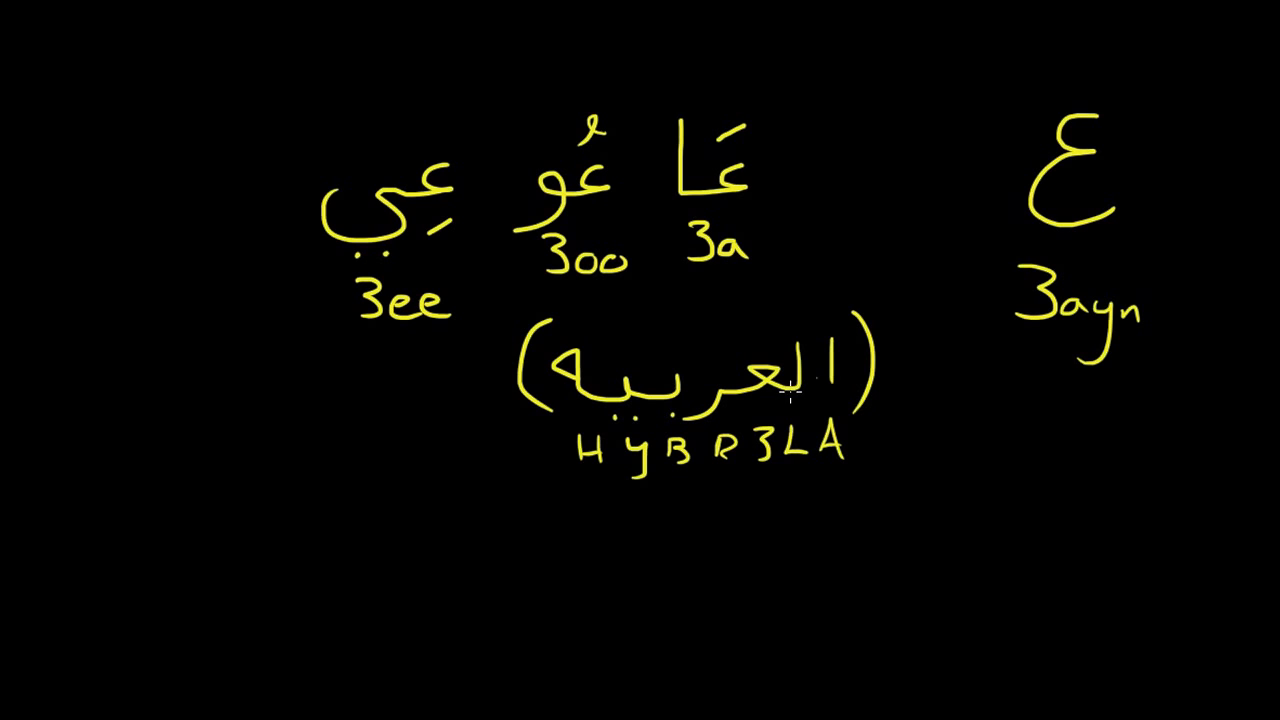
mouse_move(724, 360)
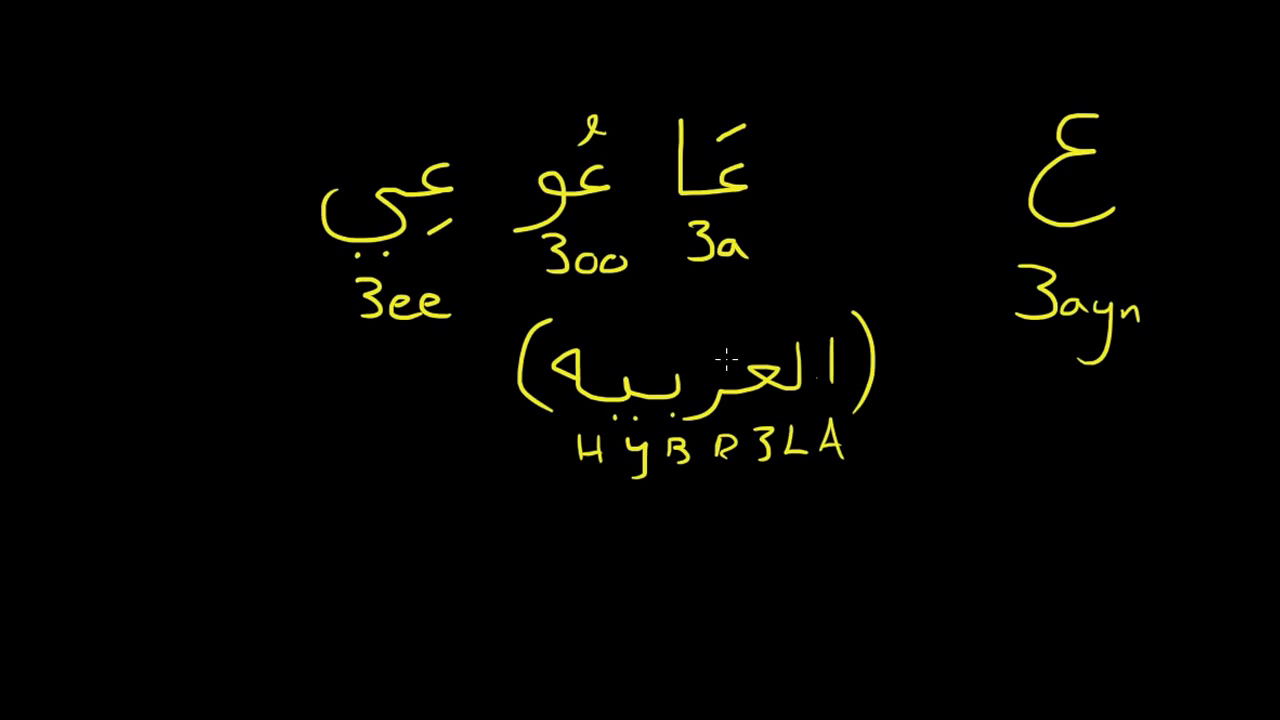
mouse_move(772, 388)
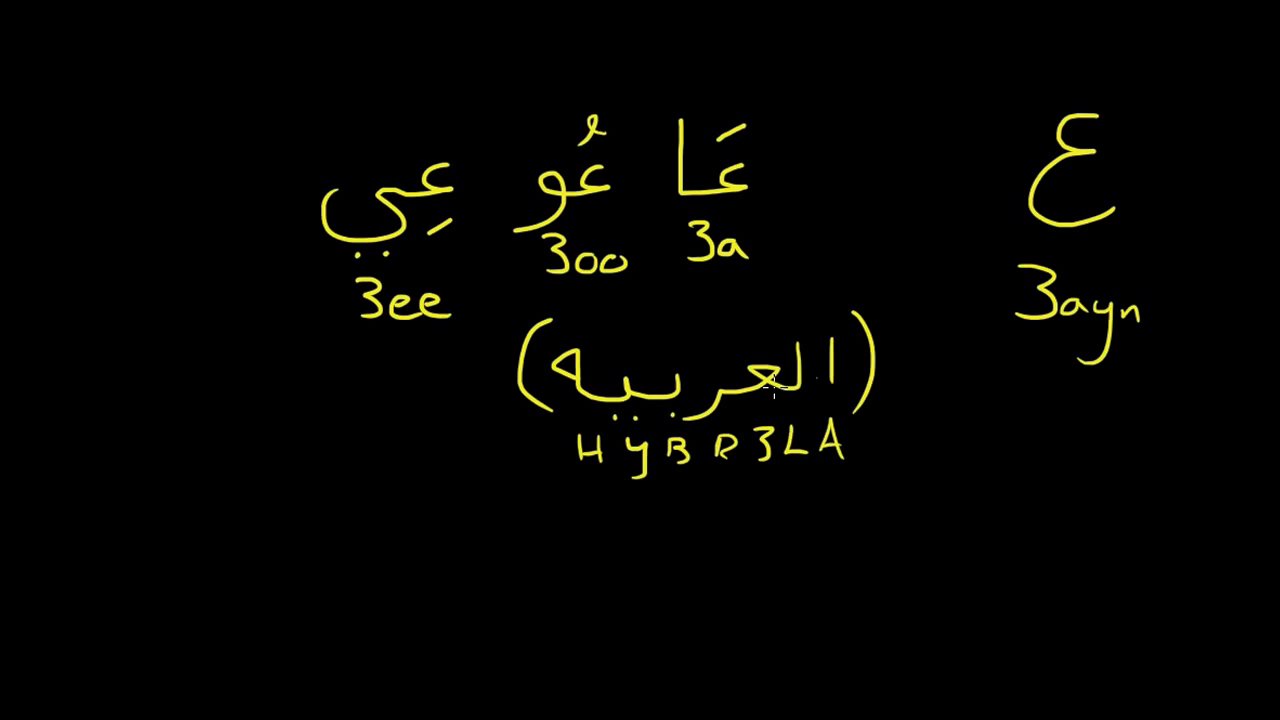
mouse_move(870, 220)
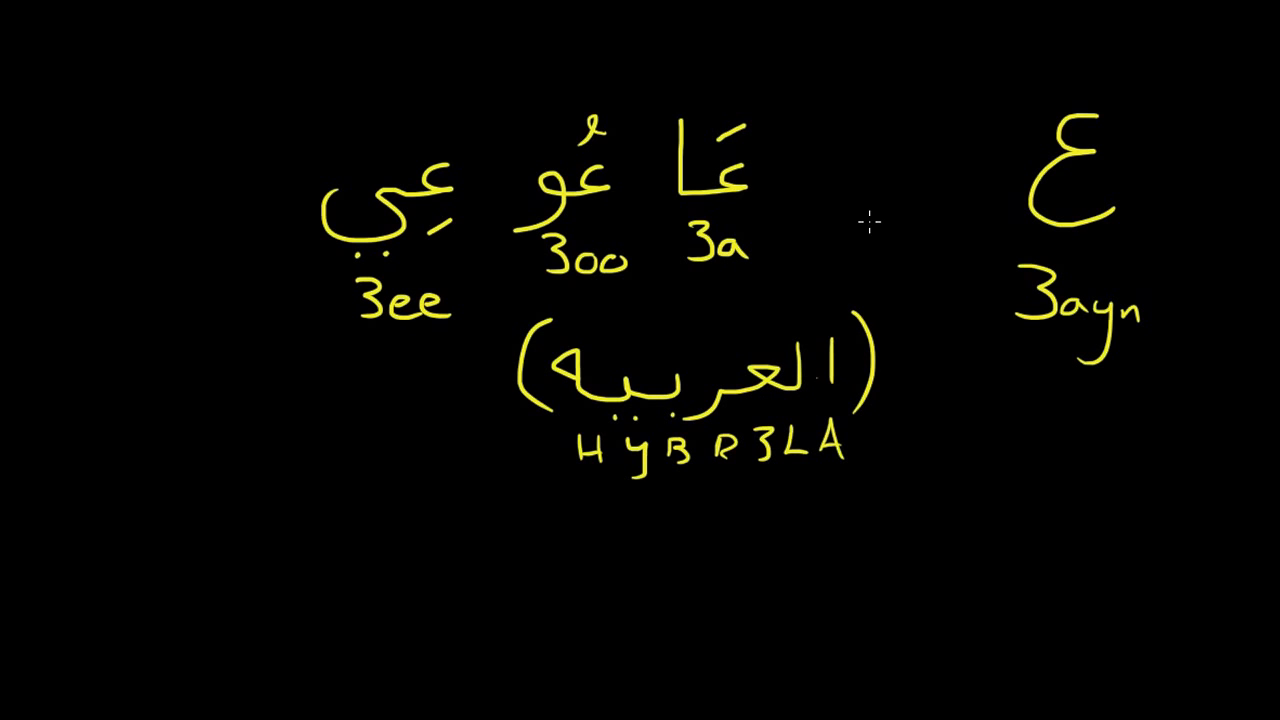
mouse_move(822, 216)
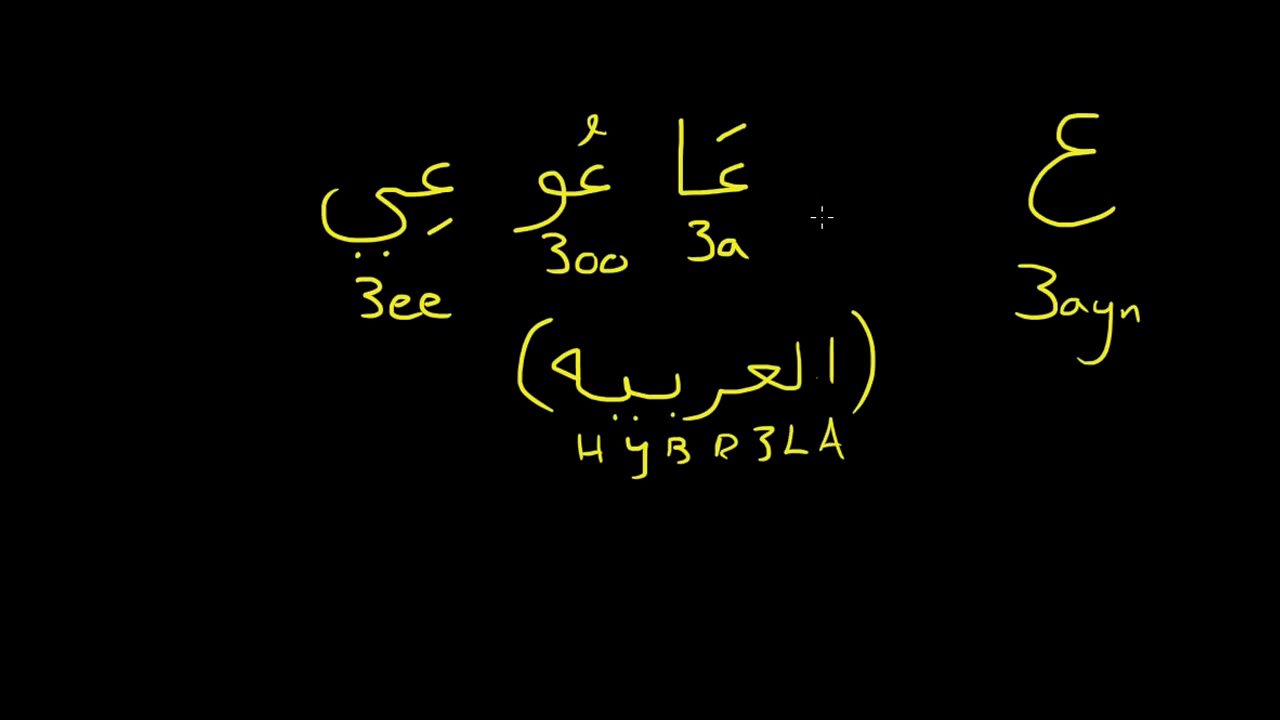
mouse_move(946, 136)
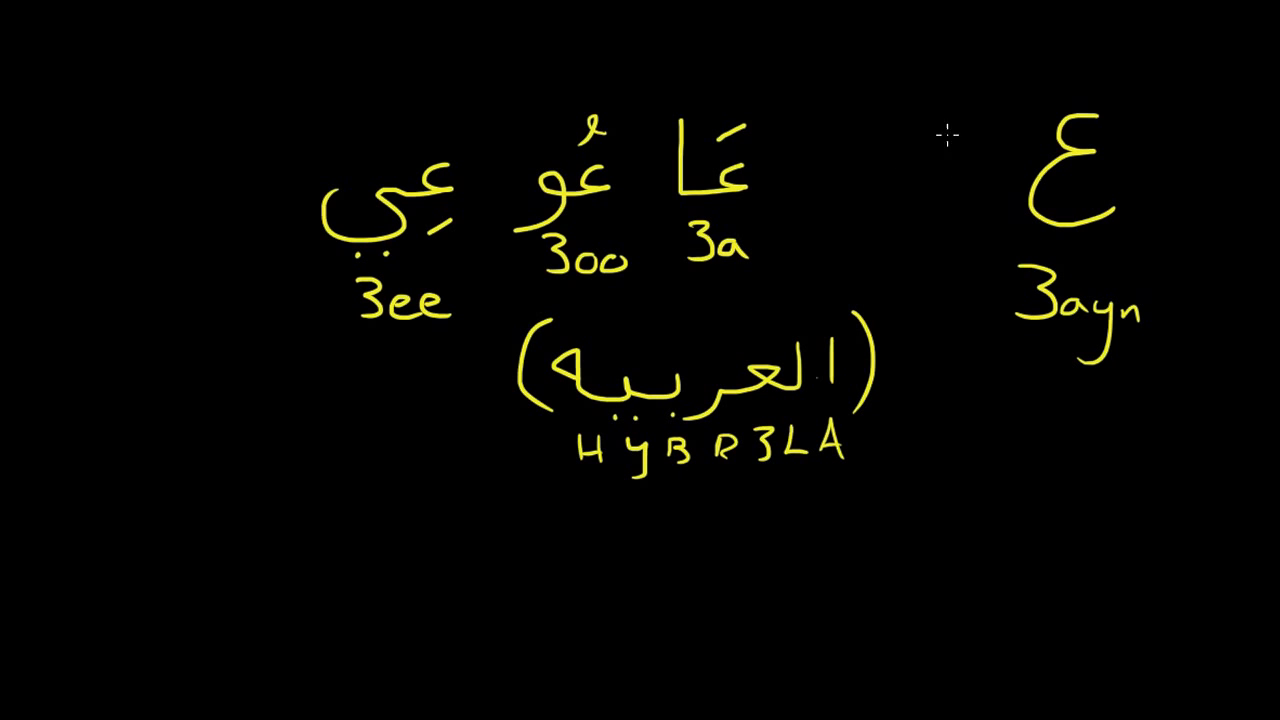
mouse_move(908, 174)
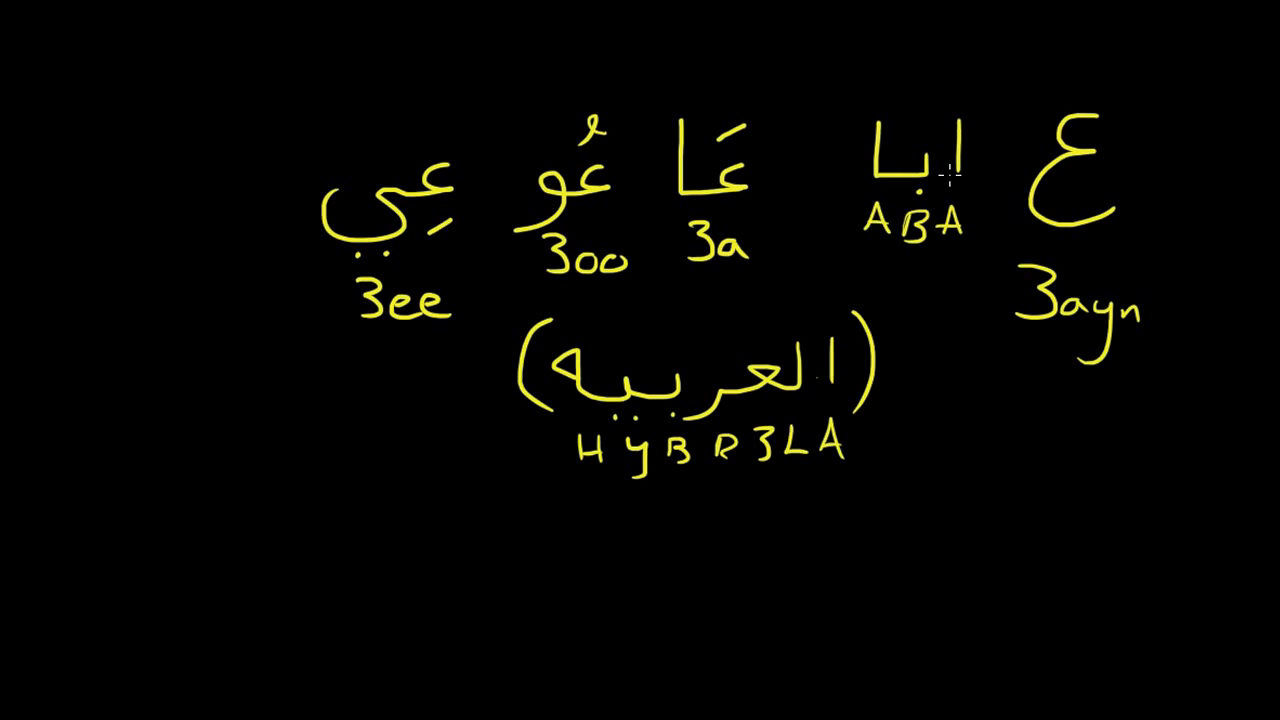
mouse_move(924, 292)
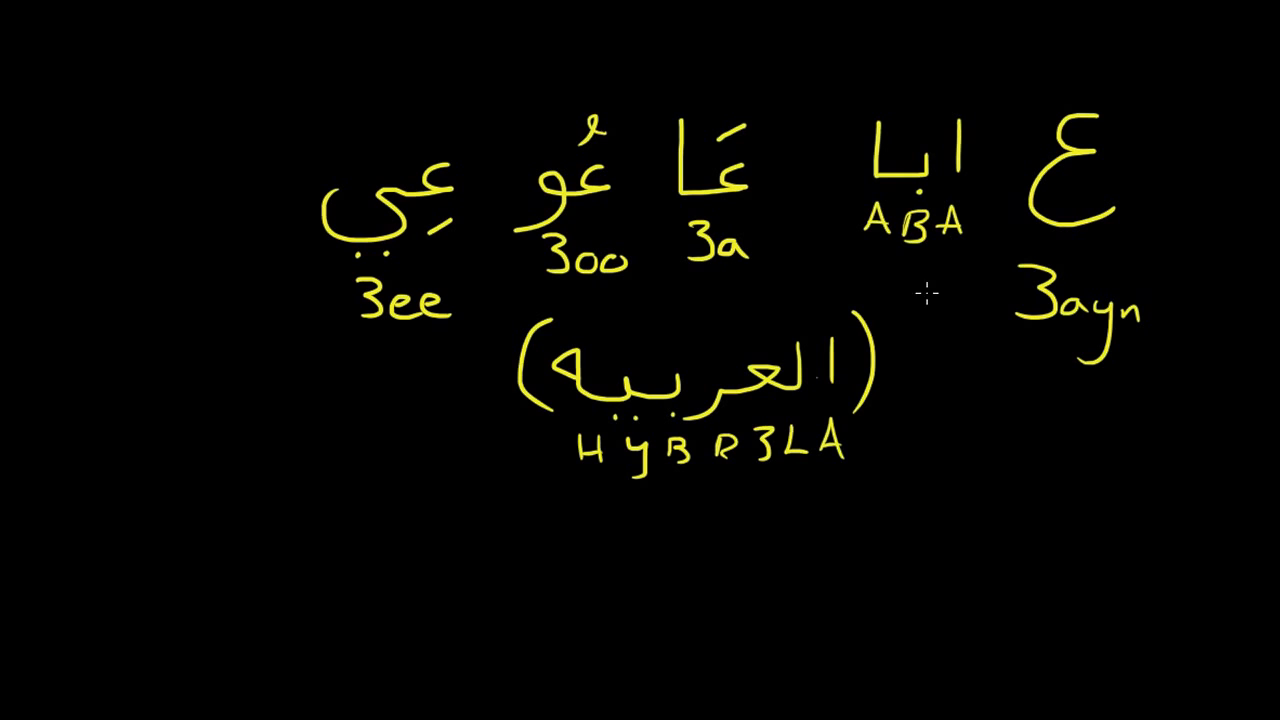
mouse_move(956, 282)
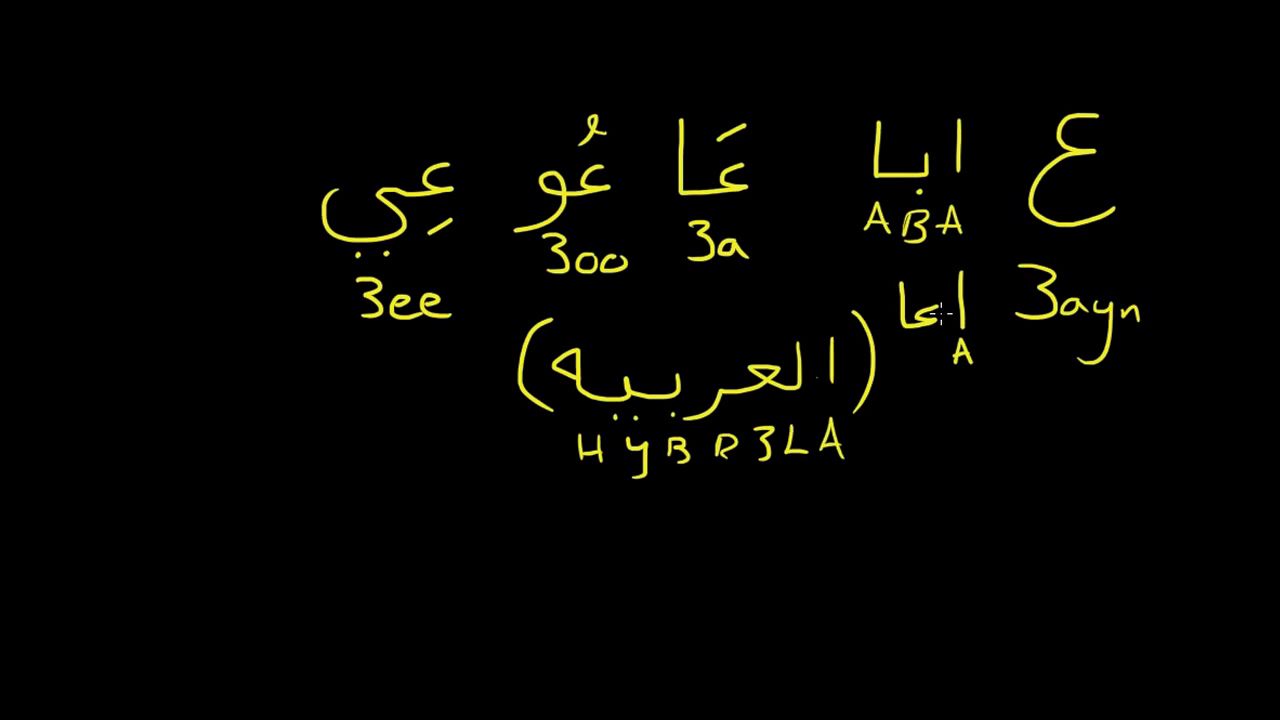
mouse_move(920, 356)
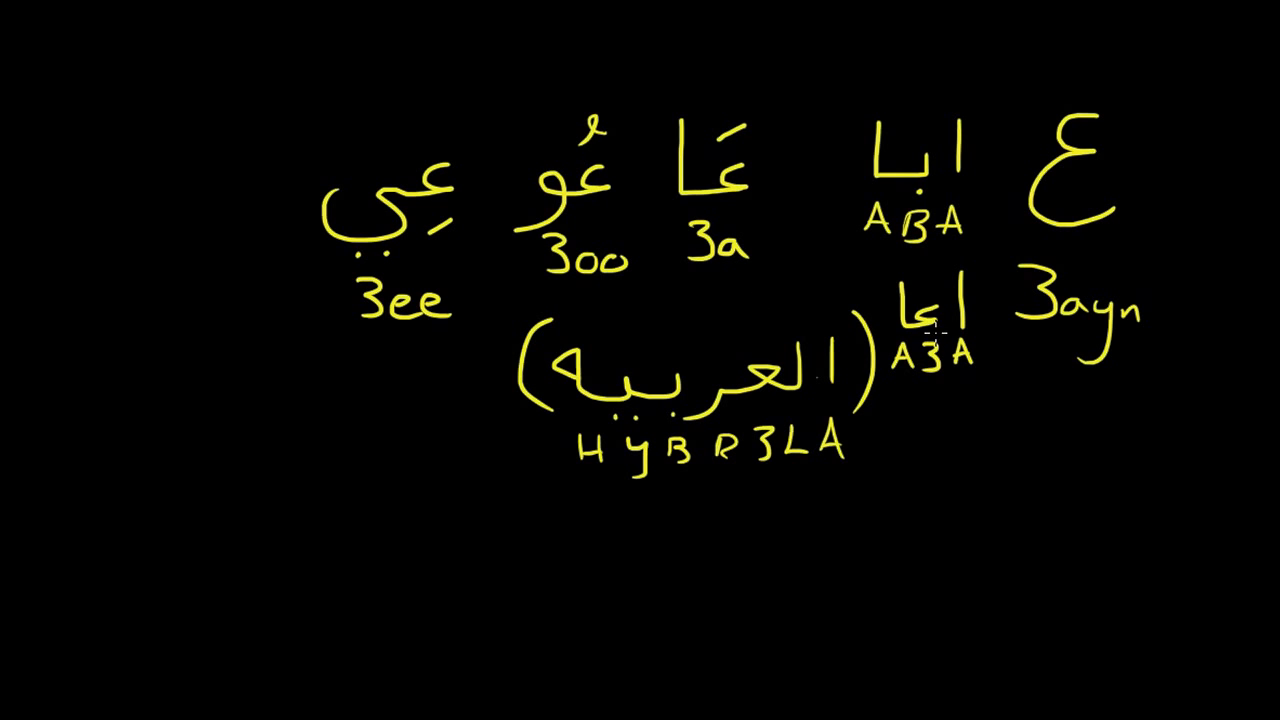
mouse_move(970, 376)
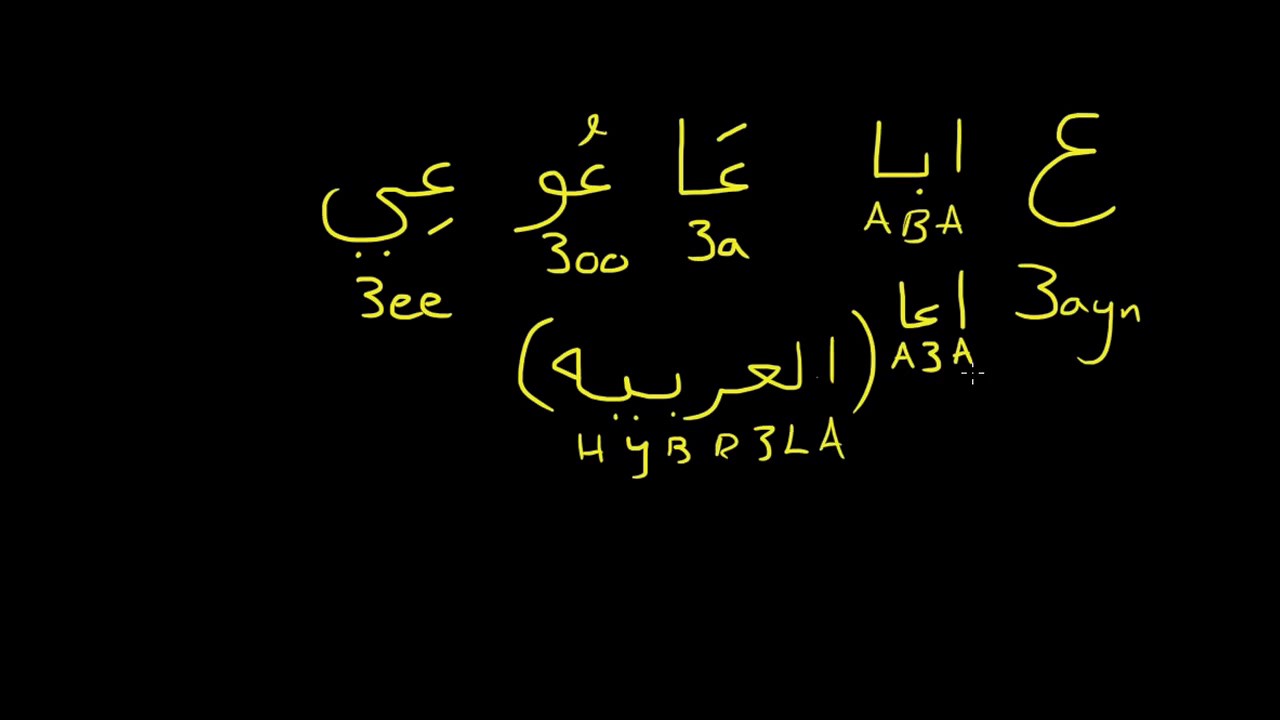
mouse_move(440, 430)
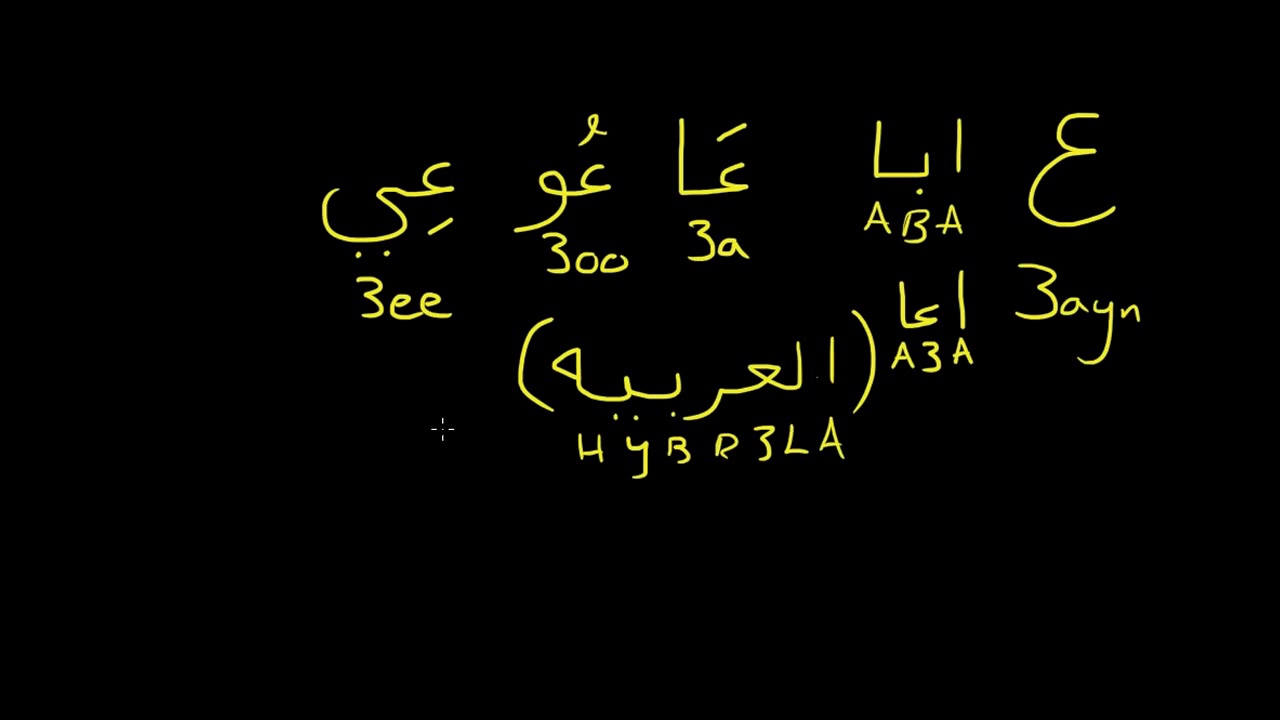
- Write the word عن in yellow to the left of the bracketed العربيه
left_click_drag(400, 432, 470, 410)
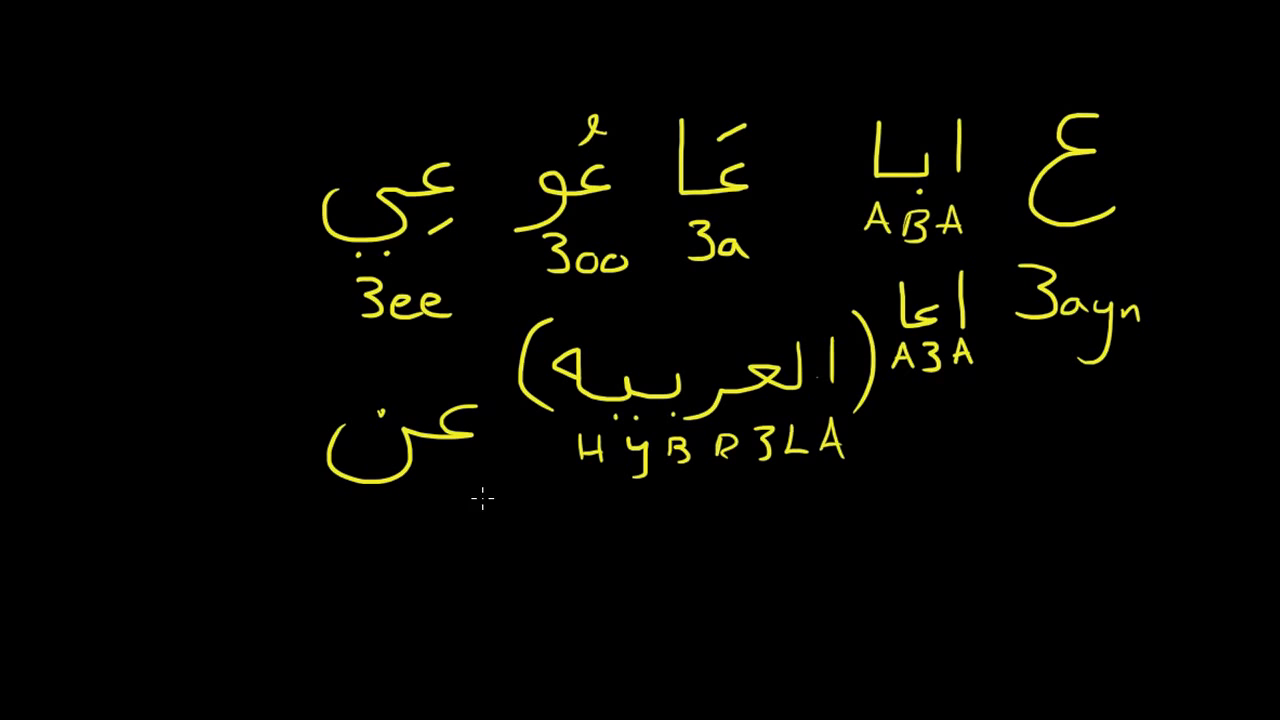
mouse_move(398, 532)
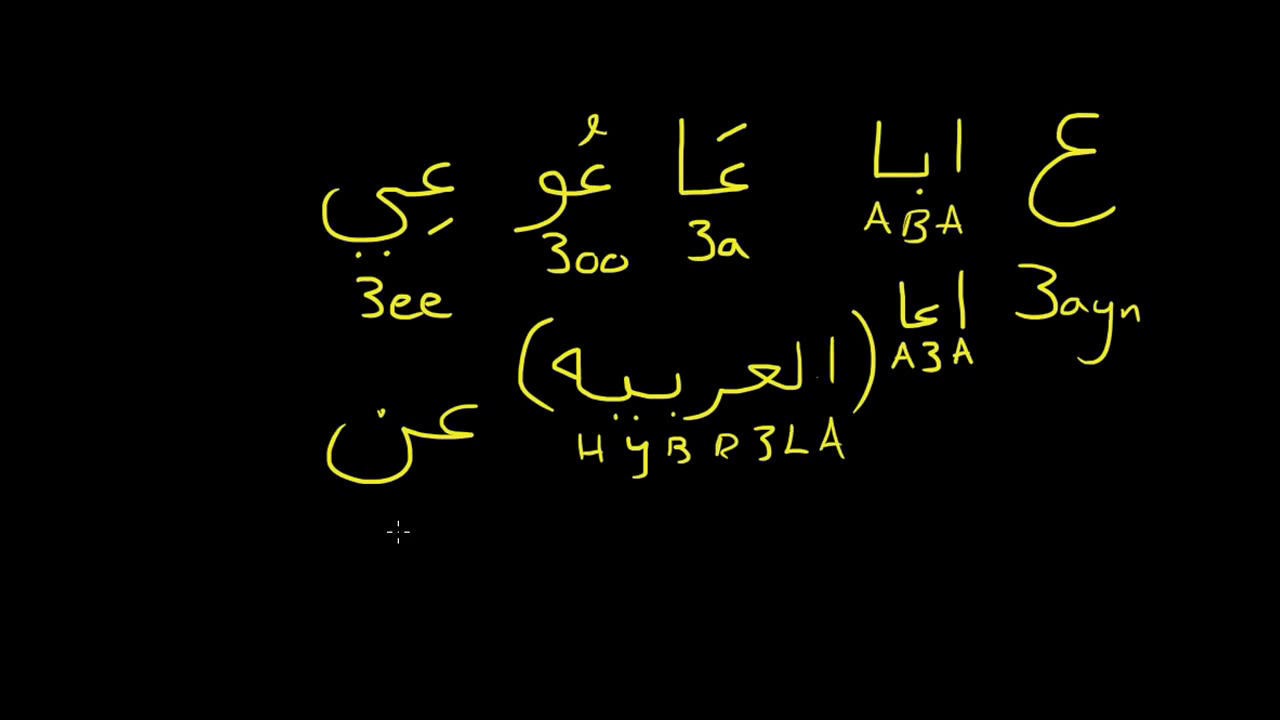
mouse_move(496, 408)
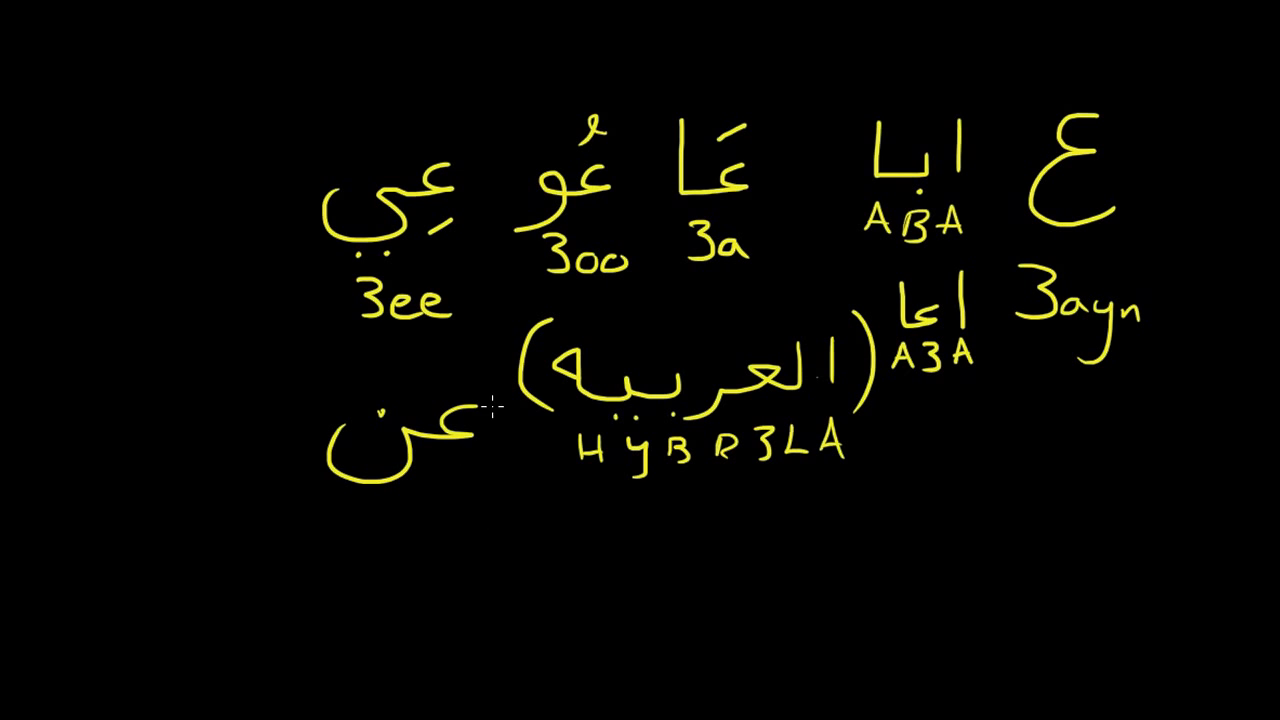
mouse_move(524, 470)
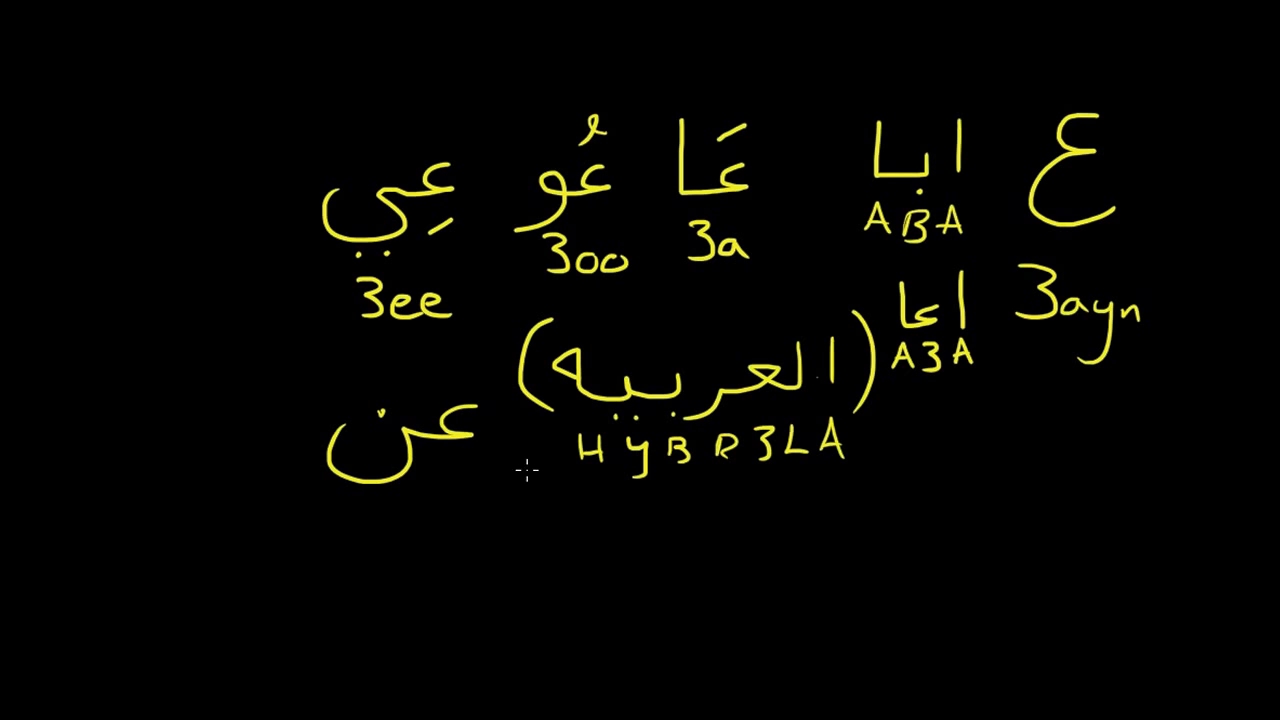
mouse_move(484, 548)
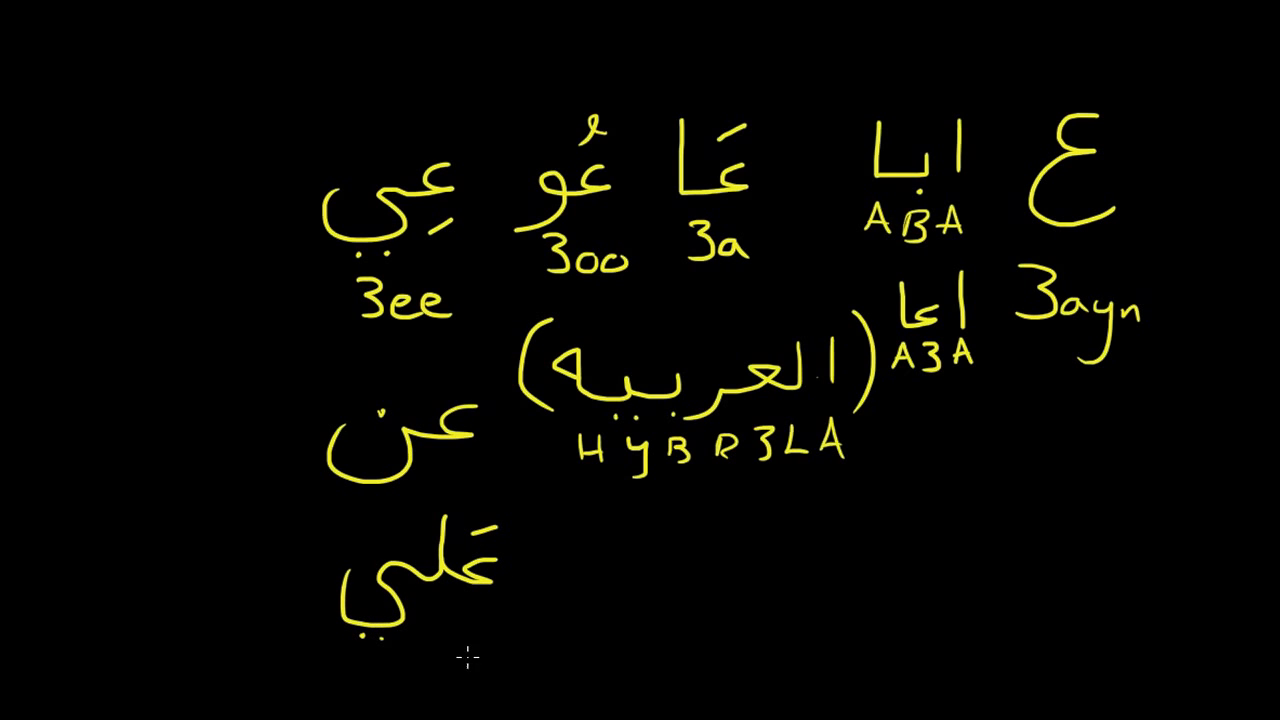
mouse_move(600, 570)
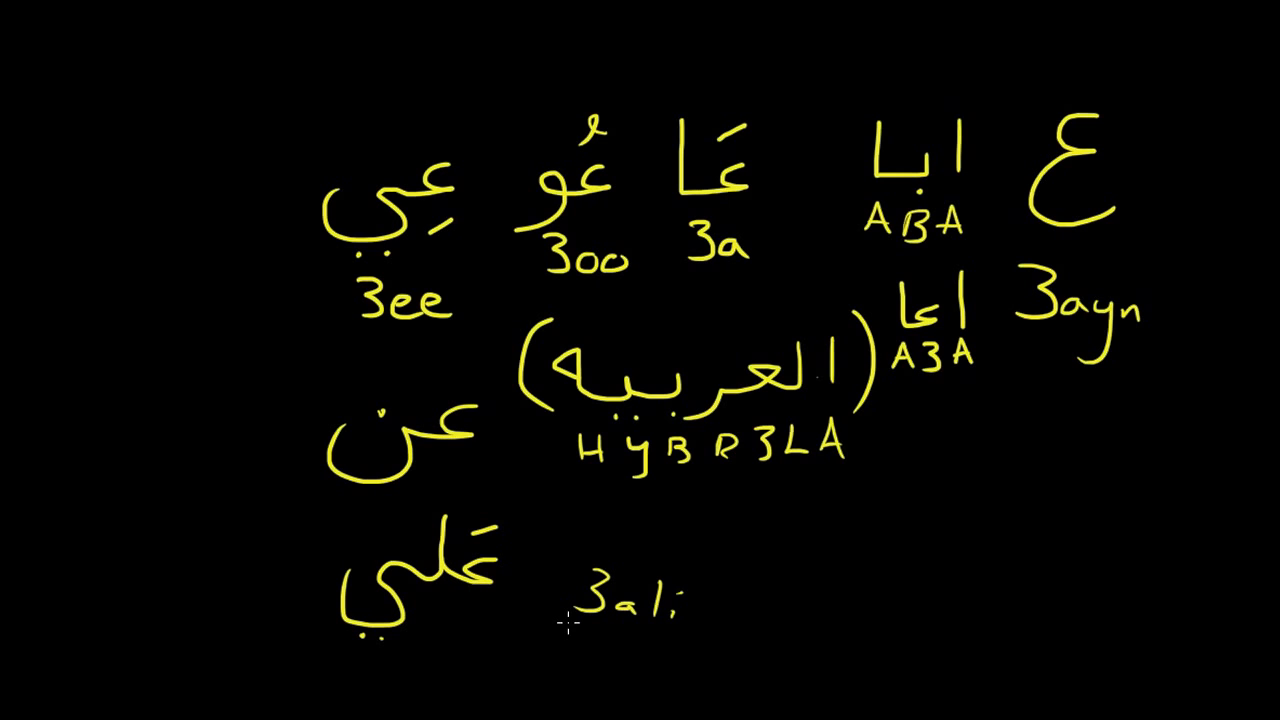
mouse_move(1050, 356)
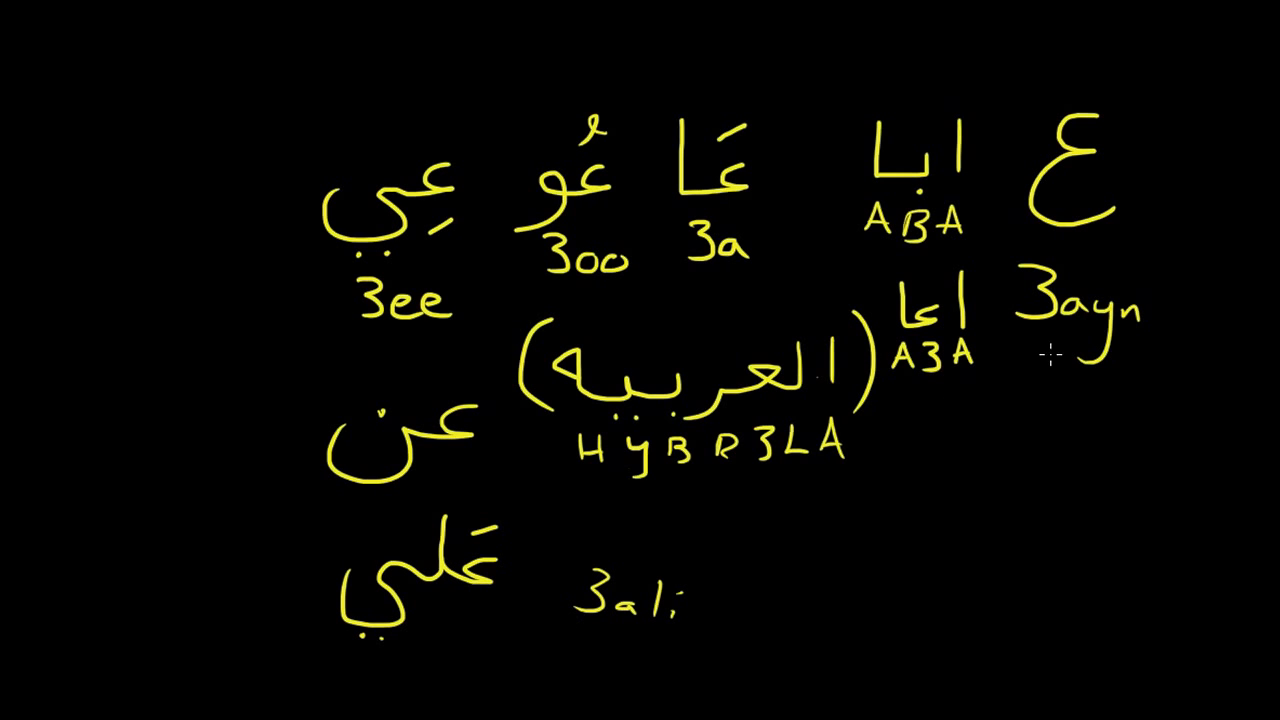
mouse_move(1044, 456)
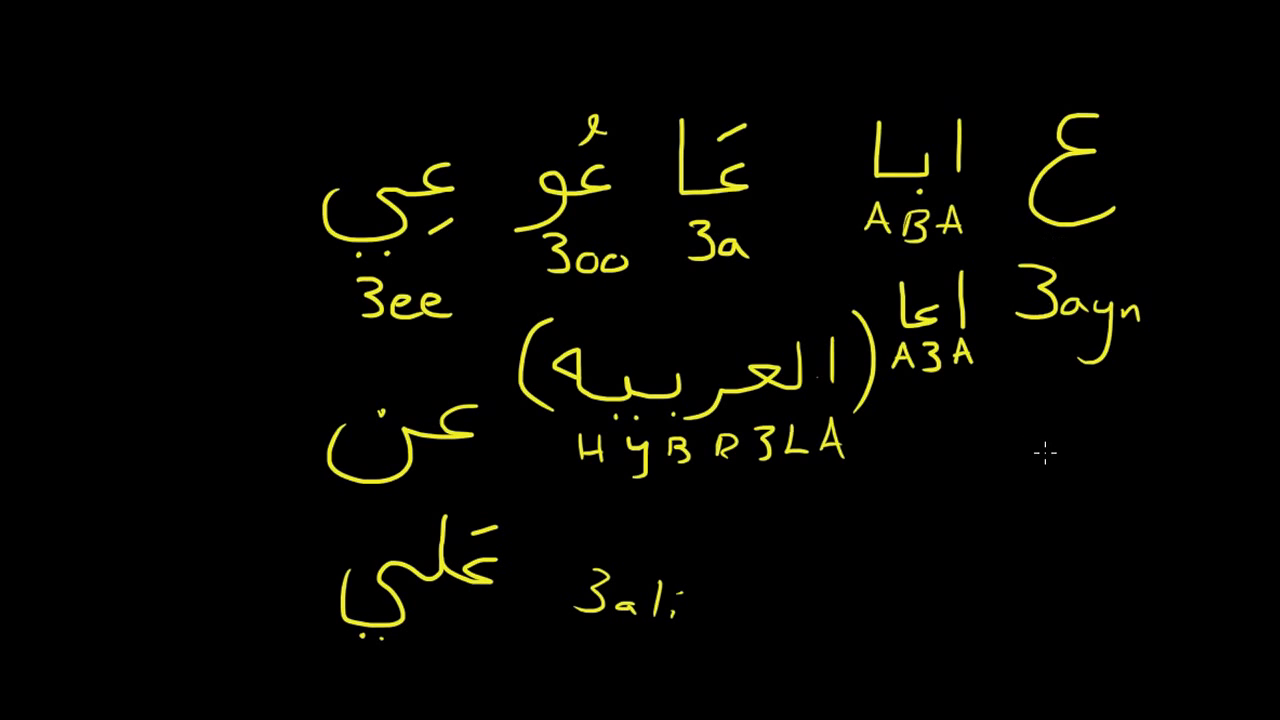
mouse_move(1076, 480)
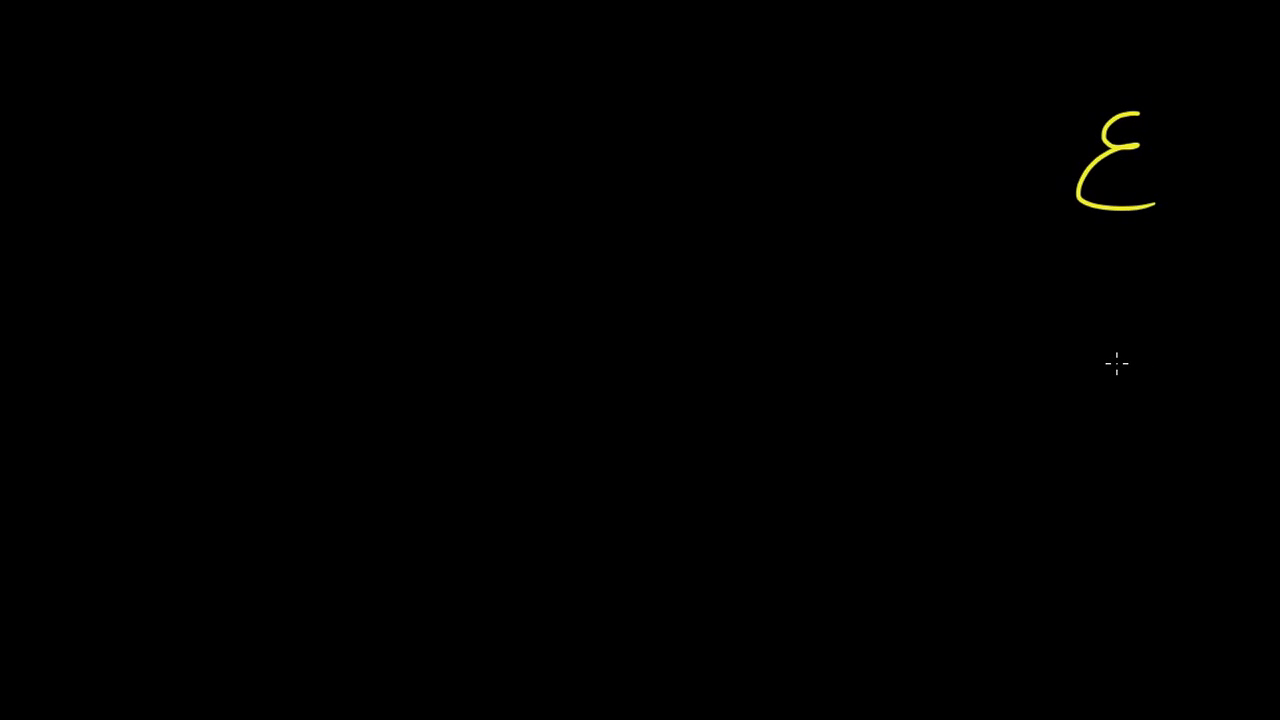
- Draw the letter غ in yellow below ع on the cleared board
left_click_drag(1120, 360, 1100, 470)
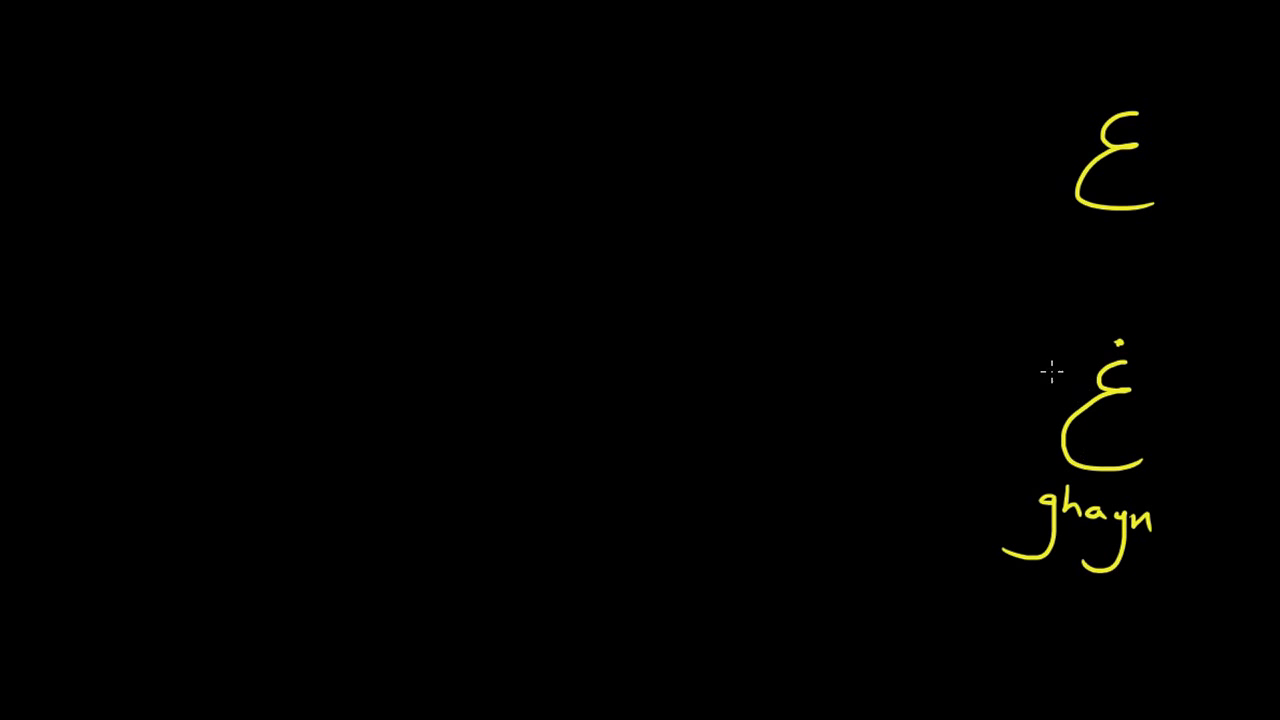
mouse_move(1070, 530)
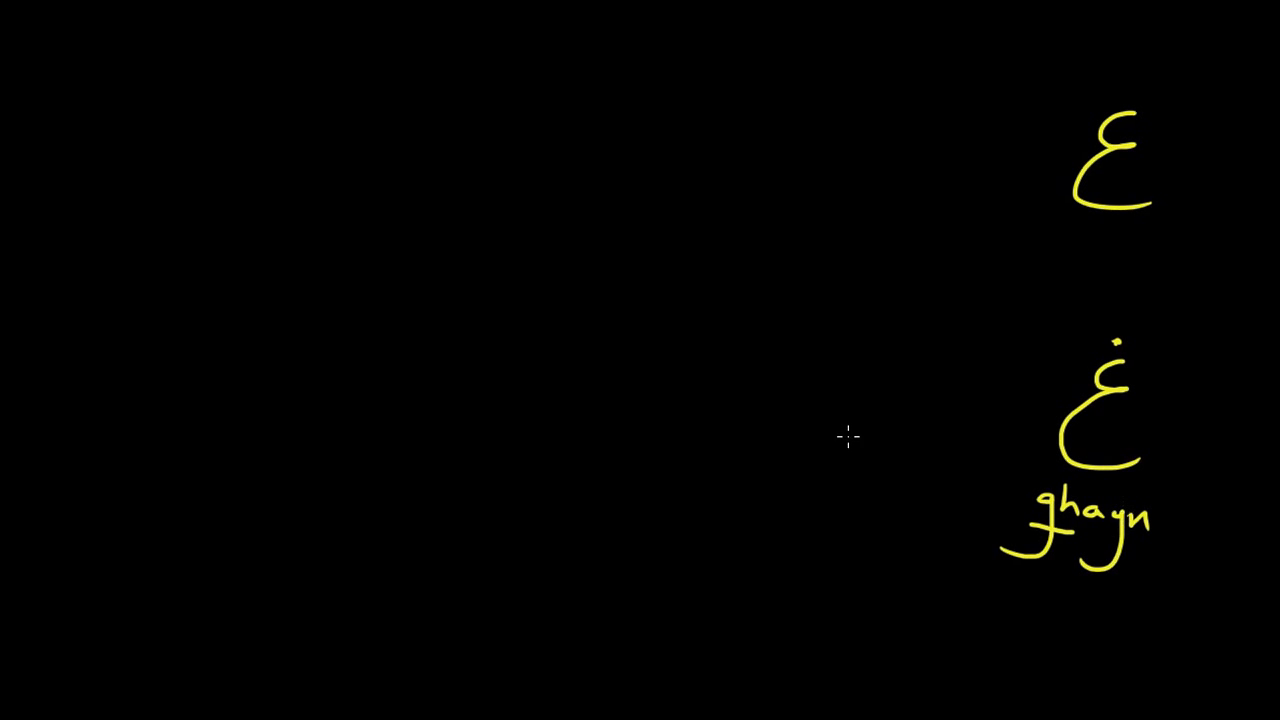
- Draw a struck-out letter left of غ and write Bonjour at the left
left_click_drag(876, 420, 876, 510)
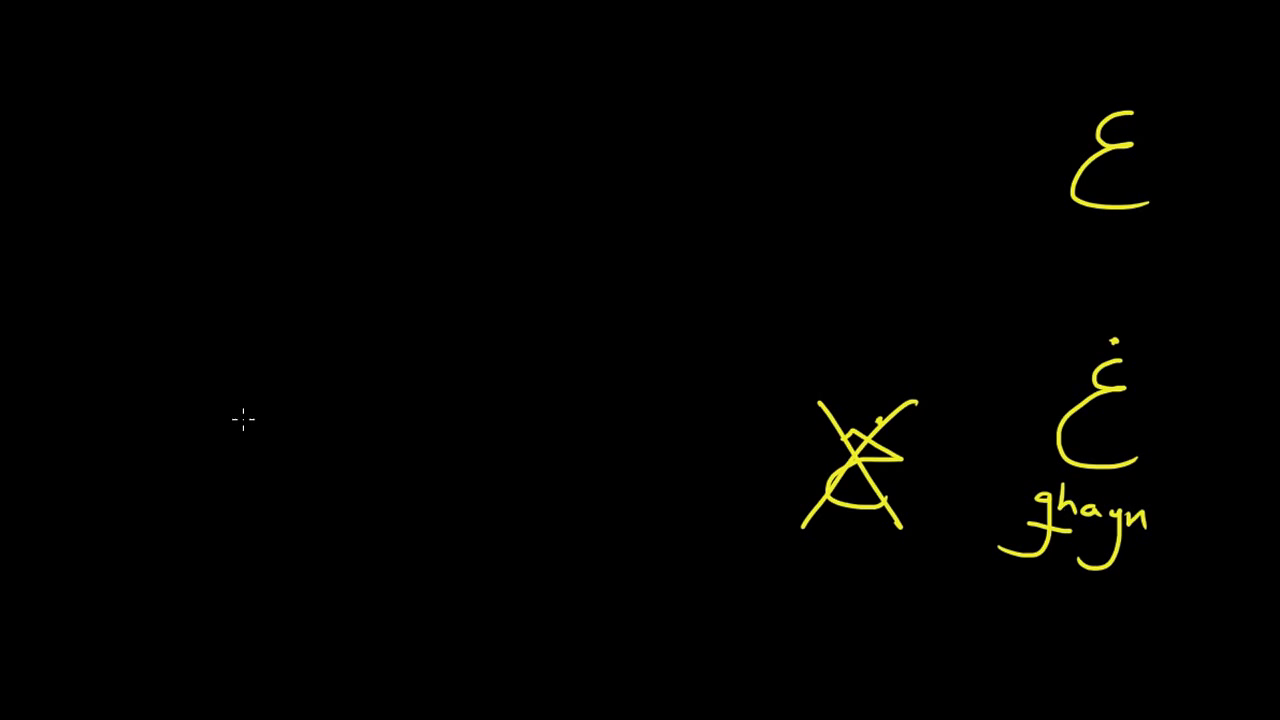
left_click_drag(196, 430, 256, 476)
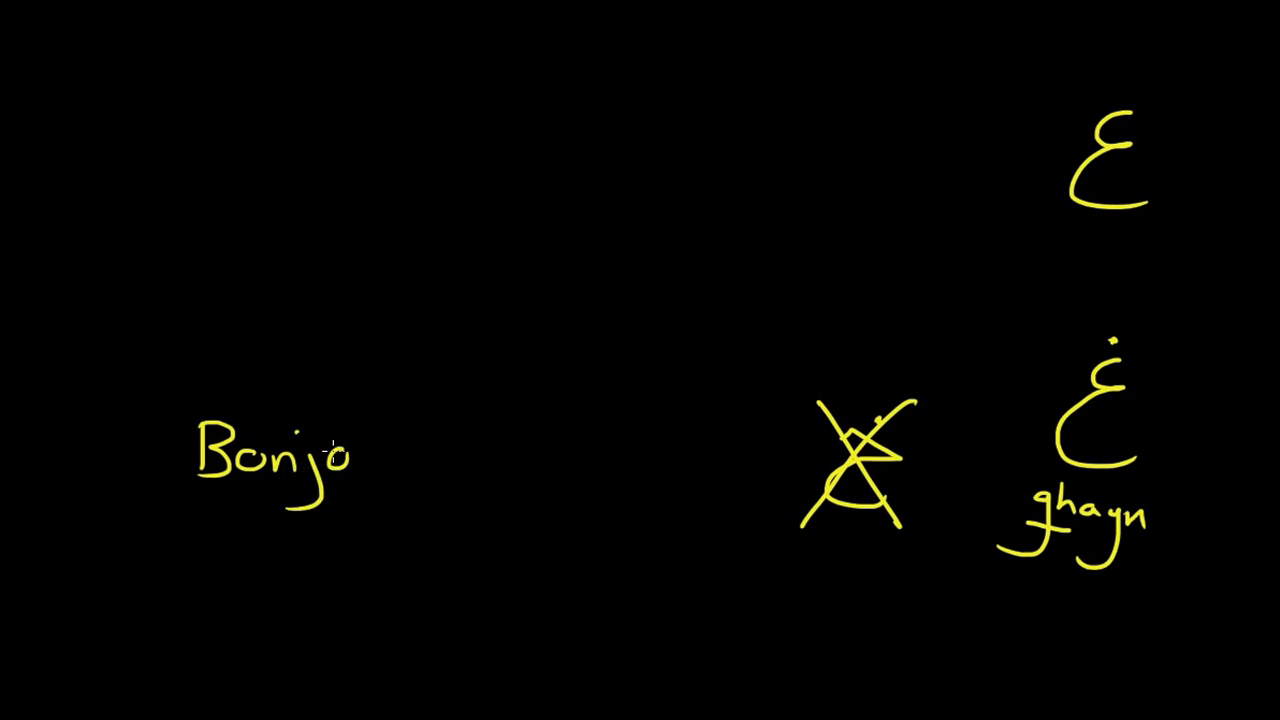
left_click_drag(340, 450, 430, 460)
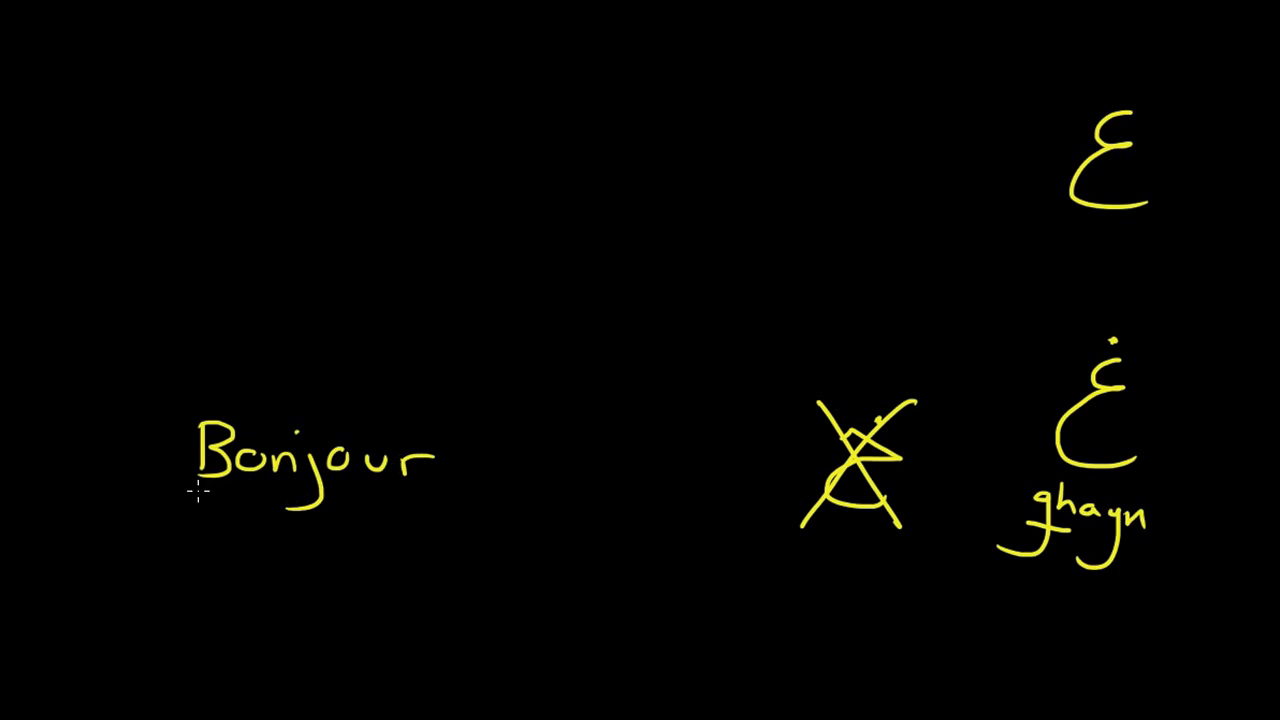
mouse_move(432, 494)
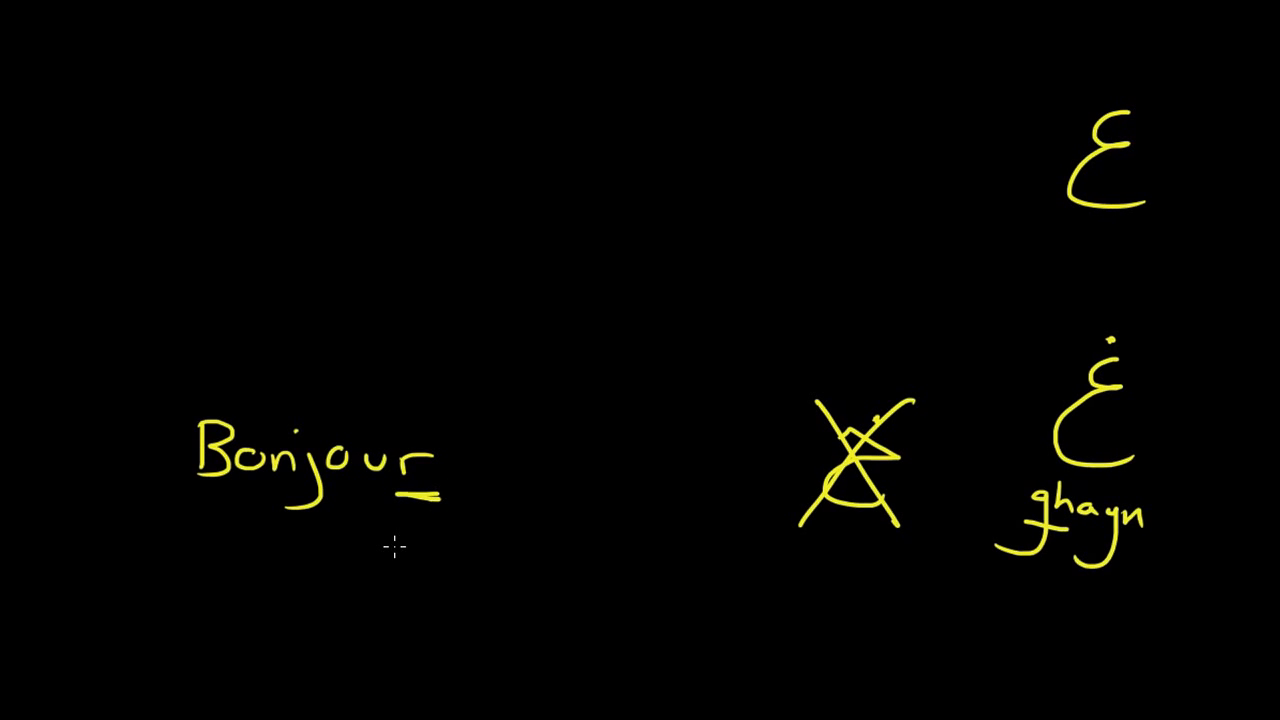
mouse_move(1120, 476)
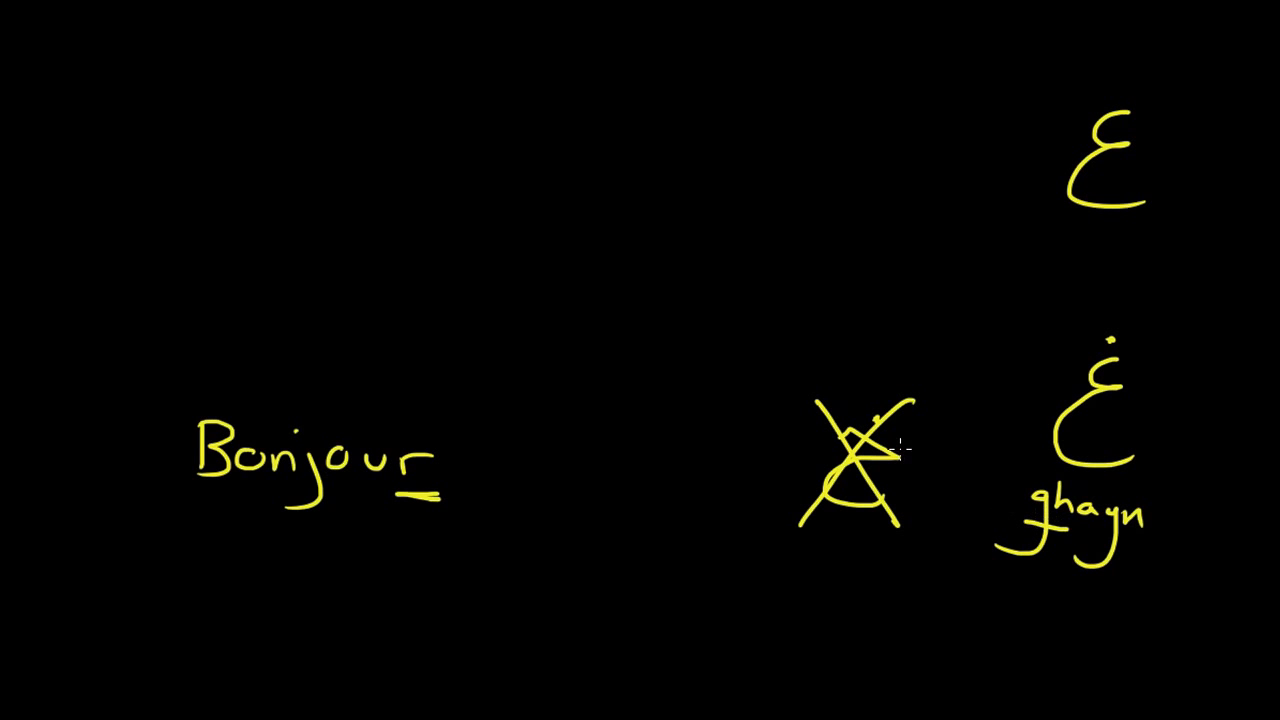
mouse_move(708, 200)
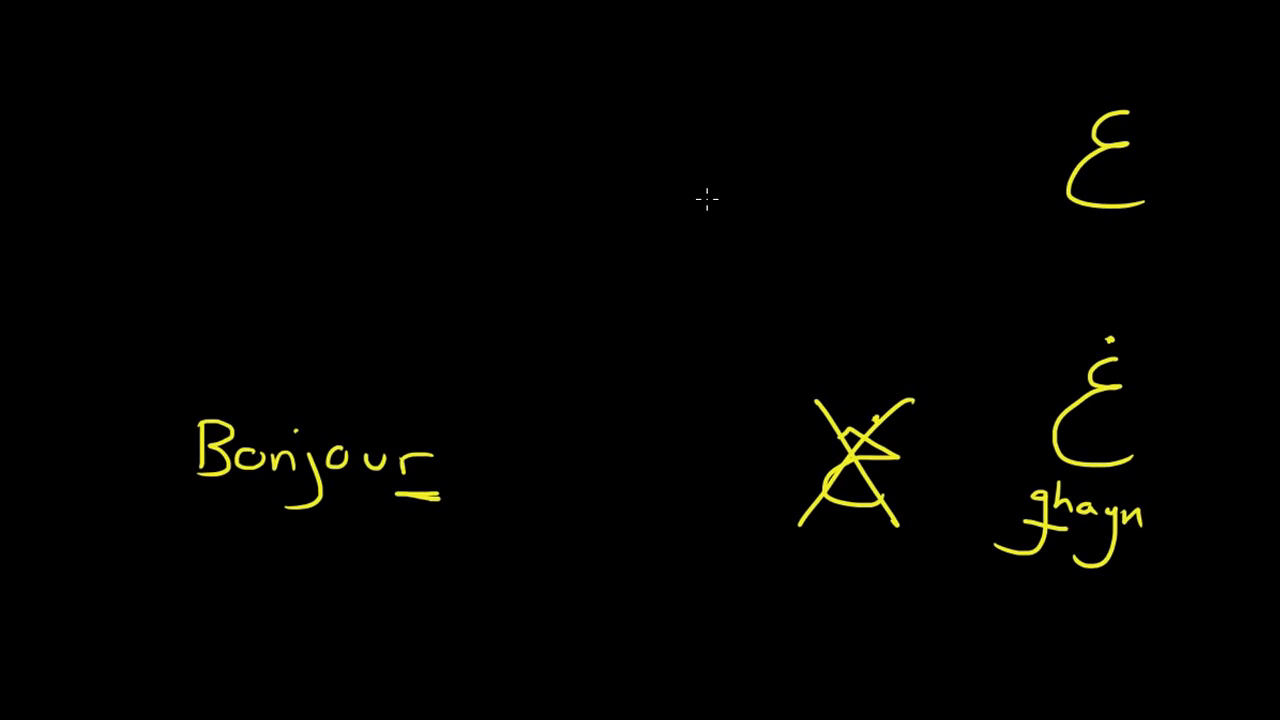
mouse_move(652, 150)
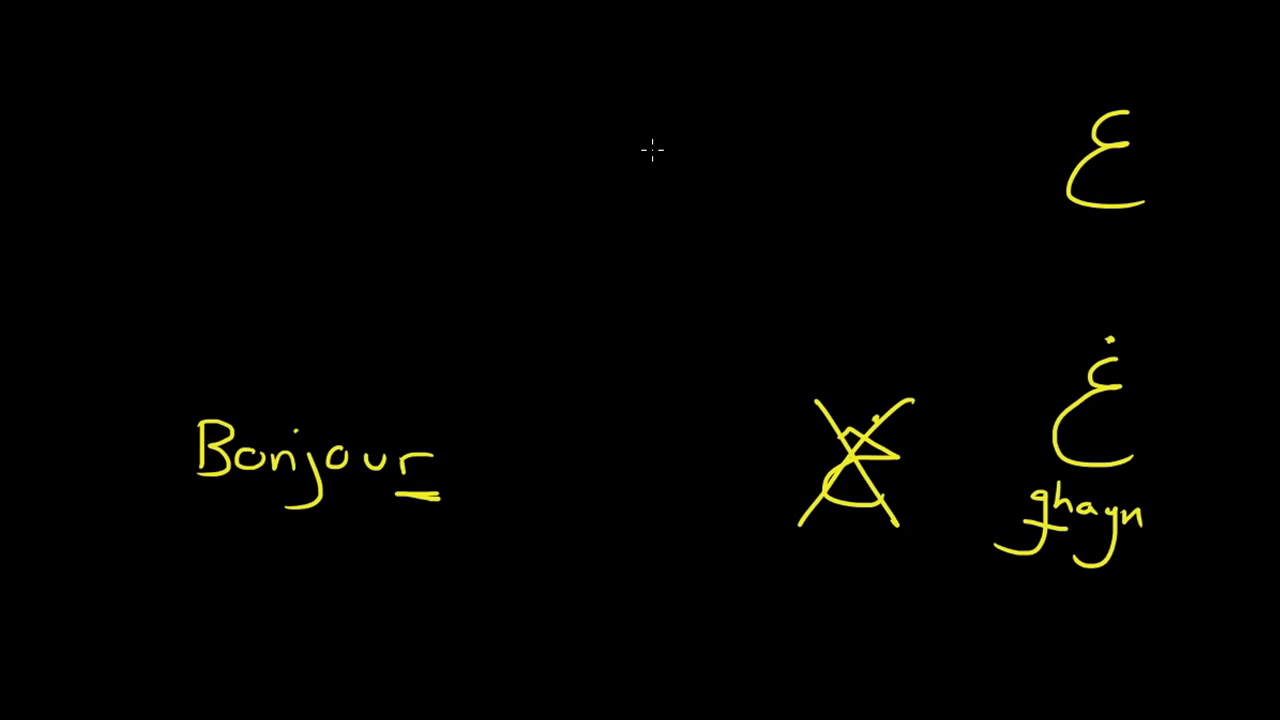
- Start the joined ghayn strokes near the top of the board
left_click_drag(624, 156, 660, 150)
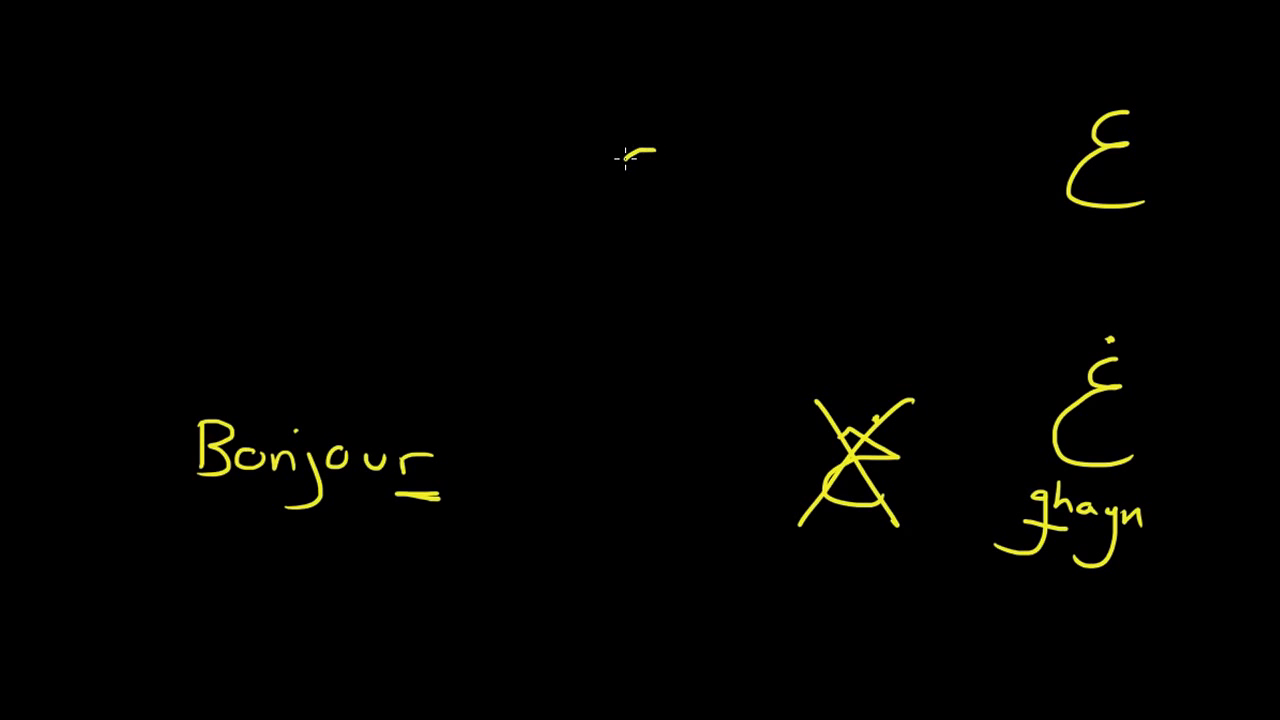
left_click_drag(584, 180, 660, 164)
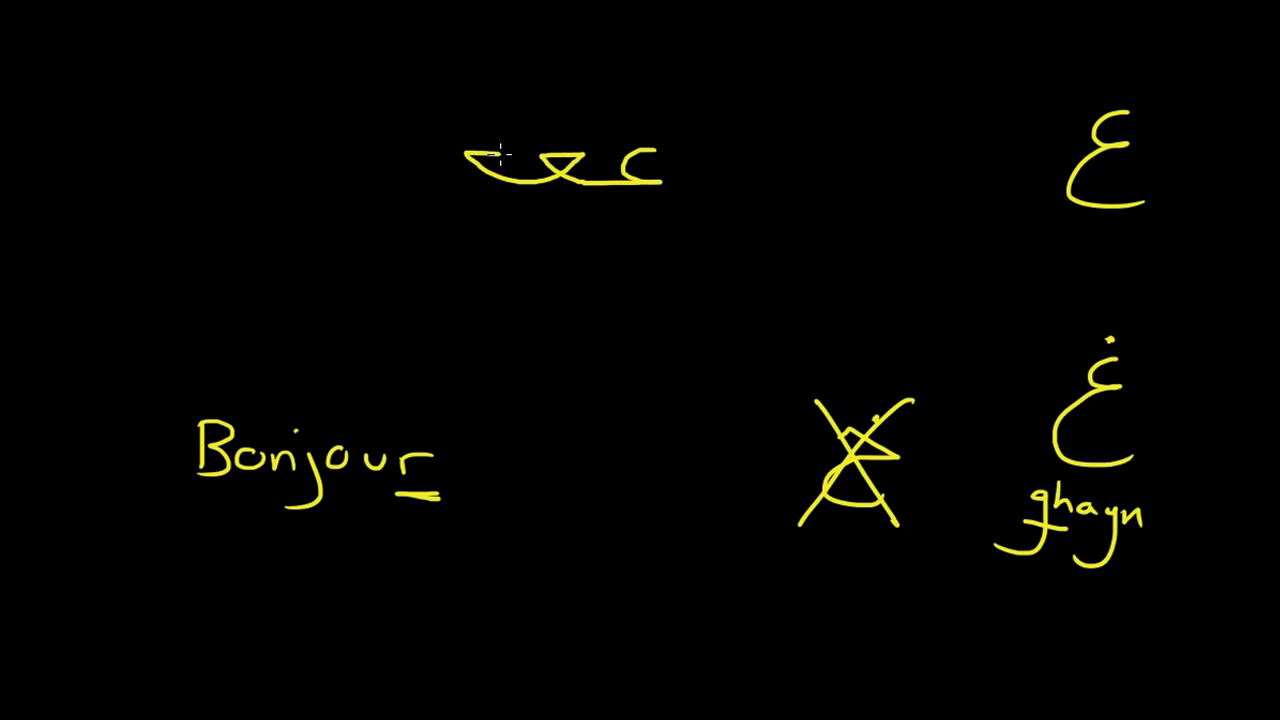
- Add the dots and fatha marks to the three joined غغغ forms at the top
left_click_drag(490, 156, 480, 224)
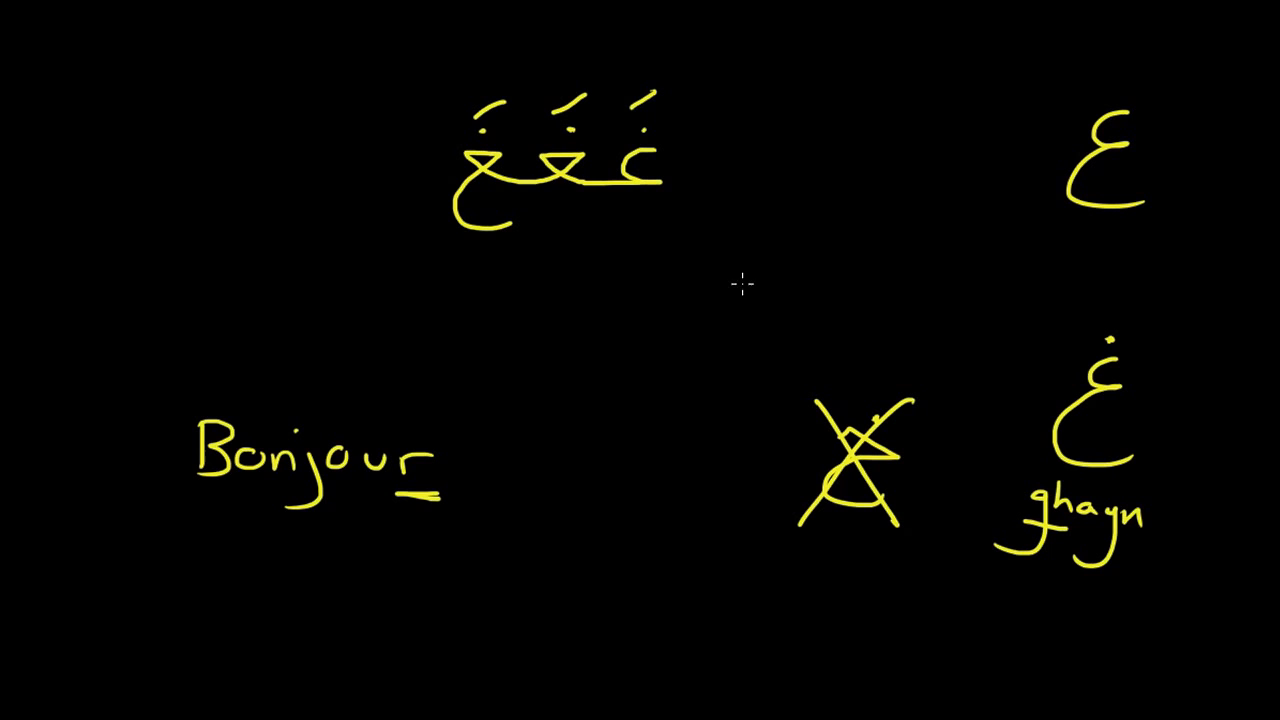
mouse_move(756, 320)
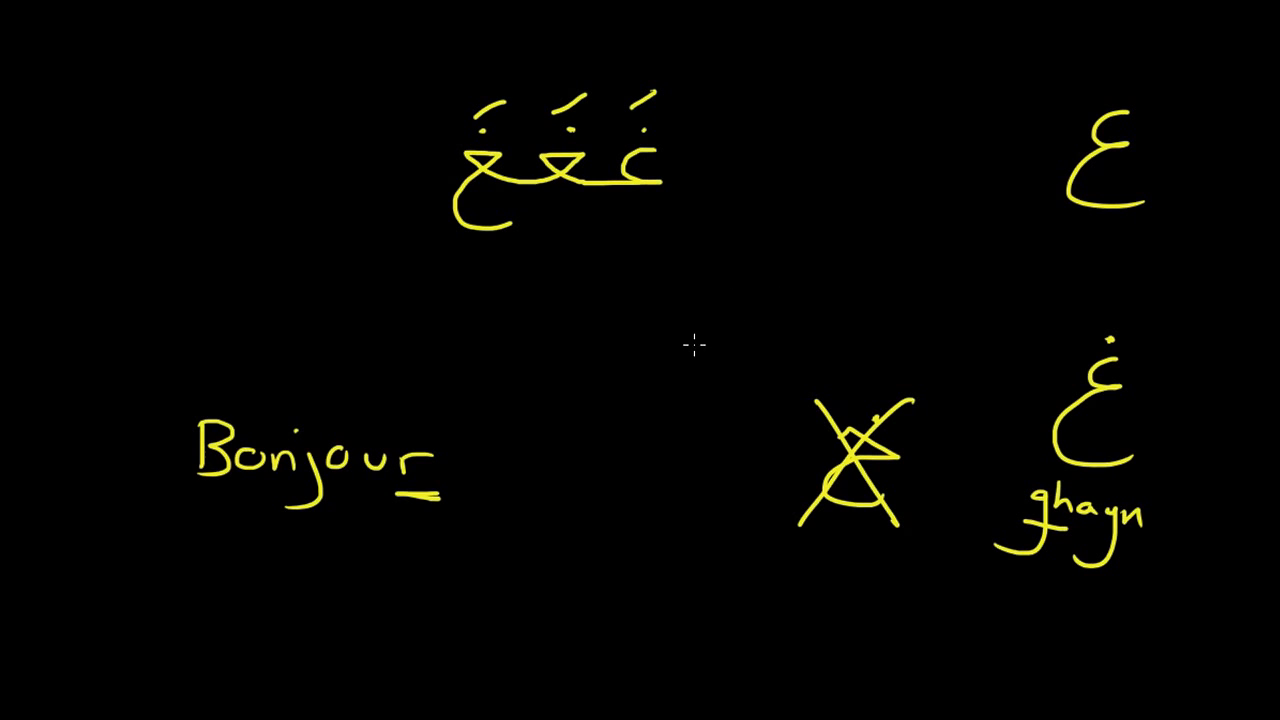
mouse_move(824, 372)
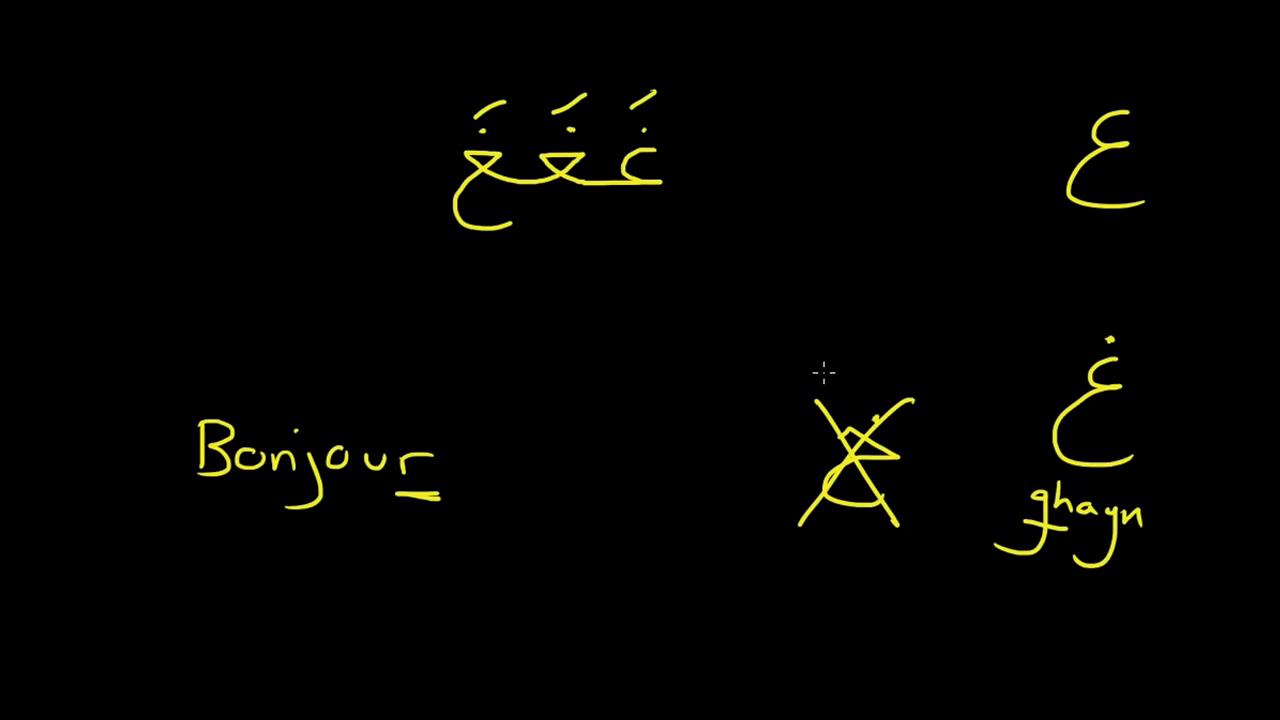
mouse_move(1124, 398)
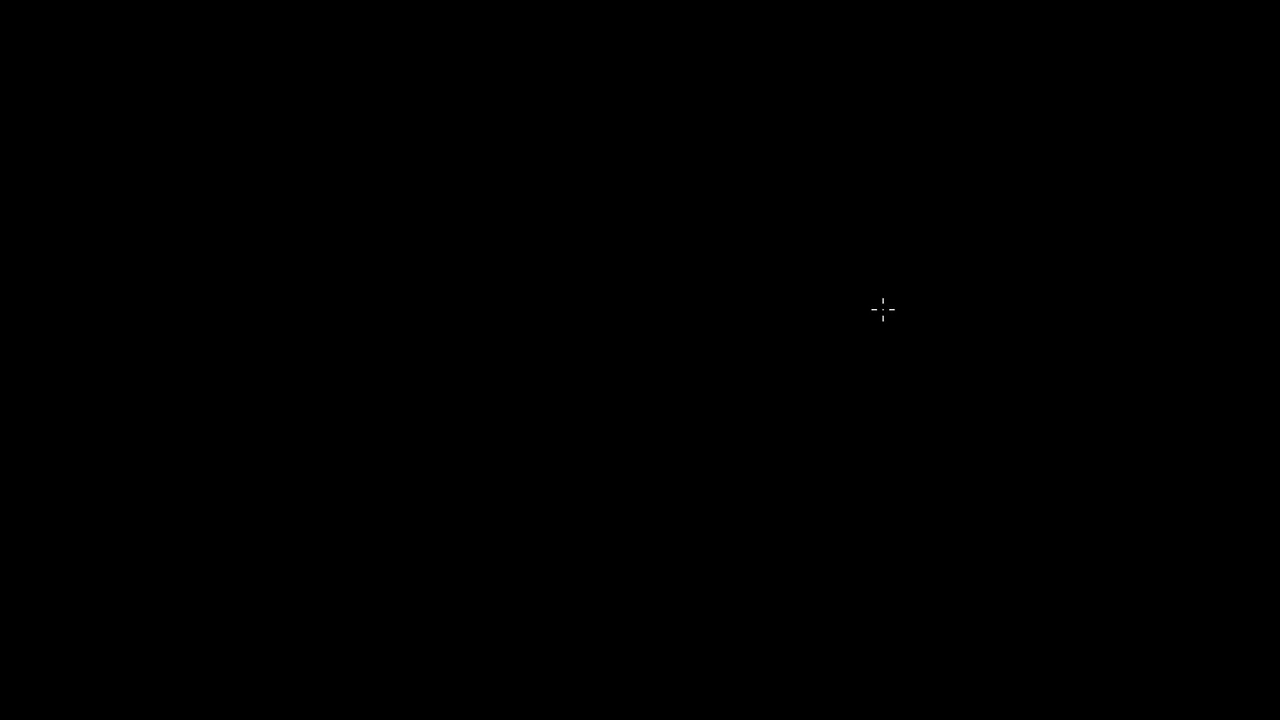
mouse_move(1064, 160)
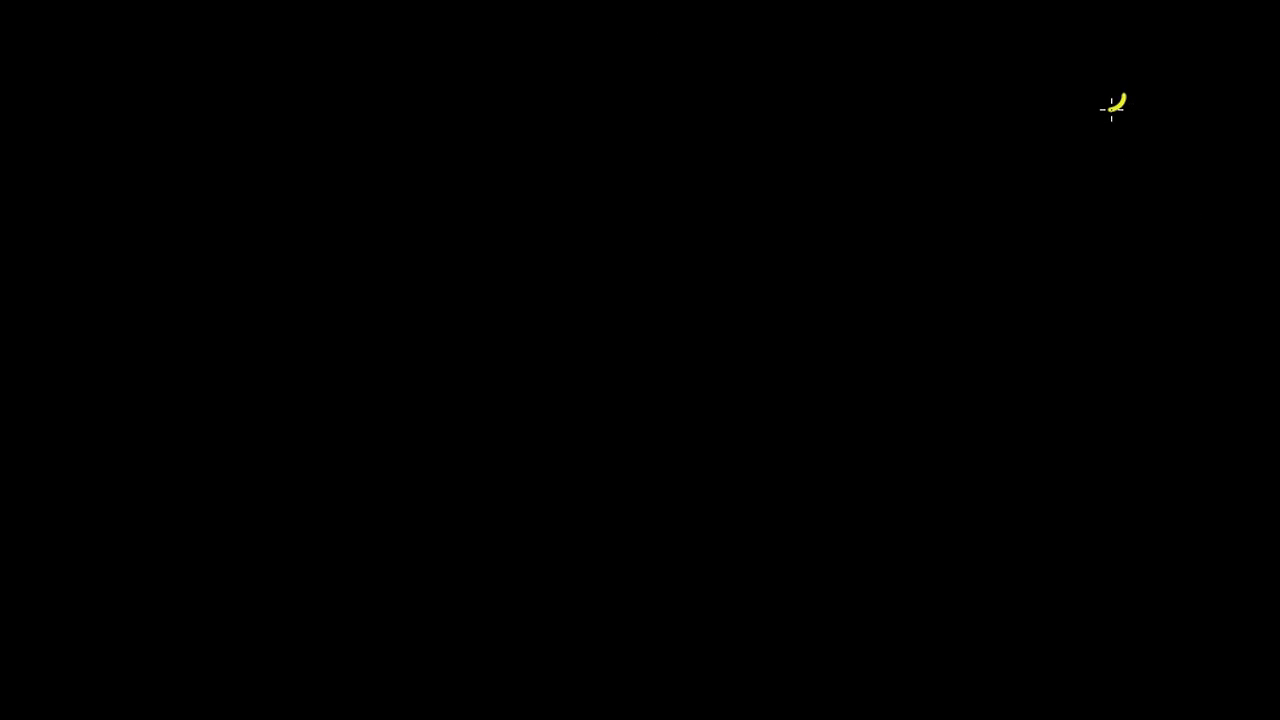
- Handwrite the letter ف in yellow at the top right and underline the F in its label 'Fa'
left_click_drag(1110, 100, 1076, 130)
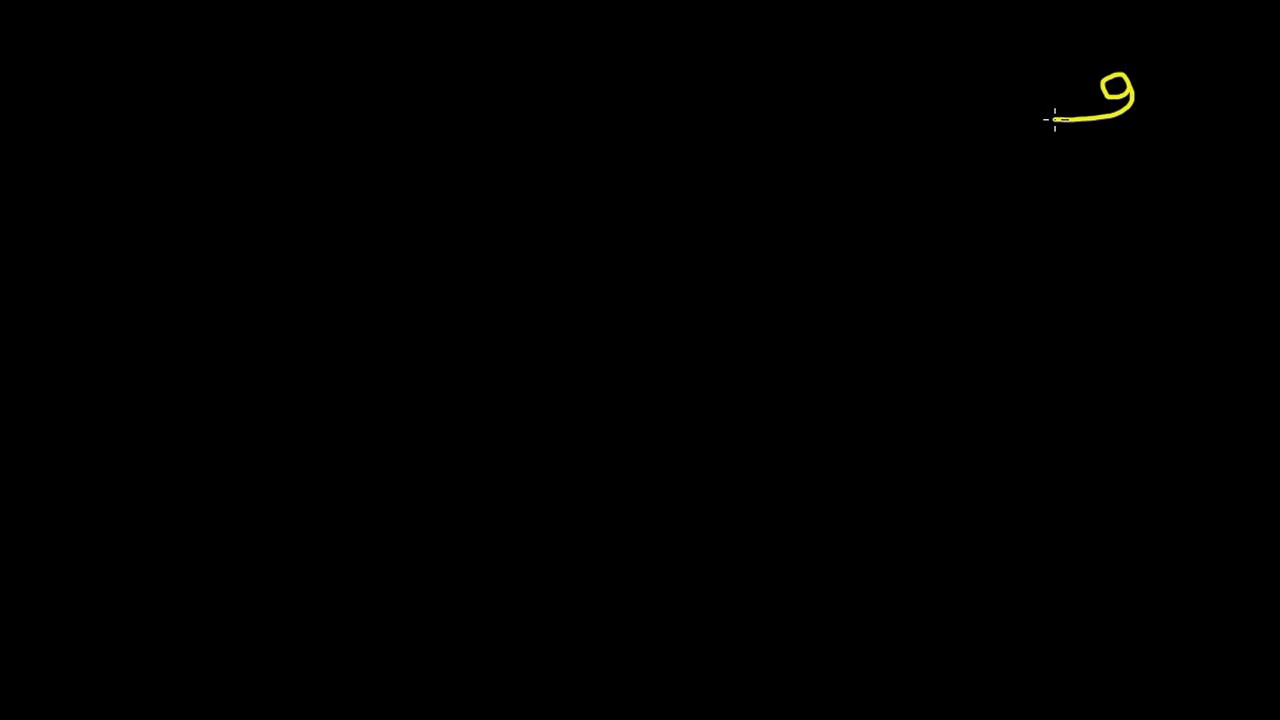
left_click_drag(1056, 120, 1030, 168)
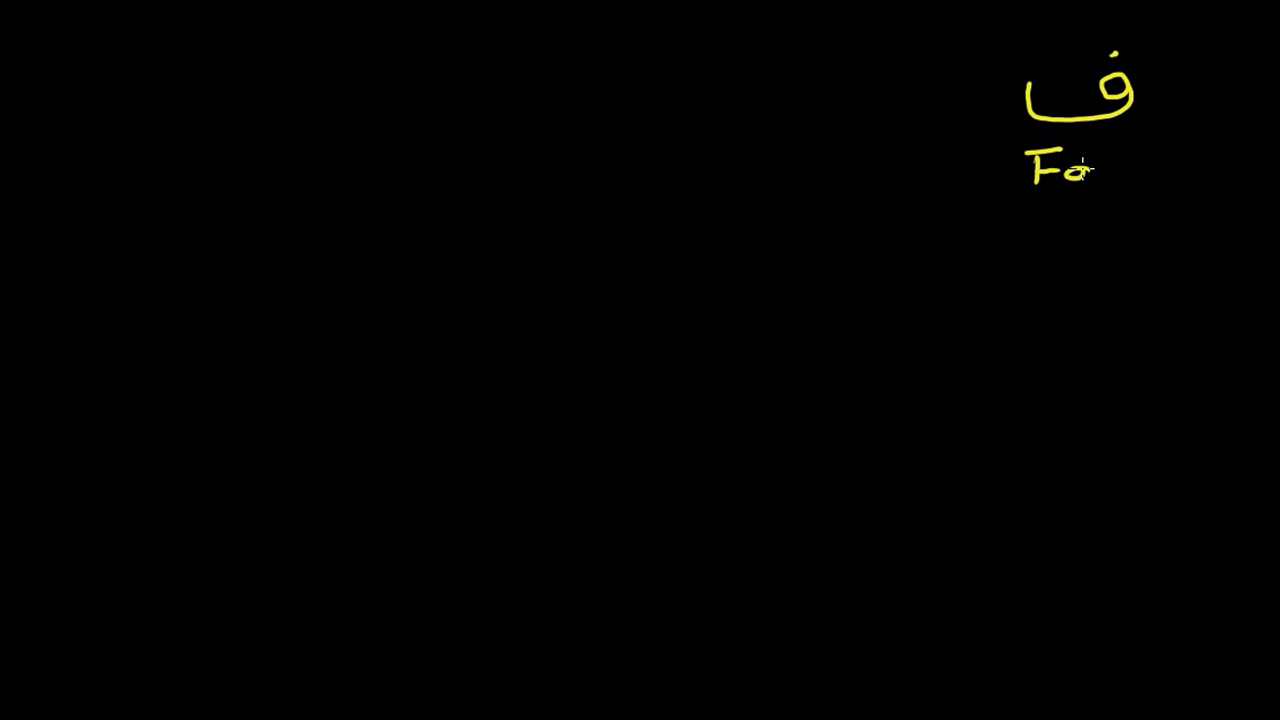
mouse_move(1044, 200)
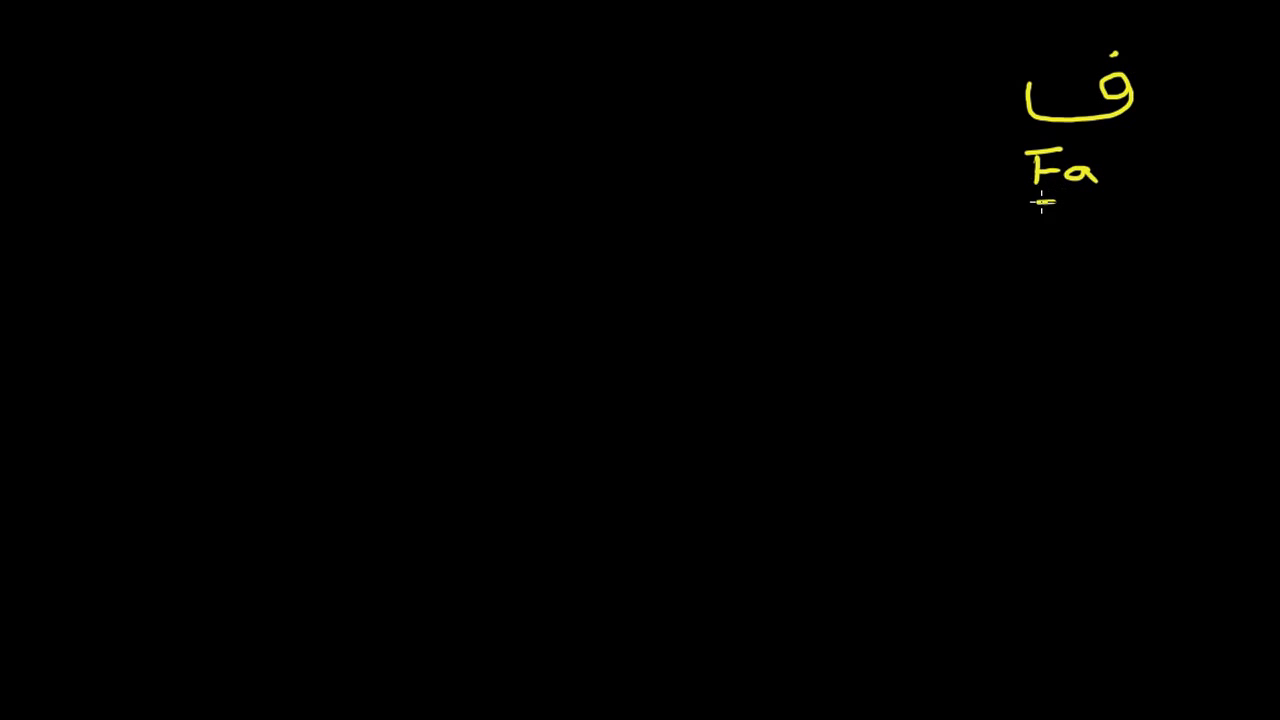
left_click_drag(1020, 204, 1060, 204)
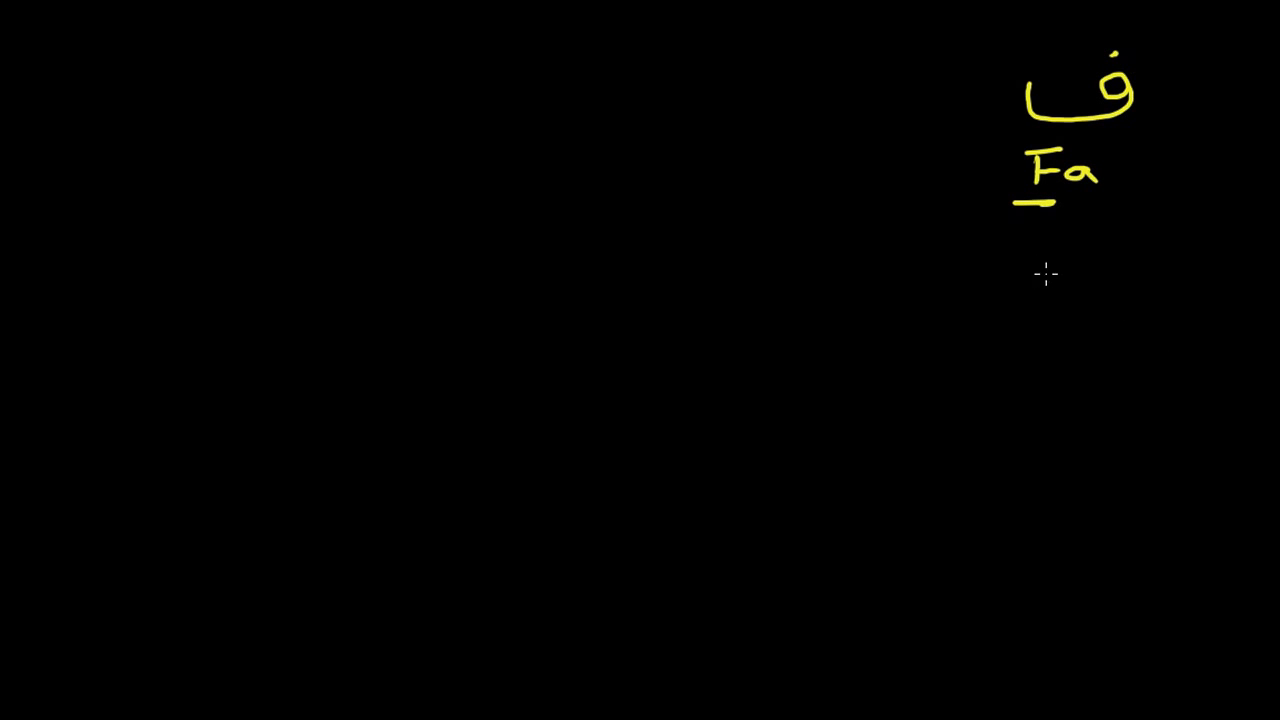
mouse_move(1058, 240)
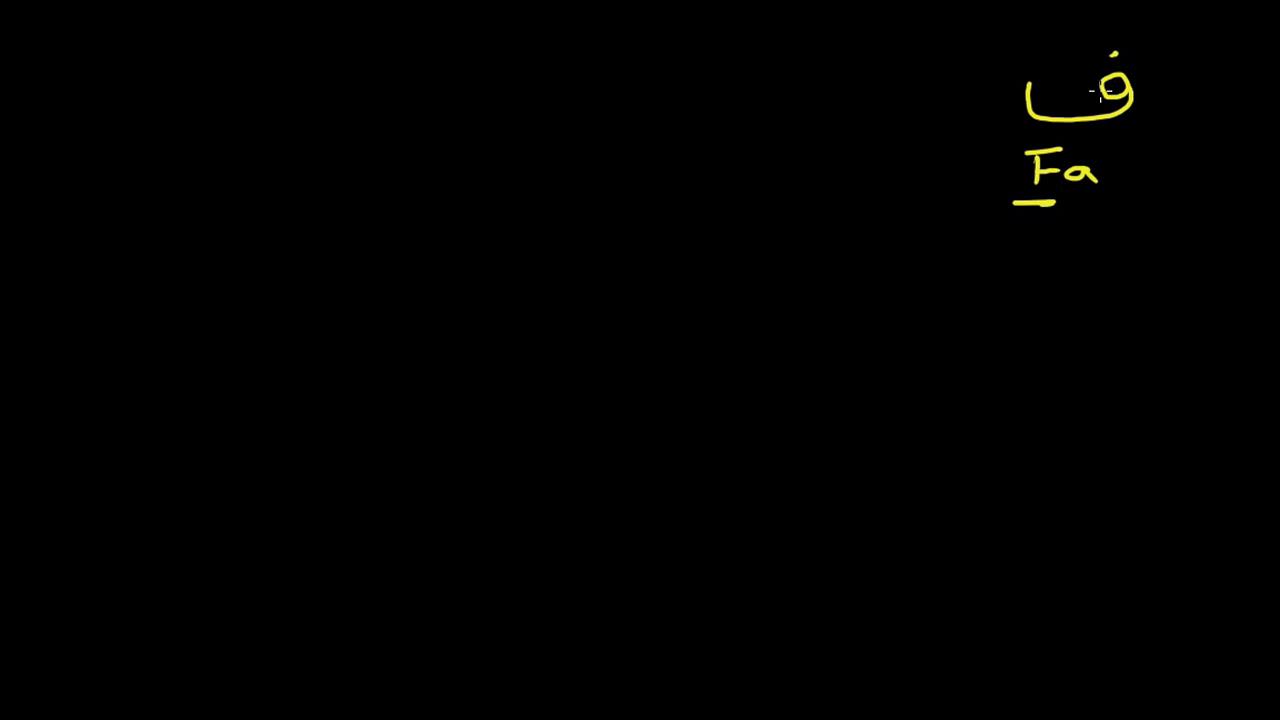
mouse_move(900, 356)
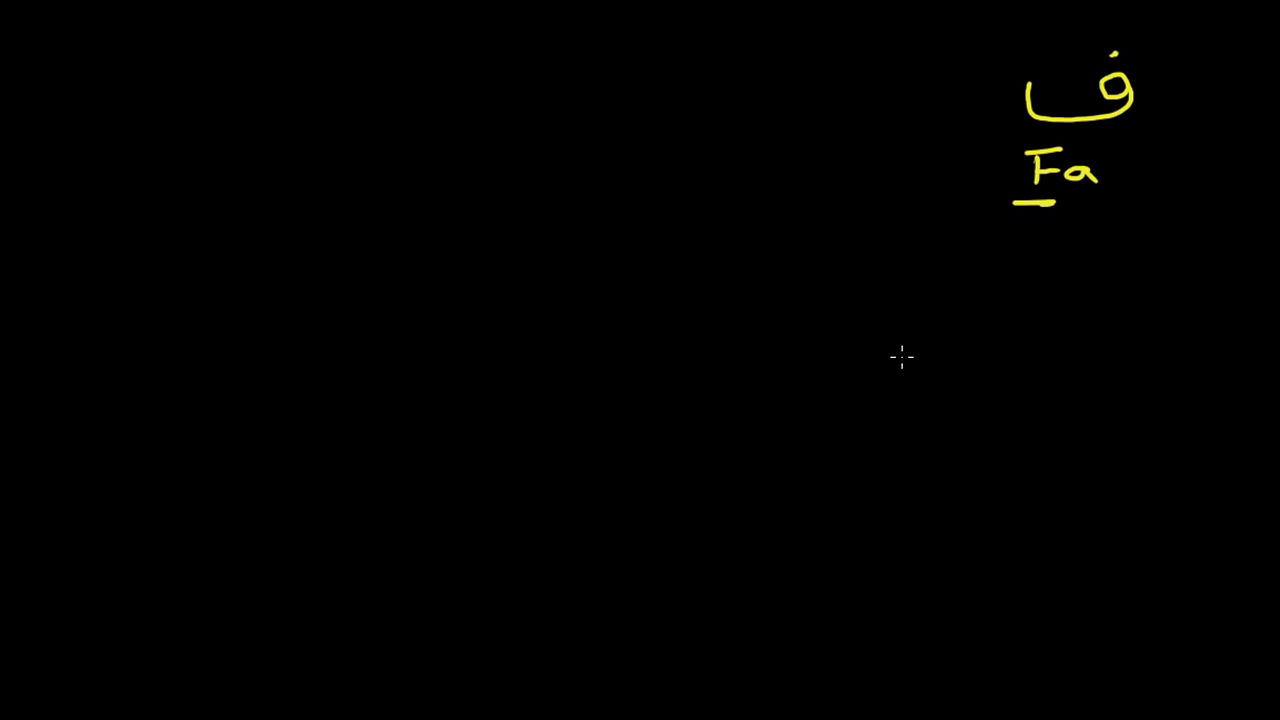
mouse_move(1100, 160)
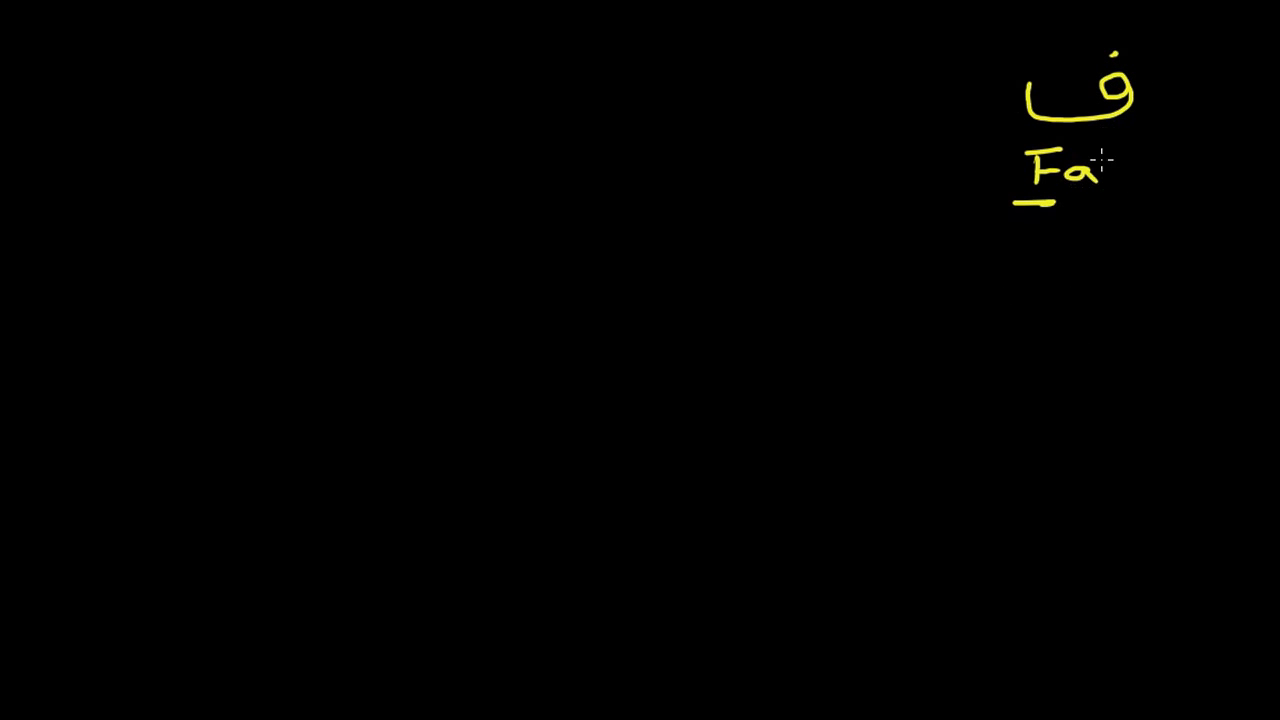
left_click_drag(1096, 160, 1116, 56)
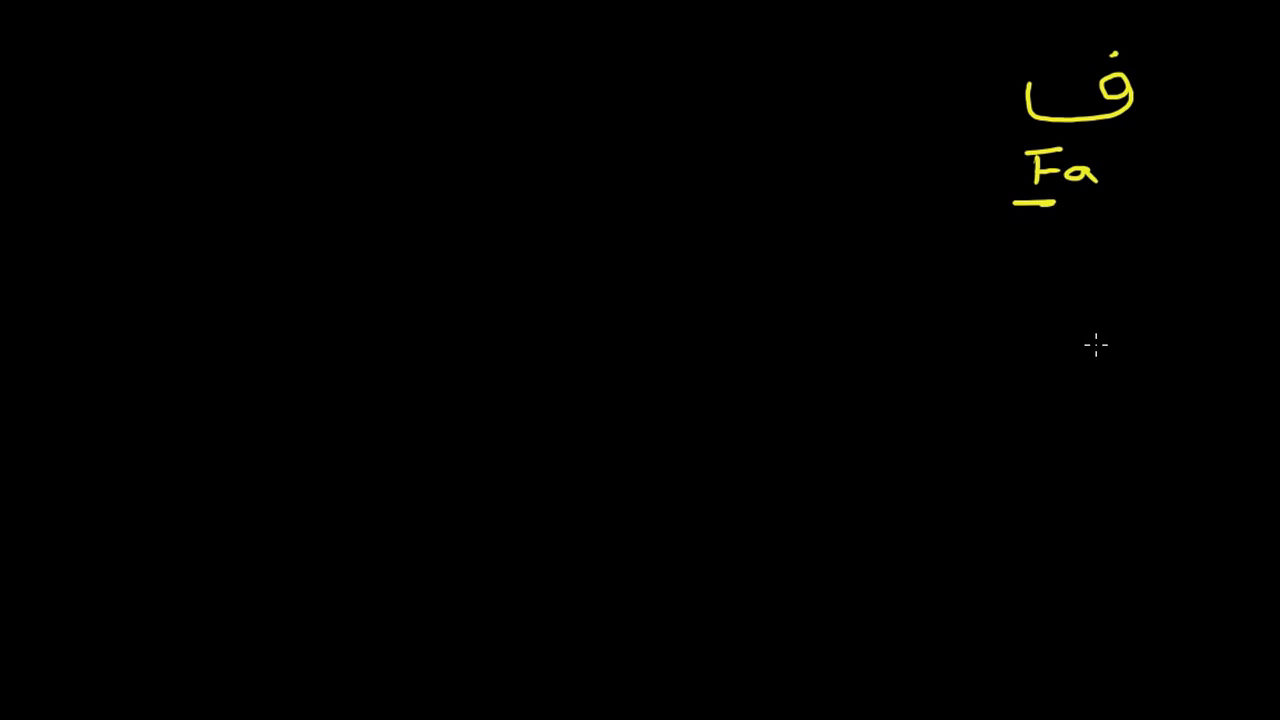
mouse_move(1116, 356)
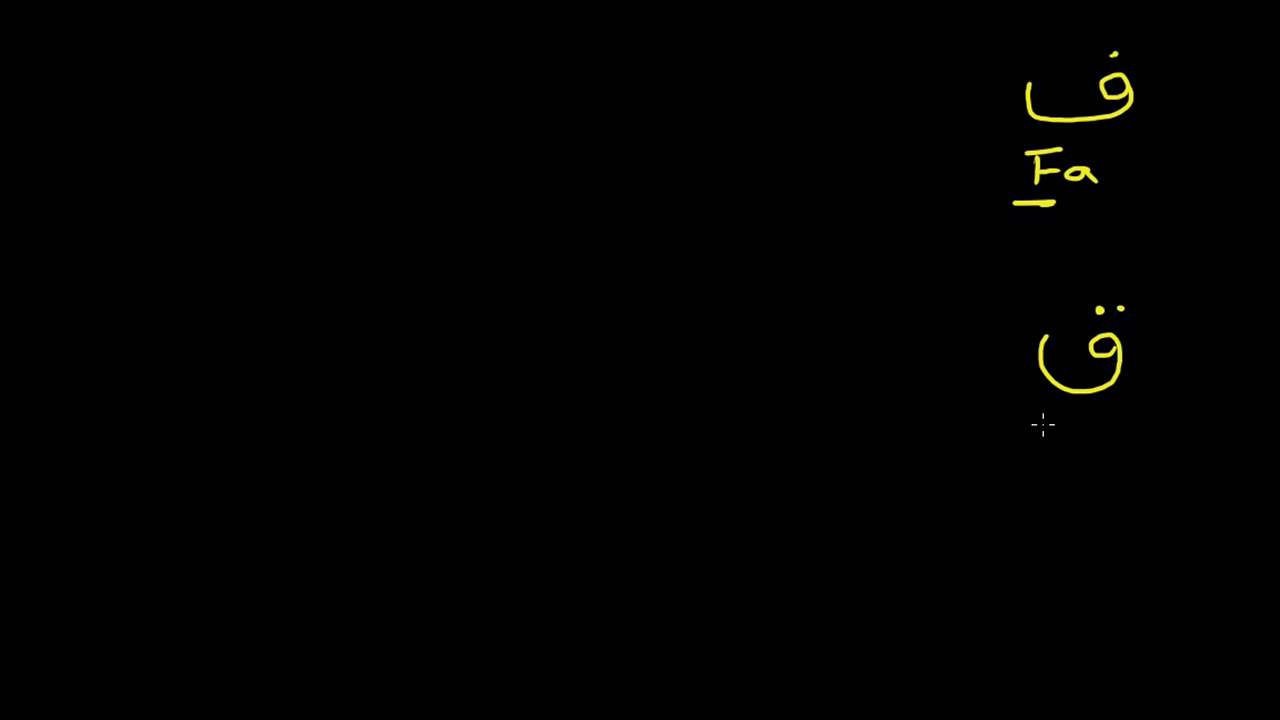
- Write the name 'Qaf' under the letter ق and underline its Q
left_click_drag(1030, 436, 1090, 440)
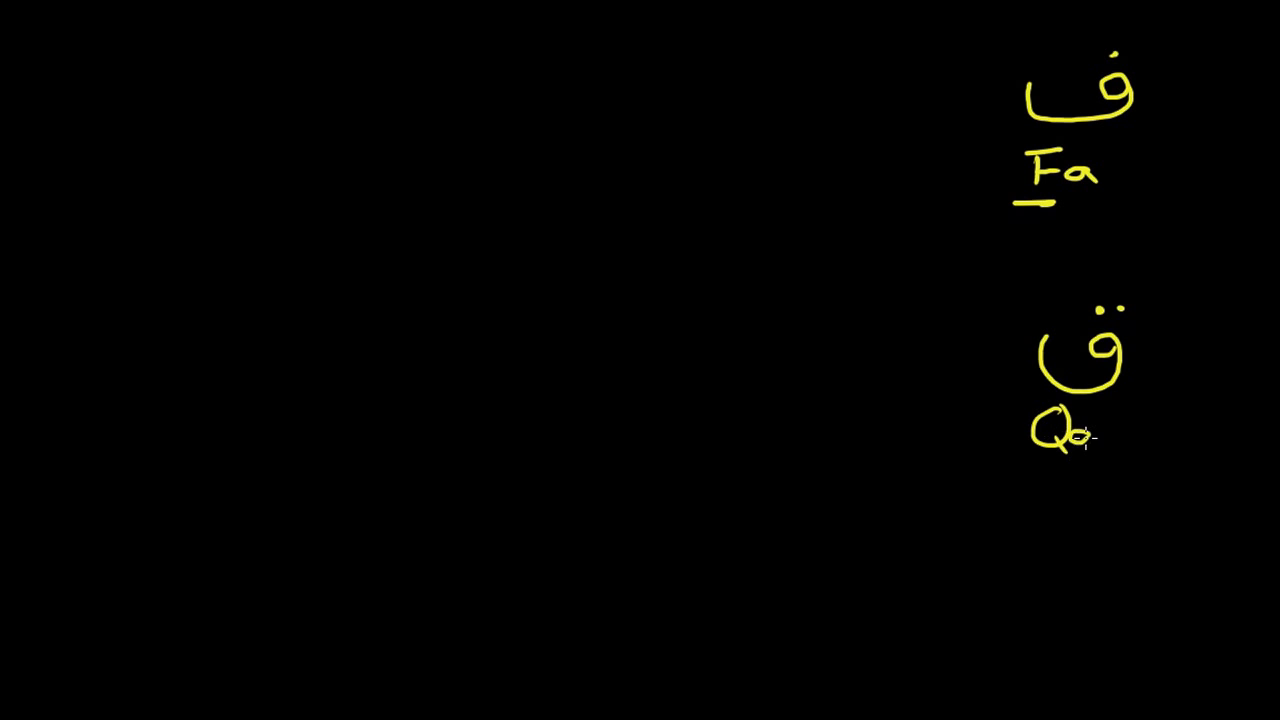
left_click_drag(1096, 430, 1136, 414)
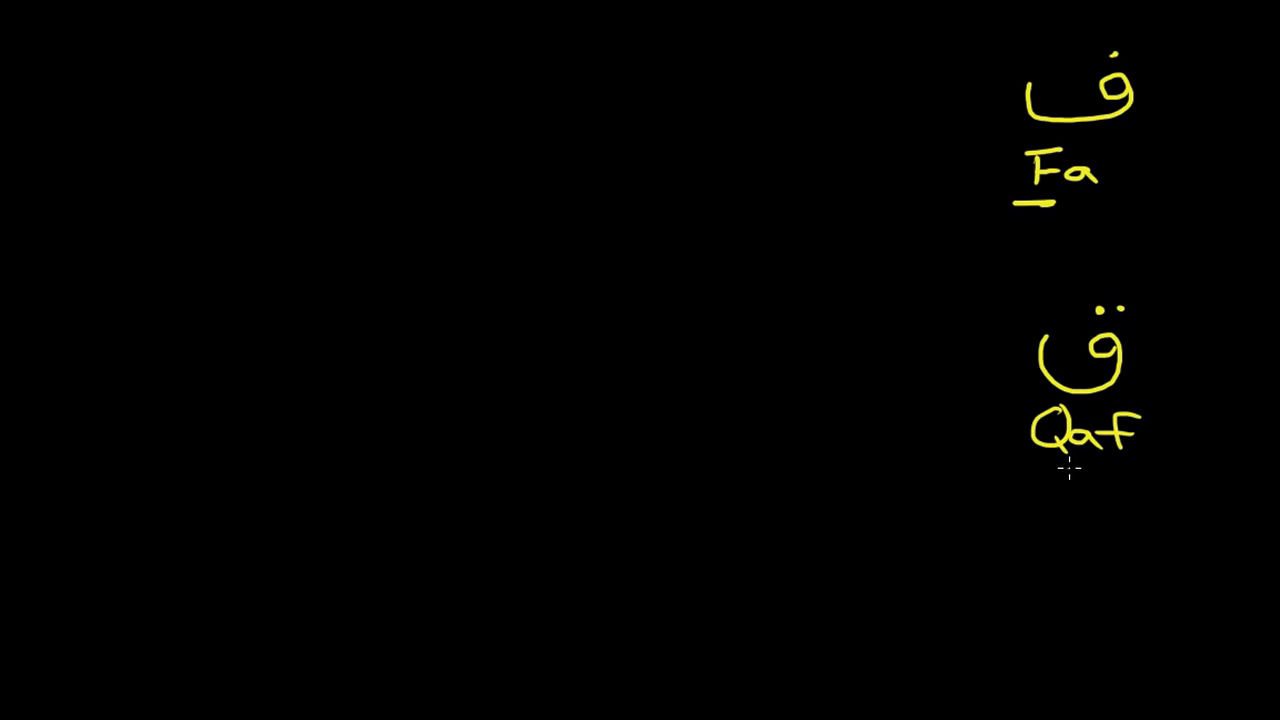
left_click_drag(1030, 464, 1070, 468)
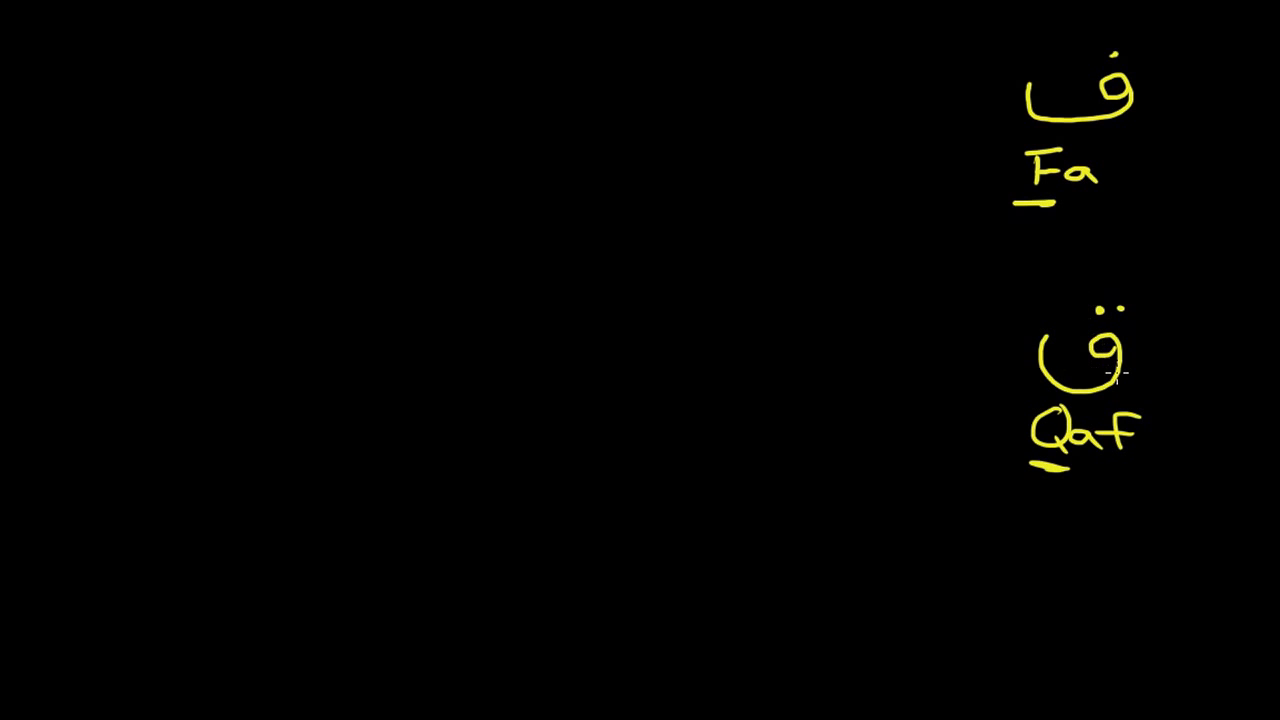
mouse_move(912, 432)
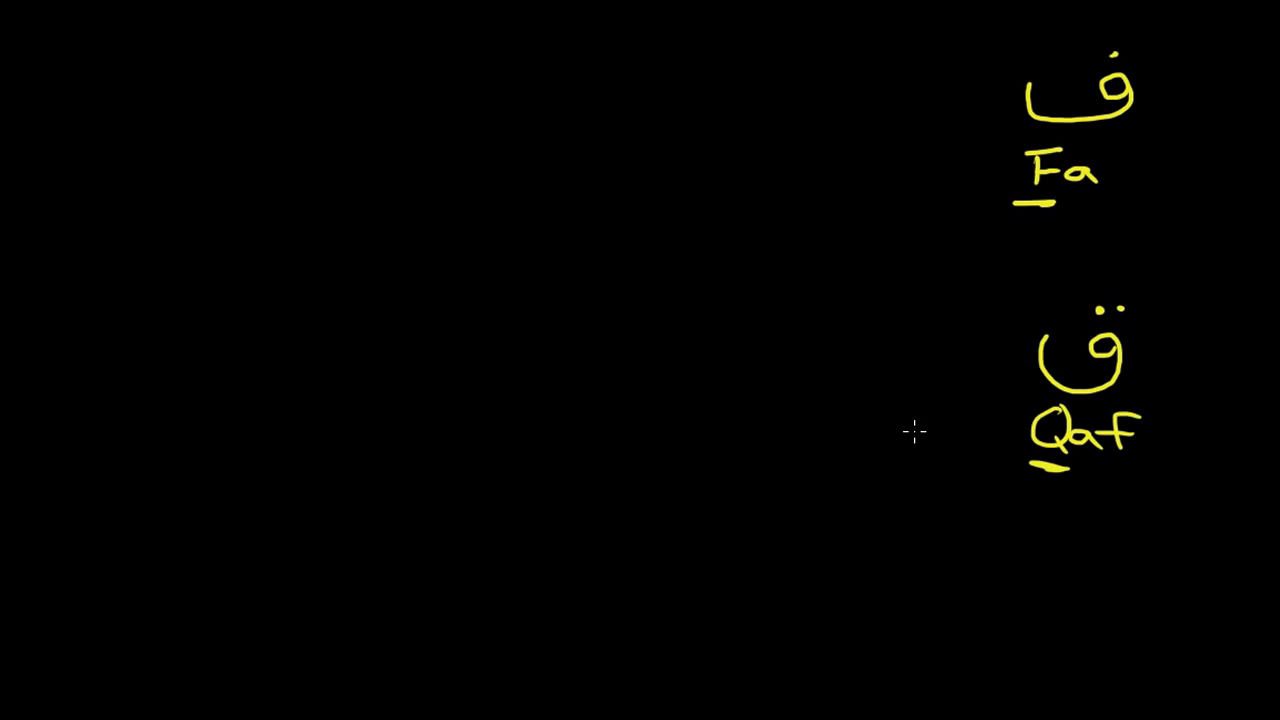
mouse_move(992, 368)
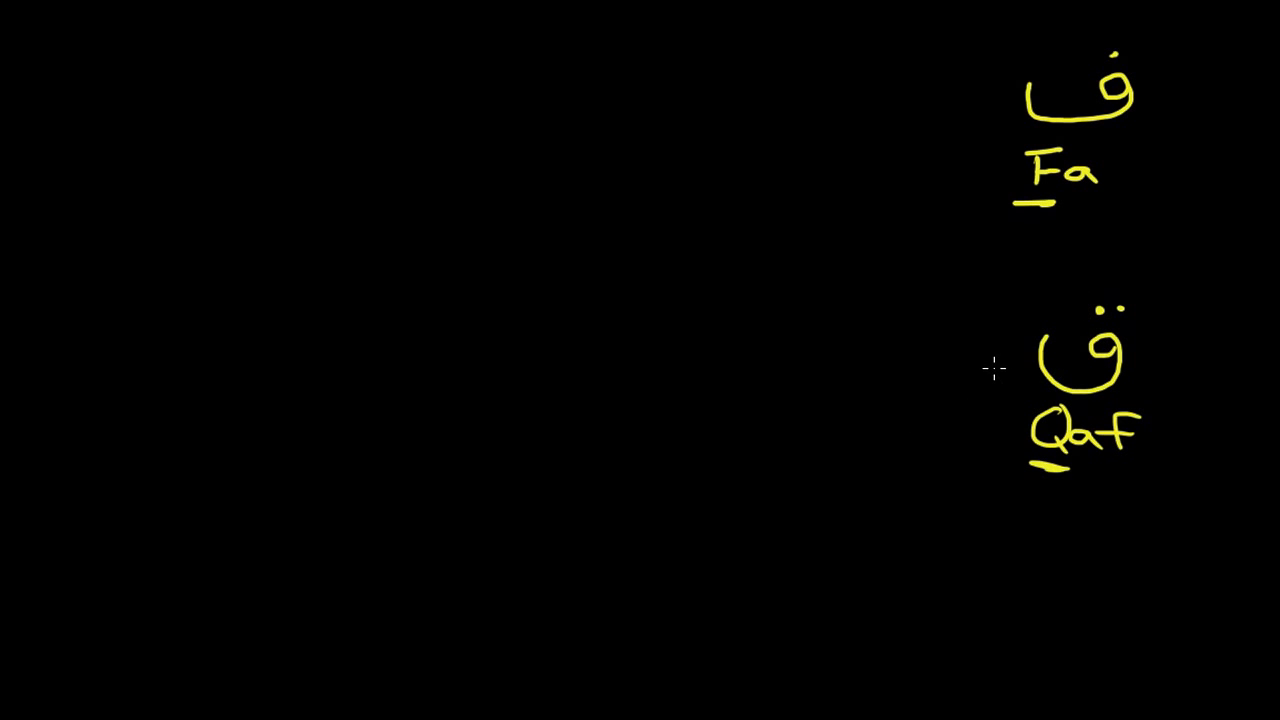
mouse_move(944, 420)
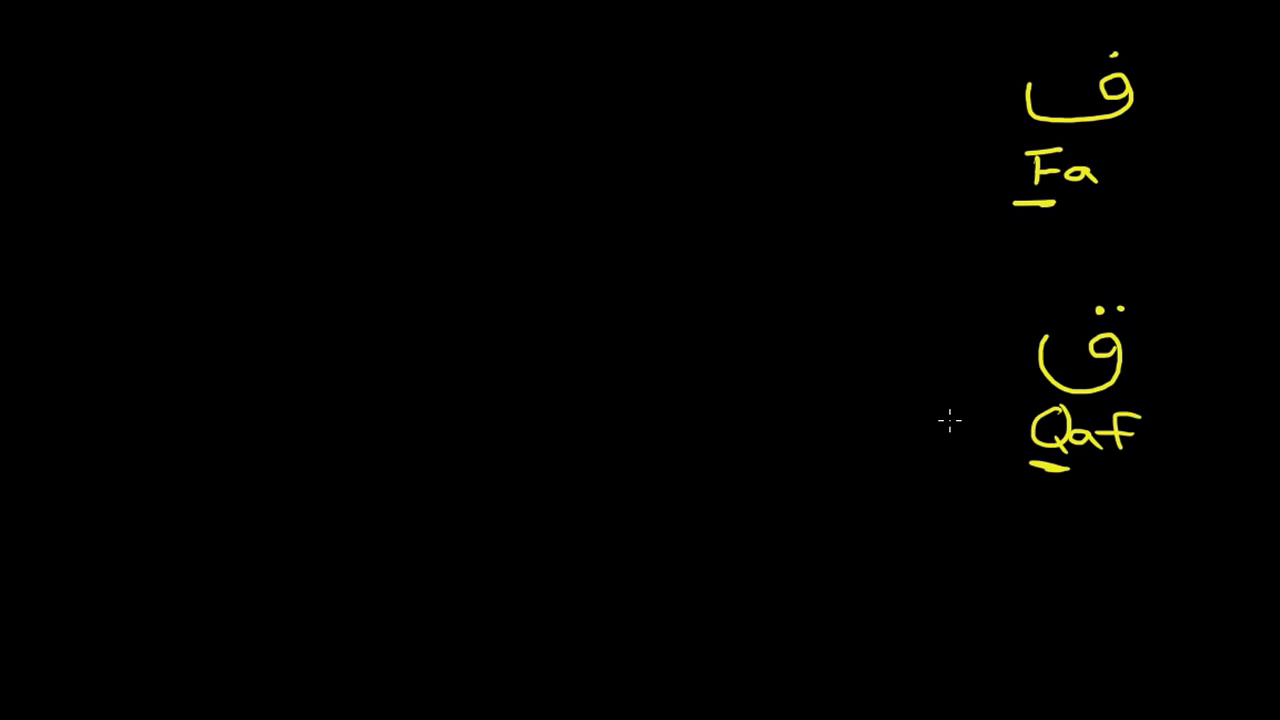
mouse_move(882, 376)
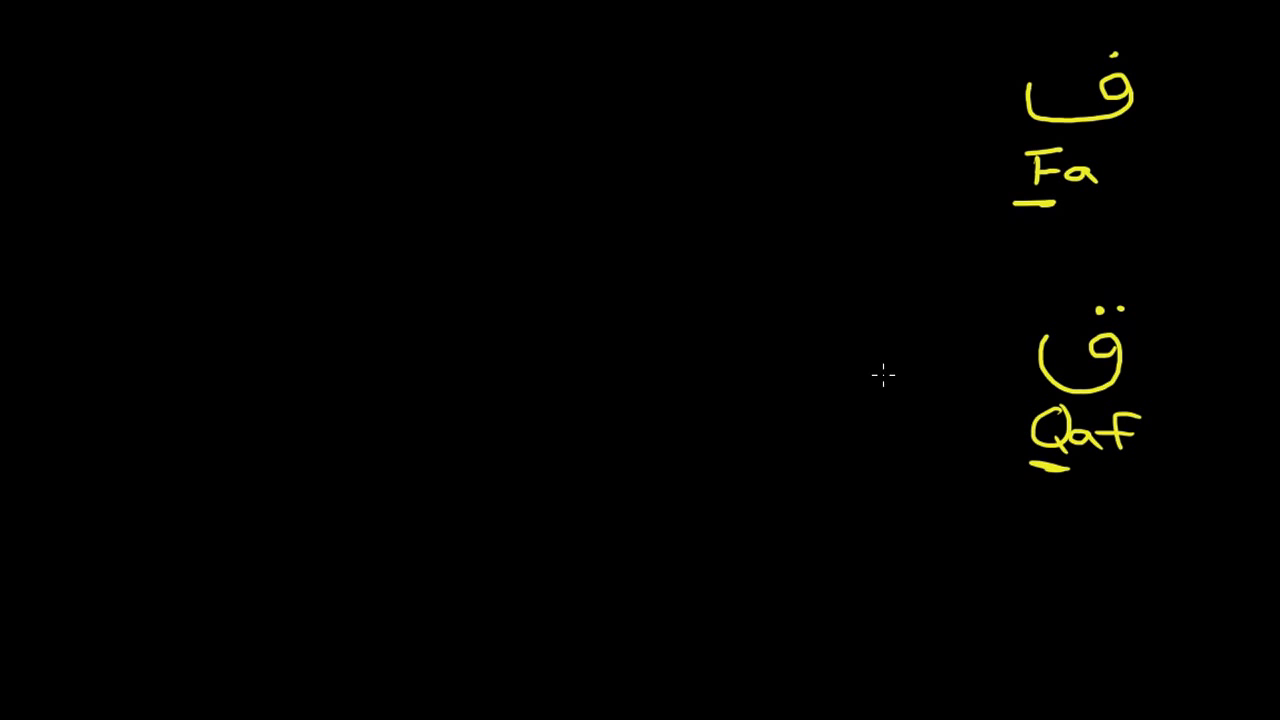
mouse_move(882, 410)
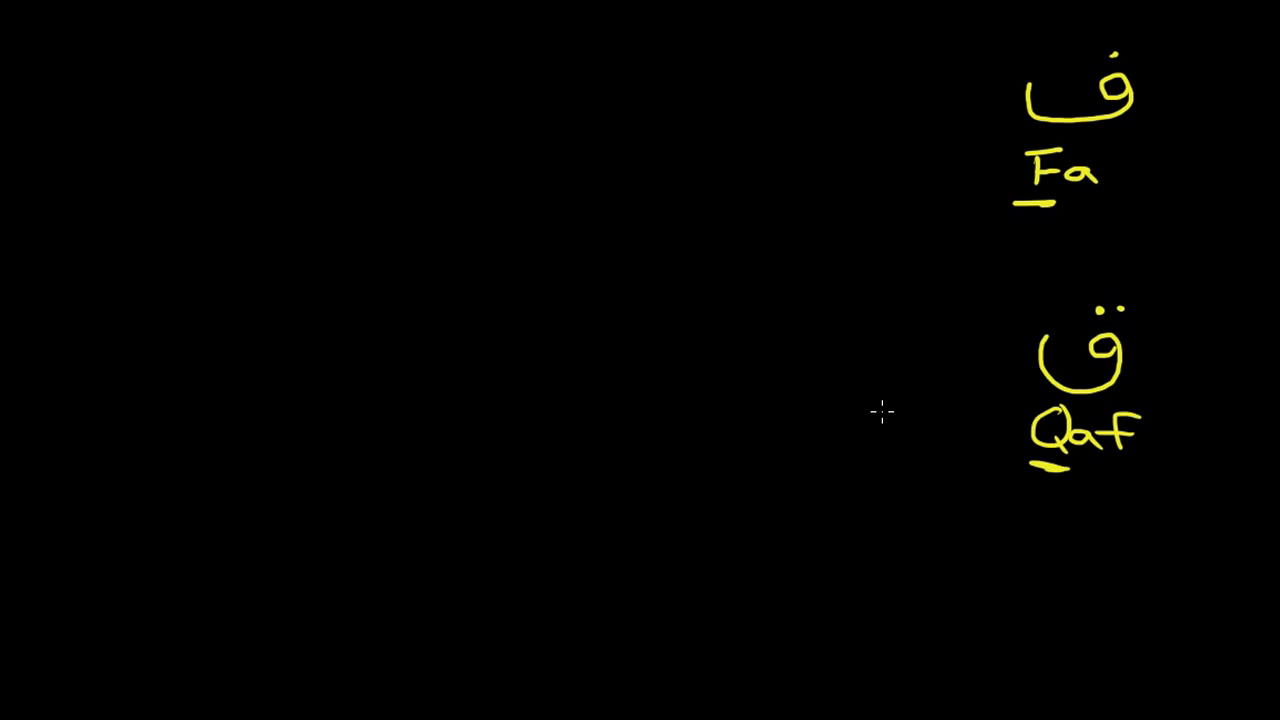
mouse_move(892, 364)
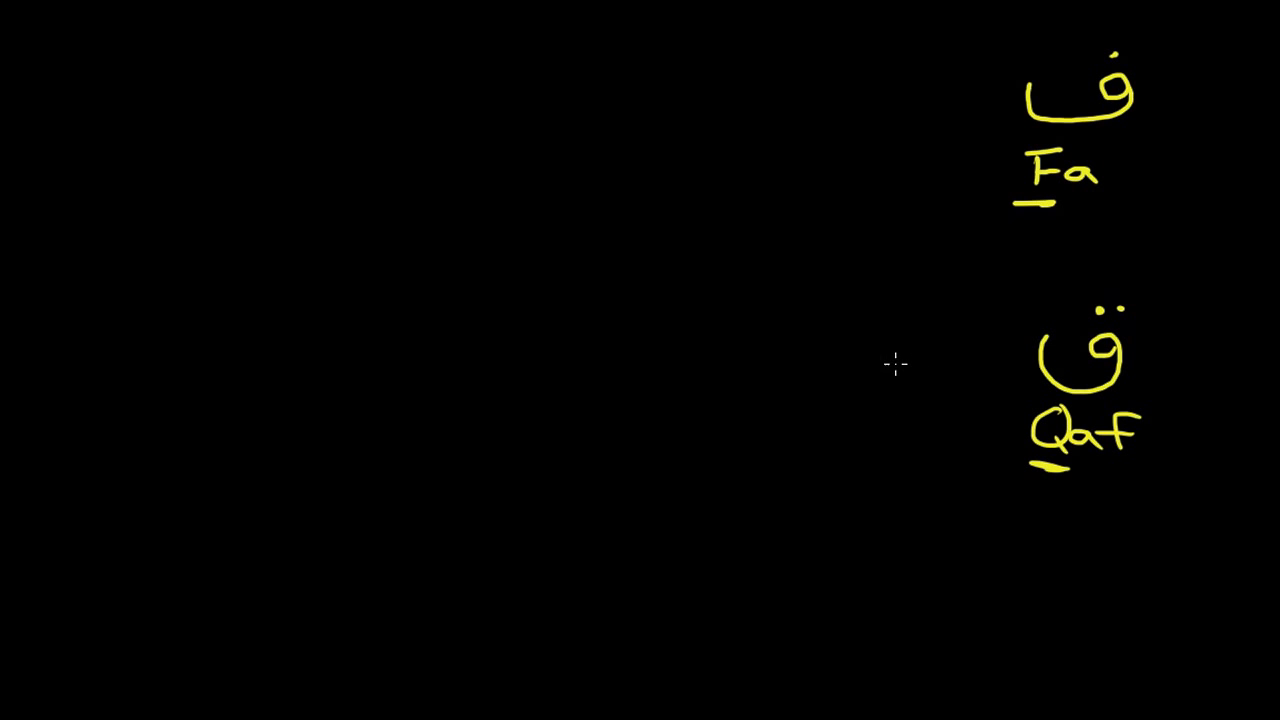
mouse_move(884, 376)
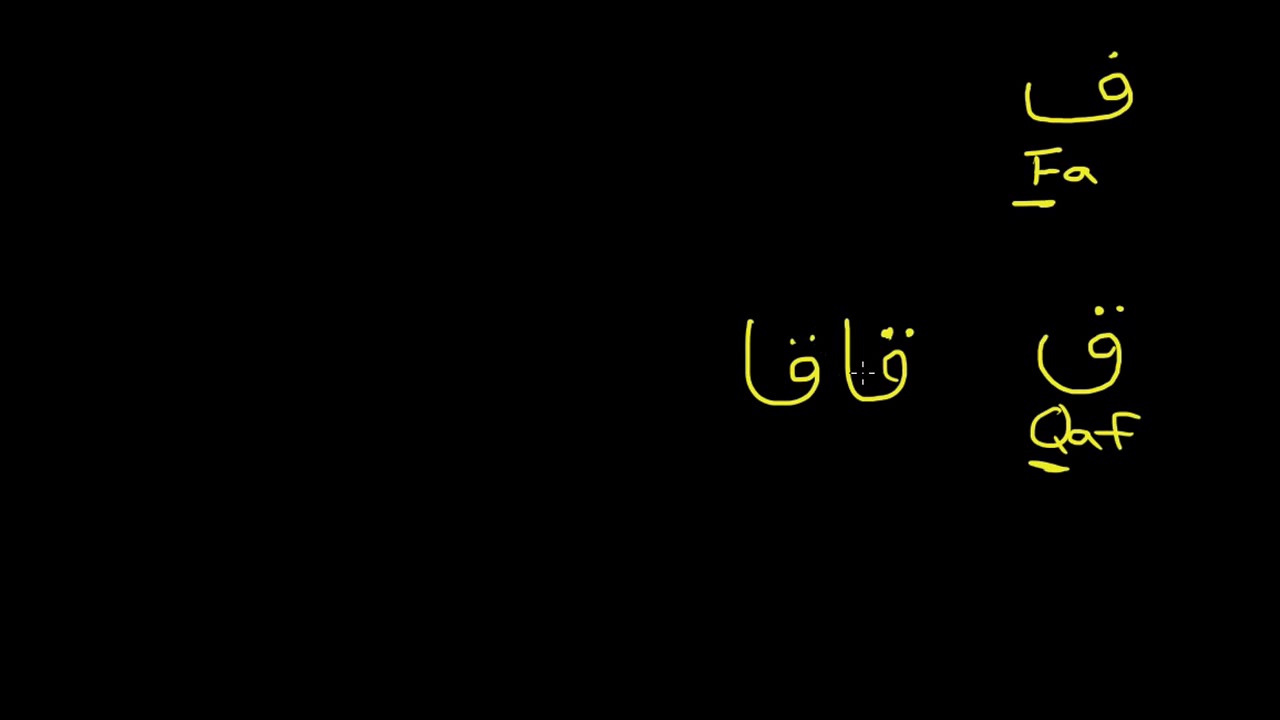
- Underline the example word قاقا, then pen a row of joined ف forms and a separate fa form below it
left_click_drag(740, 420, 910, 424)
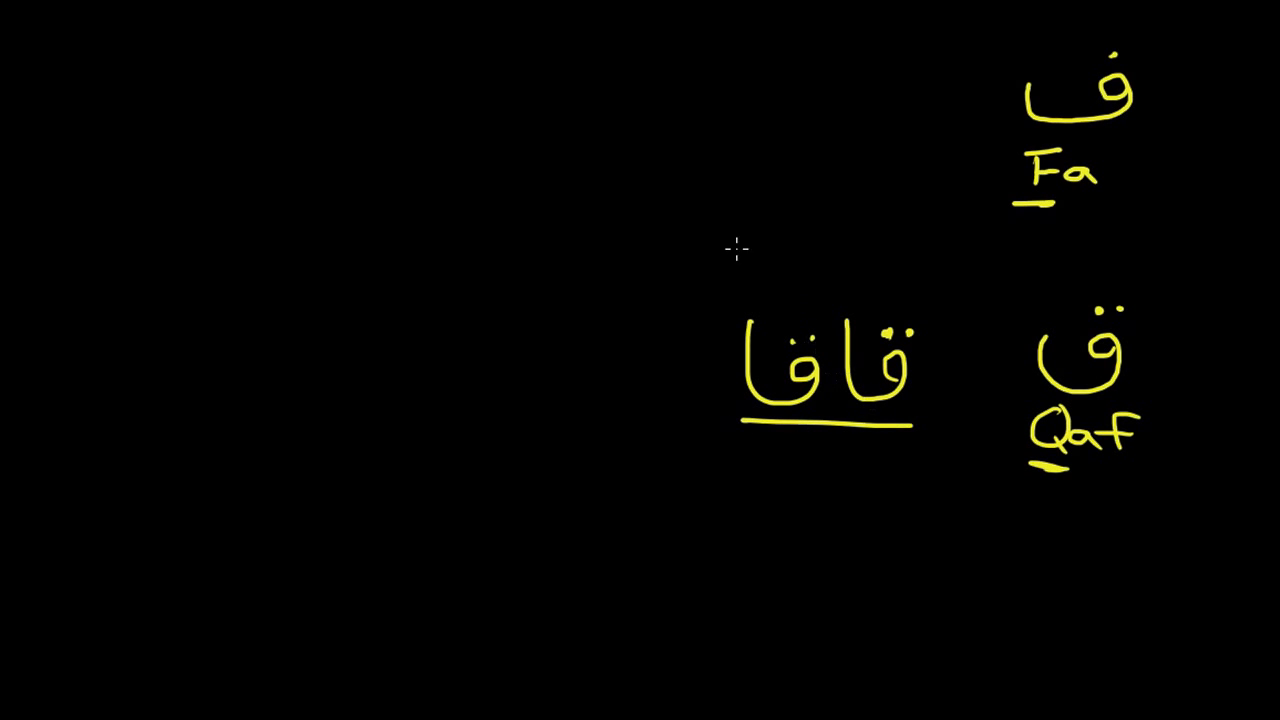
mouse_move(668, 100)
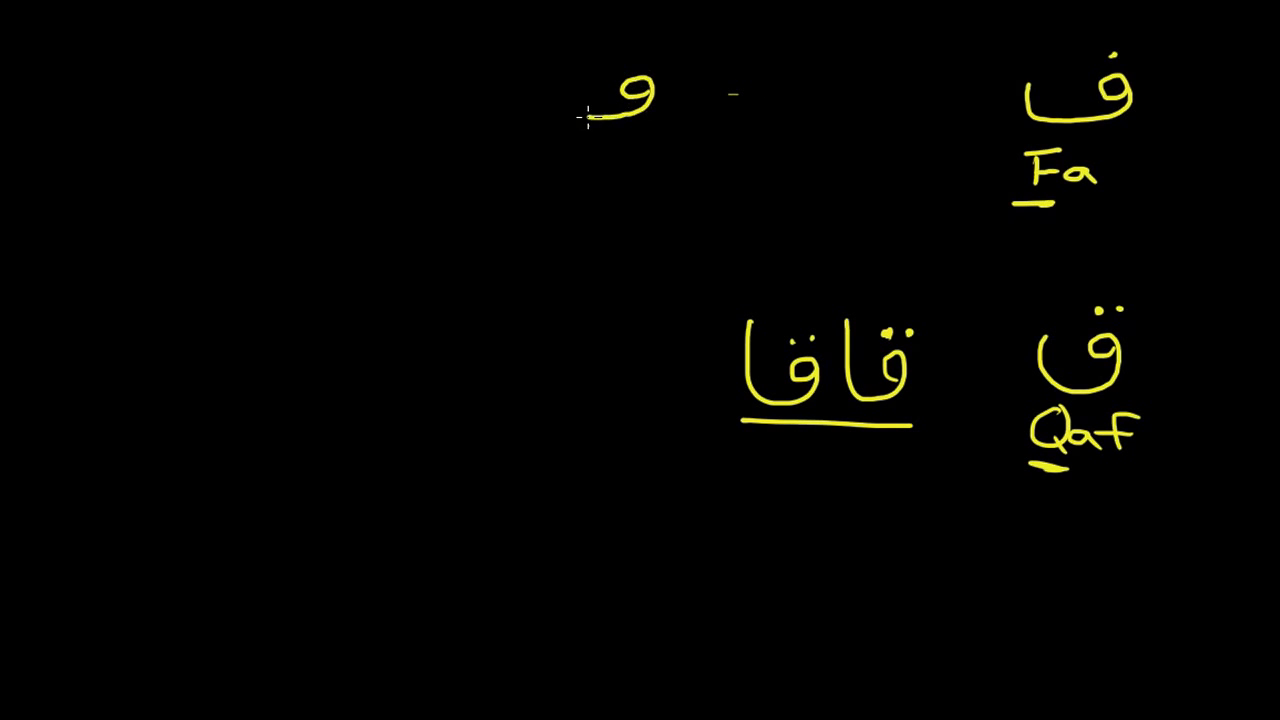
left_click_drag(600, 120, 560, 96)
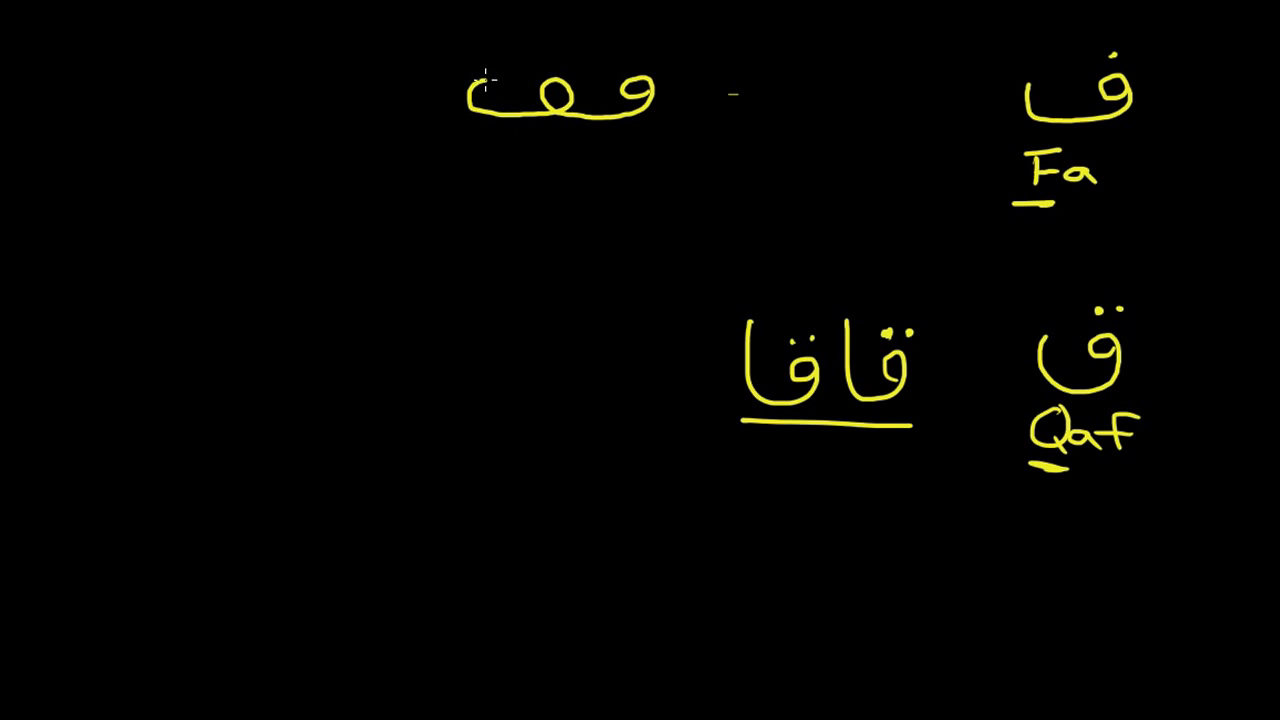
left_click_drag(470, 96, 400, 110)
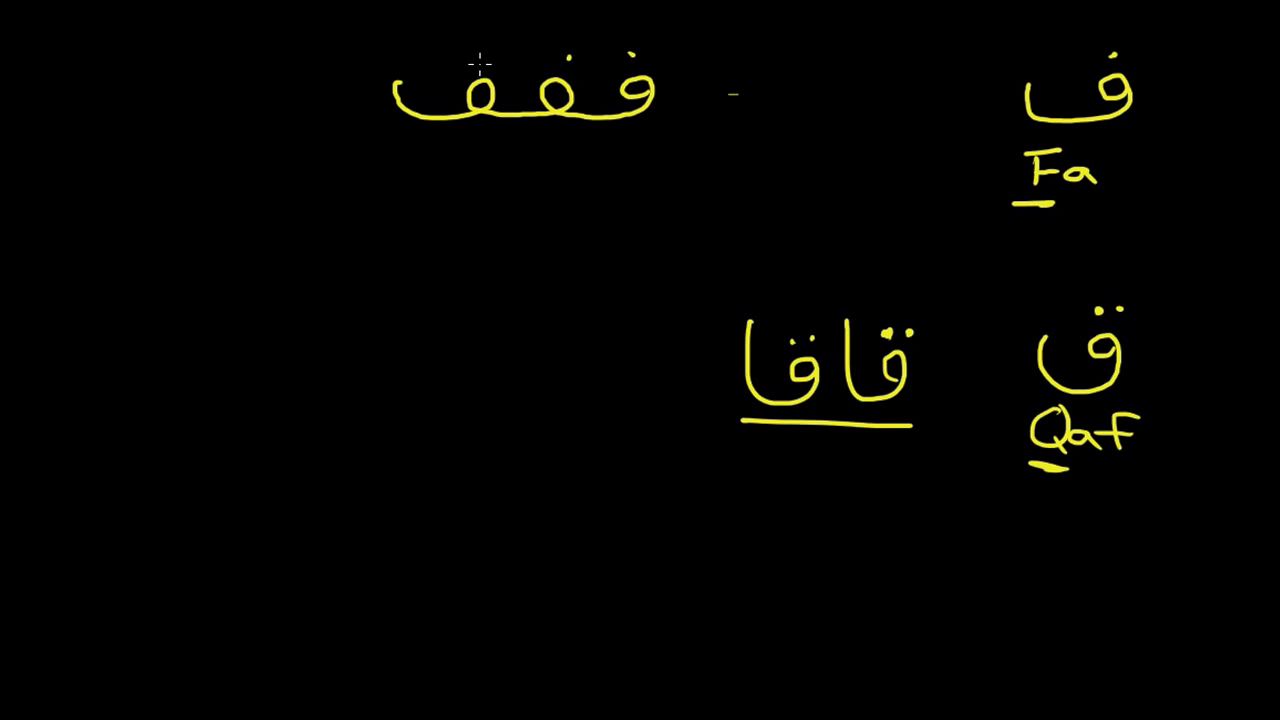
mouse_move(636, 240)
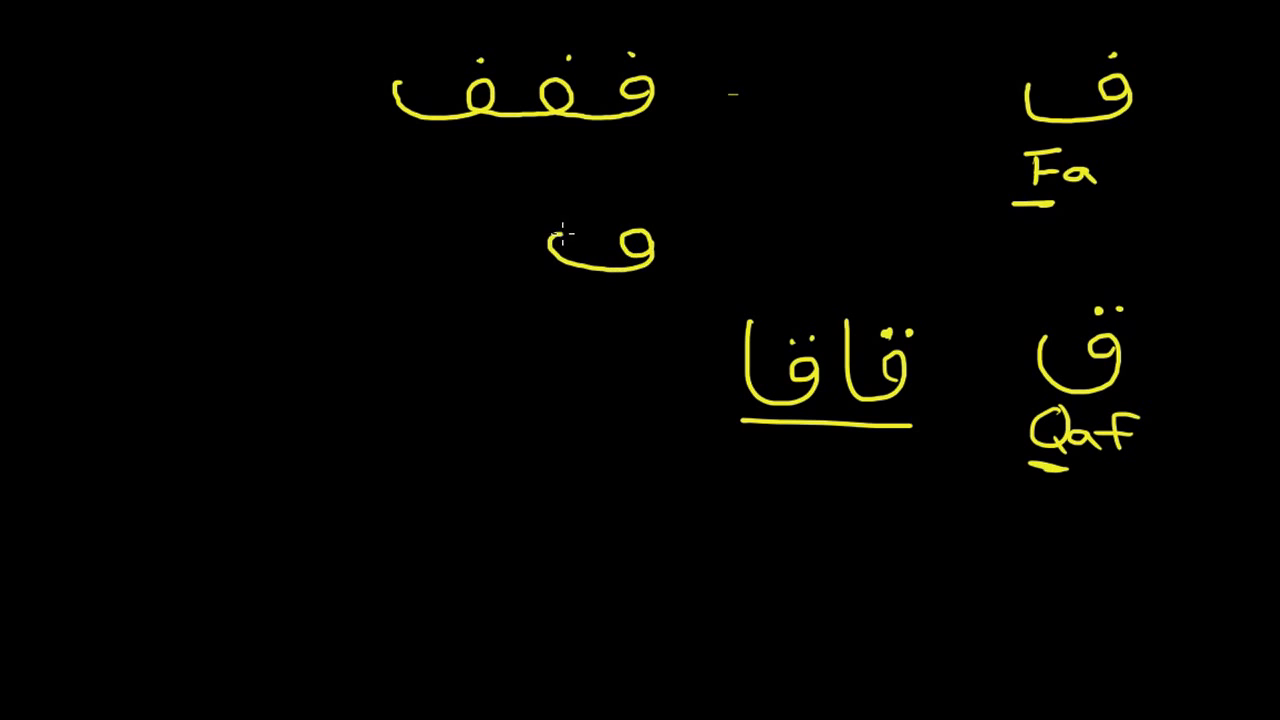
left_click_drag(560, 240, 436, 296)
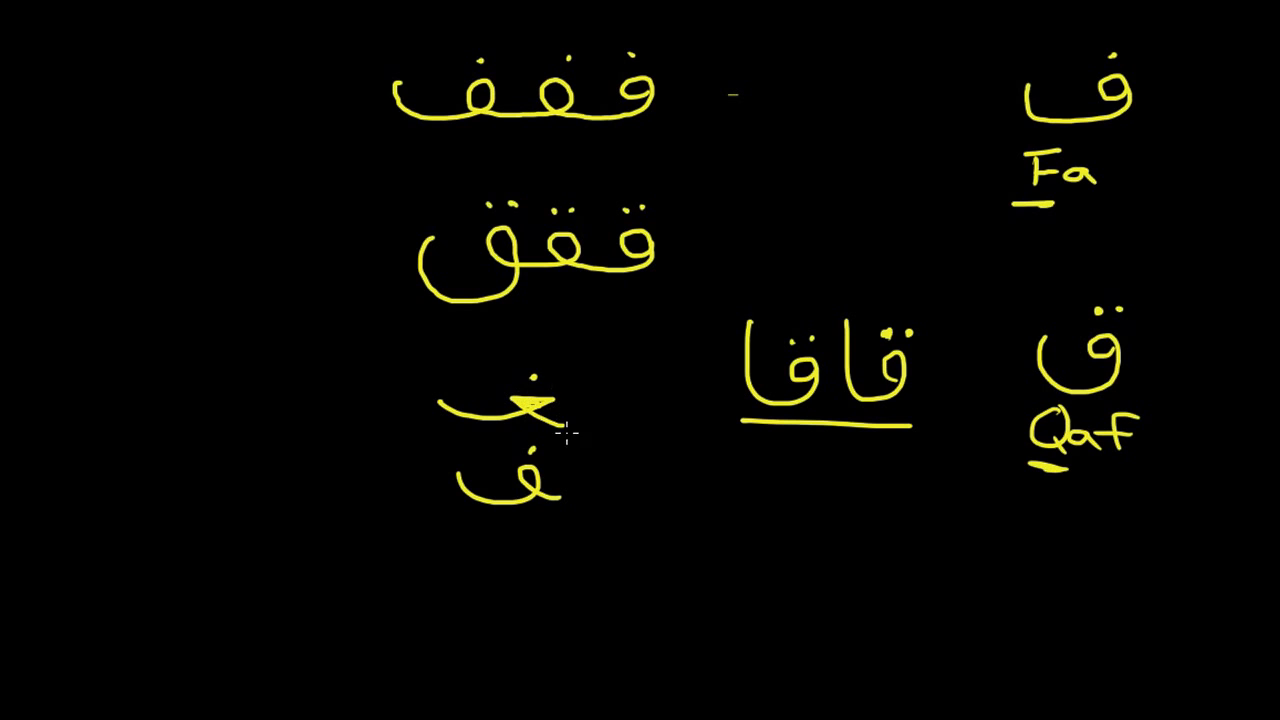
mouse_move(564, 424)
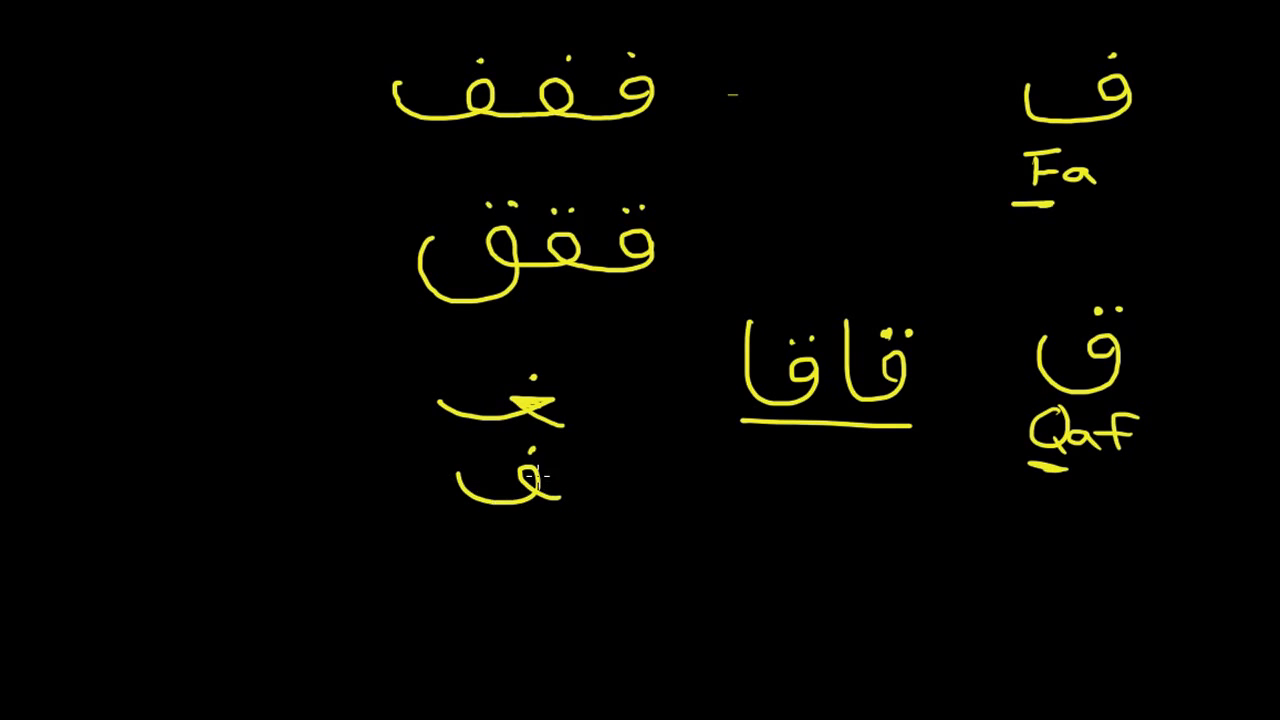
mouse_move(524, 368)
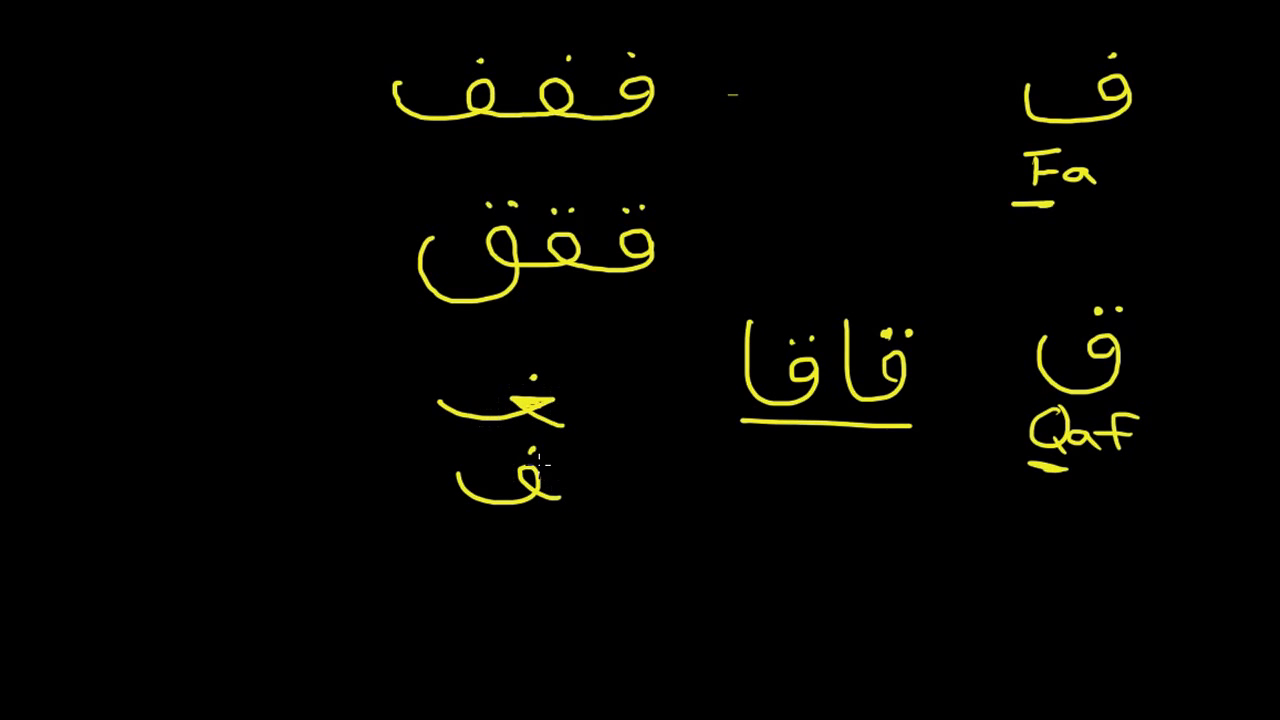
mouse_move(548, 520)
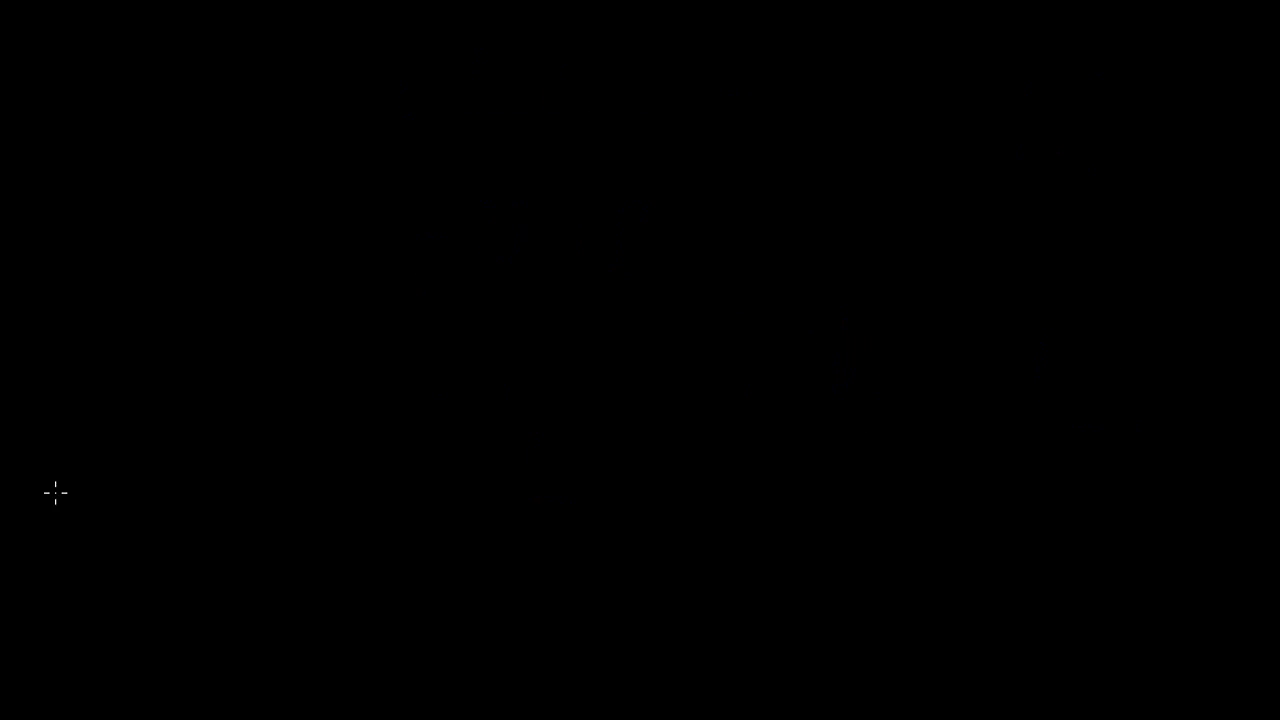
mouse_move(878, 364)
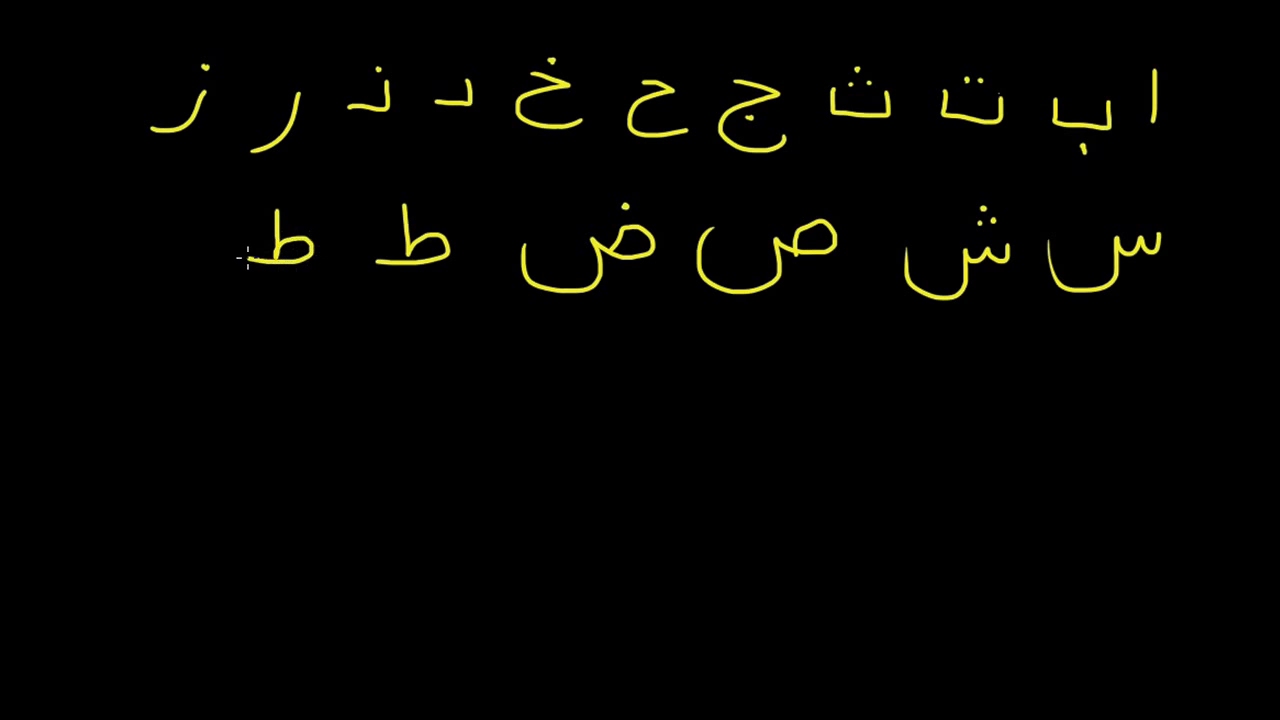
- Dot the letter to make za in the alphabet review, then begin writing ف after ghayn
left_click(290, 218)
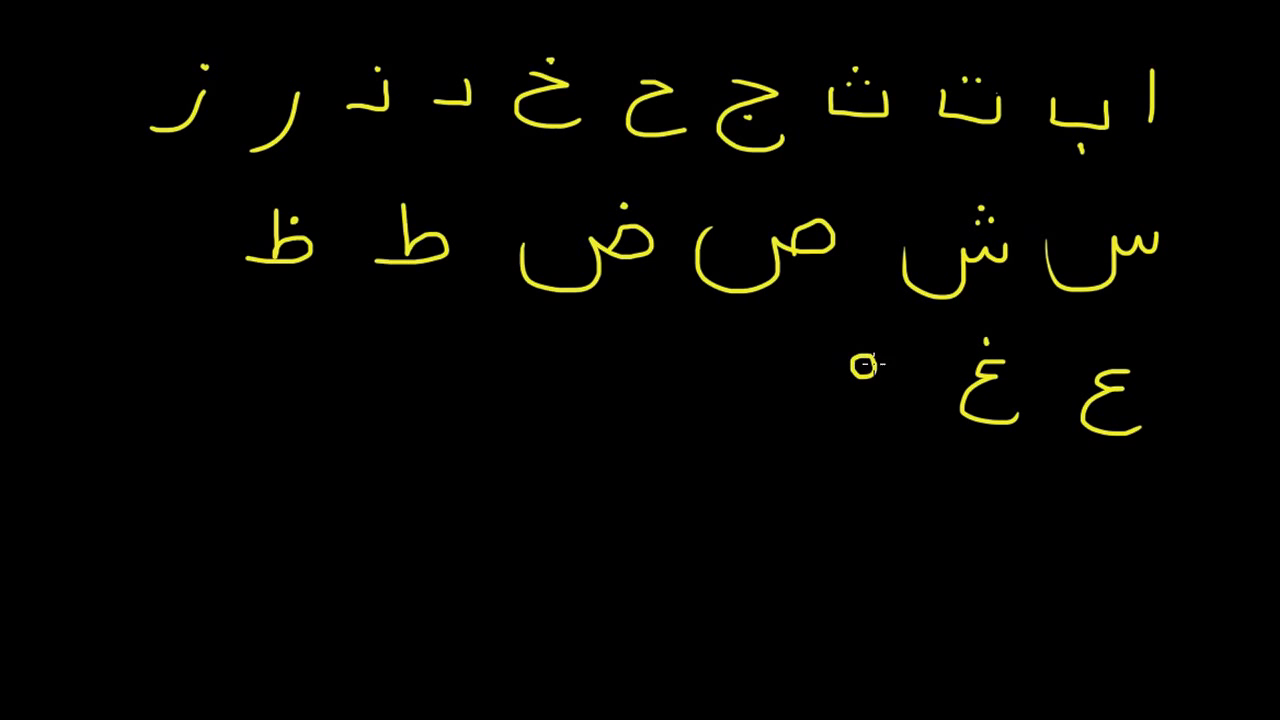
left_click_drag(860, 364, 840, 410)
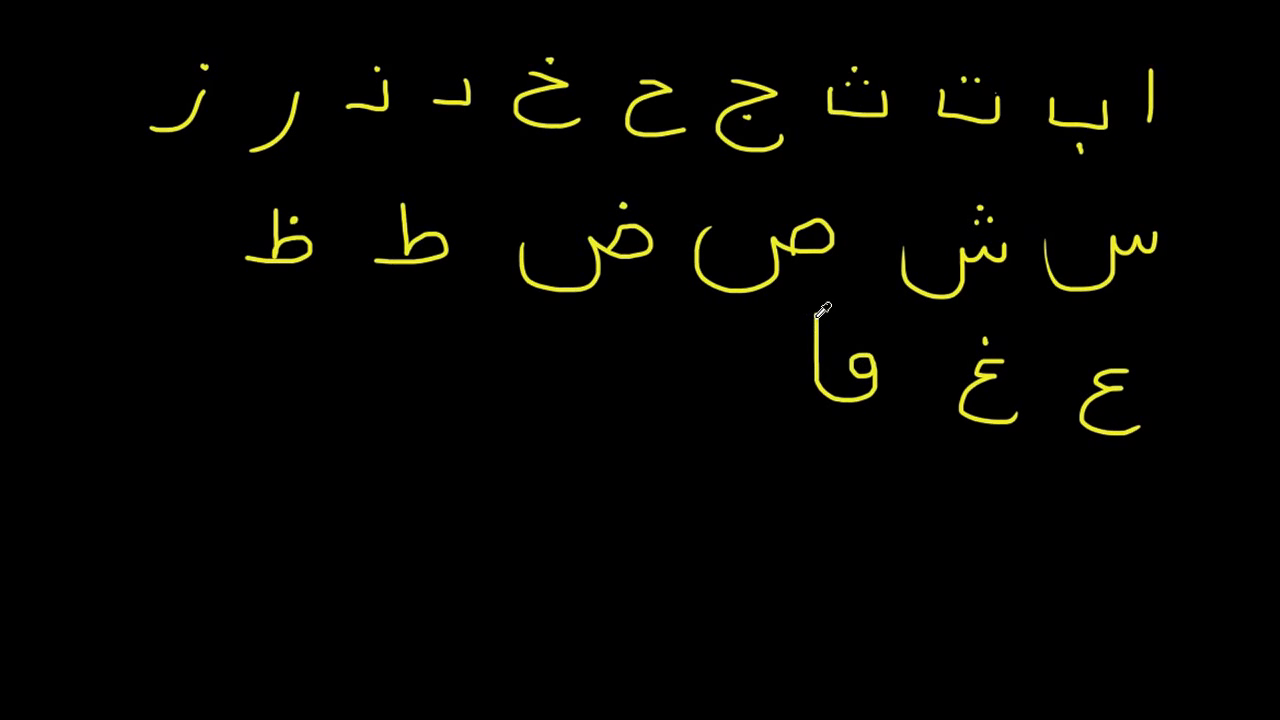